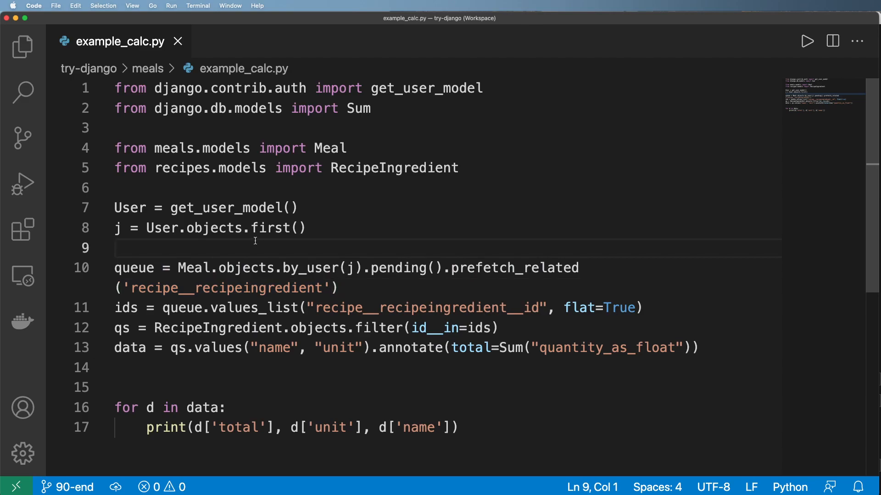
Create meals/utils.py with the pasted code inside generate_meal_queue_totals(user), returning data.
click(22, 46)
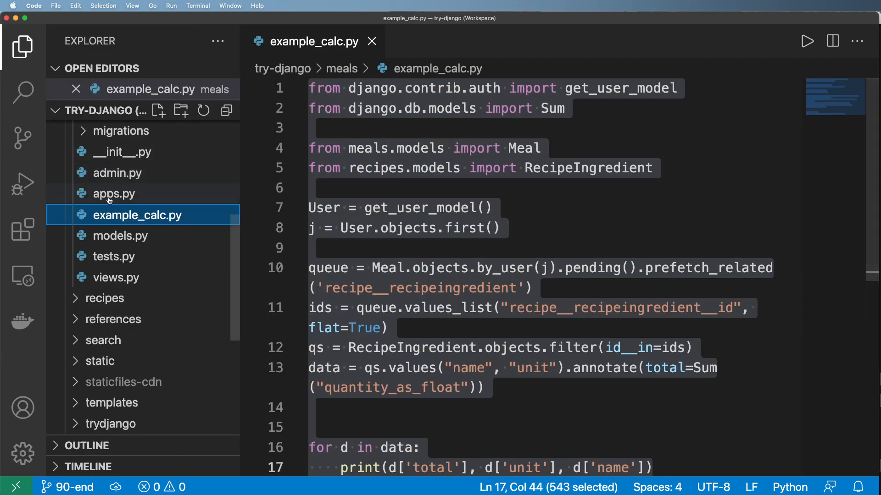
click(160, 111)
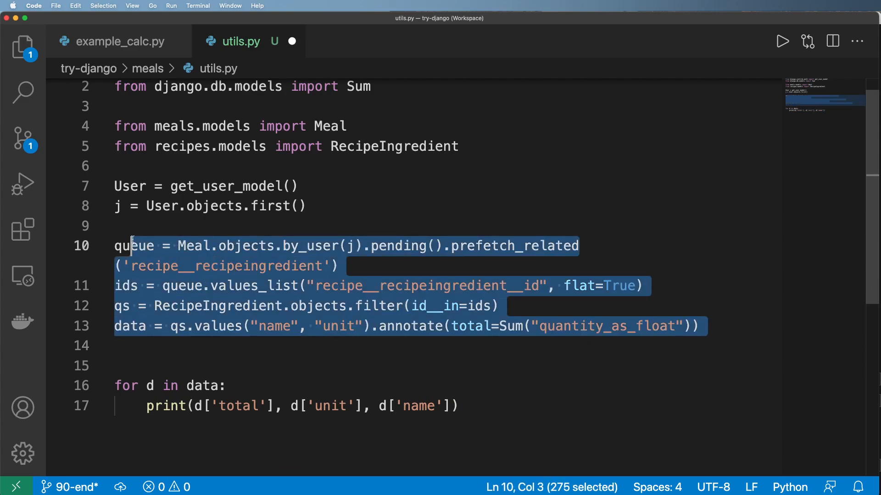
text(def)
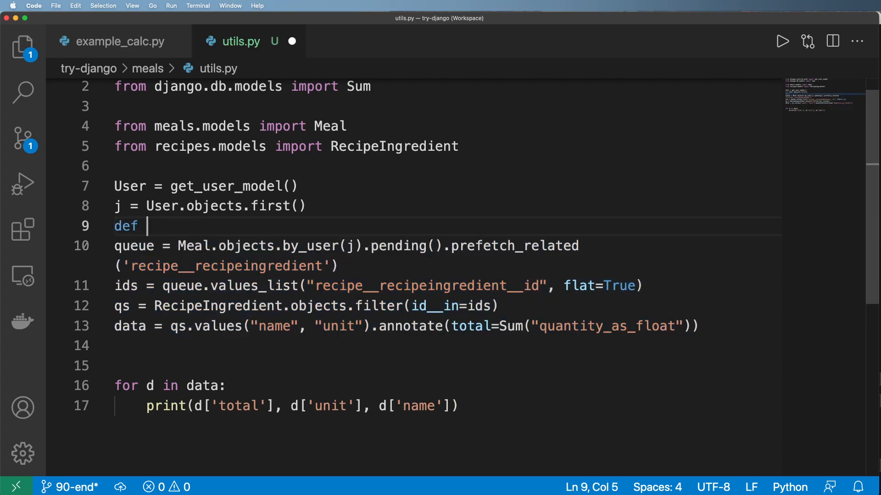
text(gene)
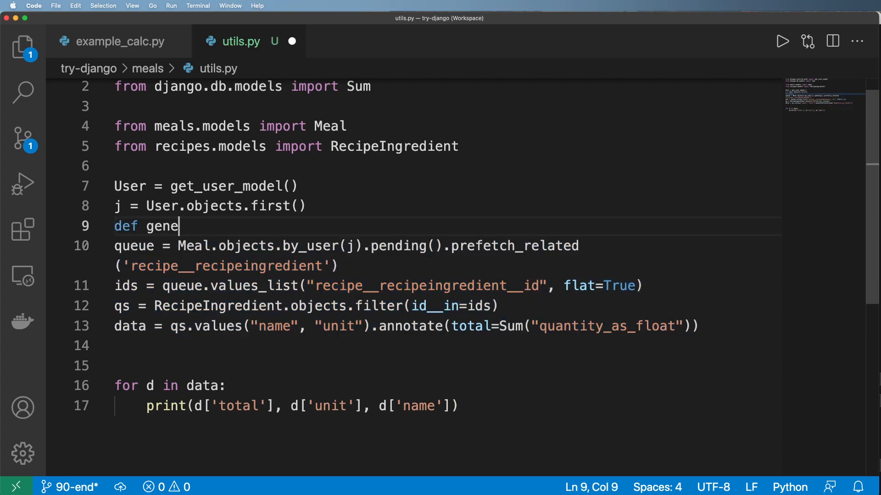
text(rate_meal)
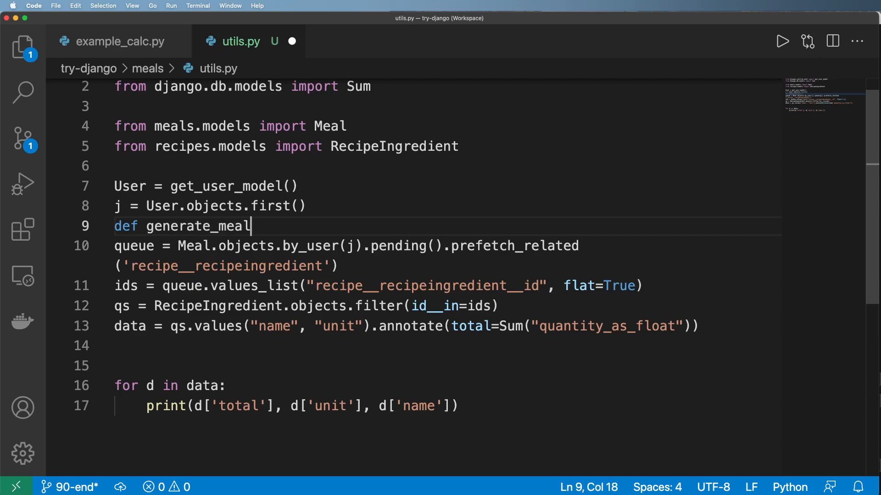
text(_queue_total)
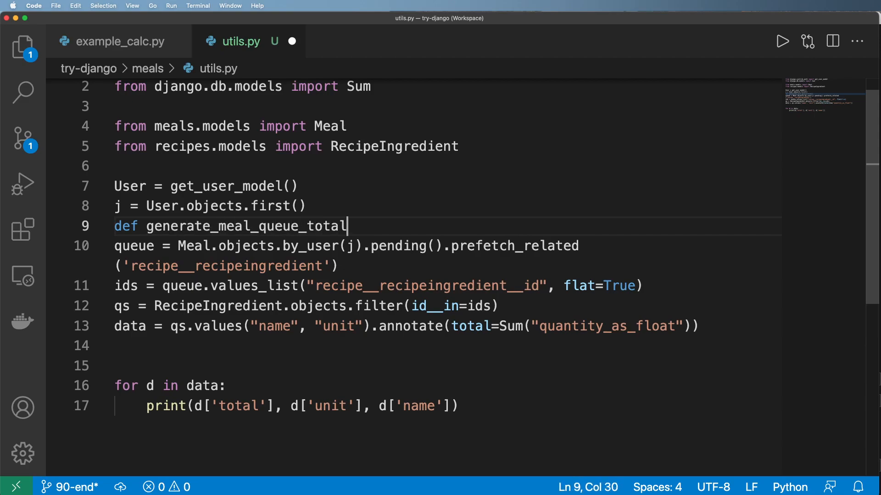
text(s(user):)
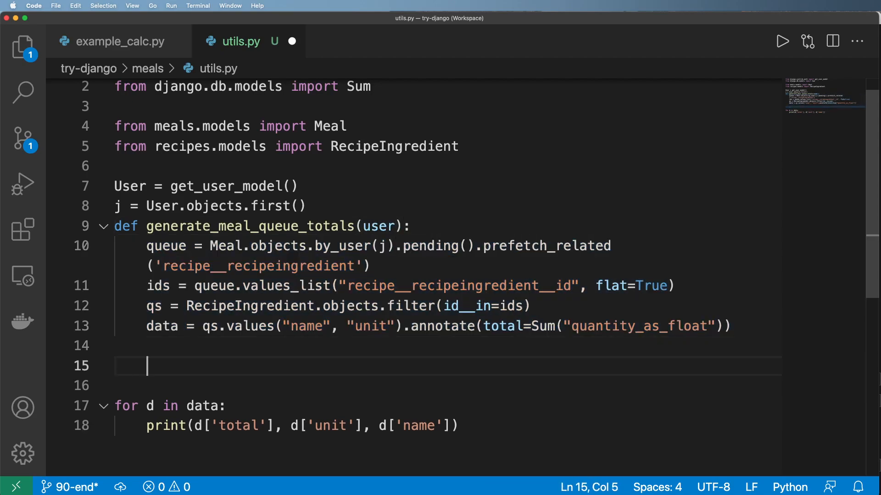
text(return data)
click(379, 257)
text(user)
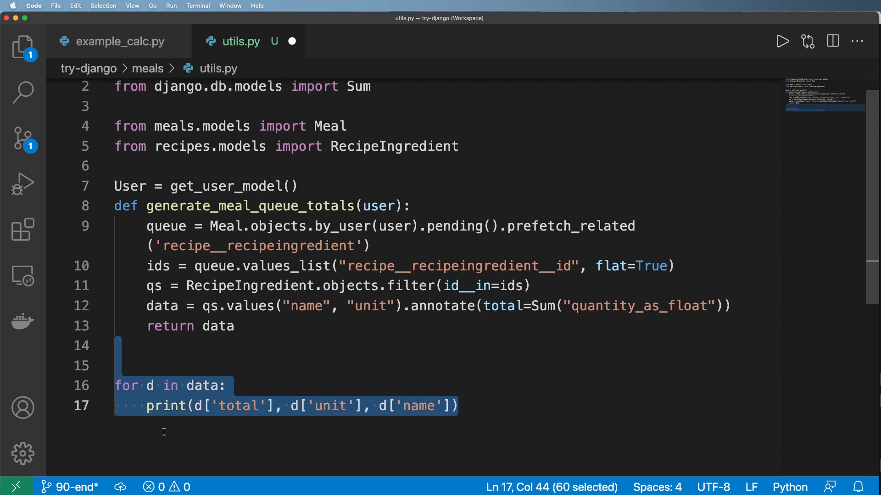
Delete the printing loop in utils.py and copy the .by_user().pending().prefetch_related() query chain.
key(Delete)
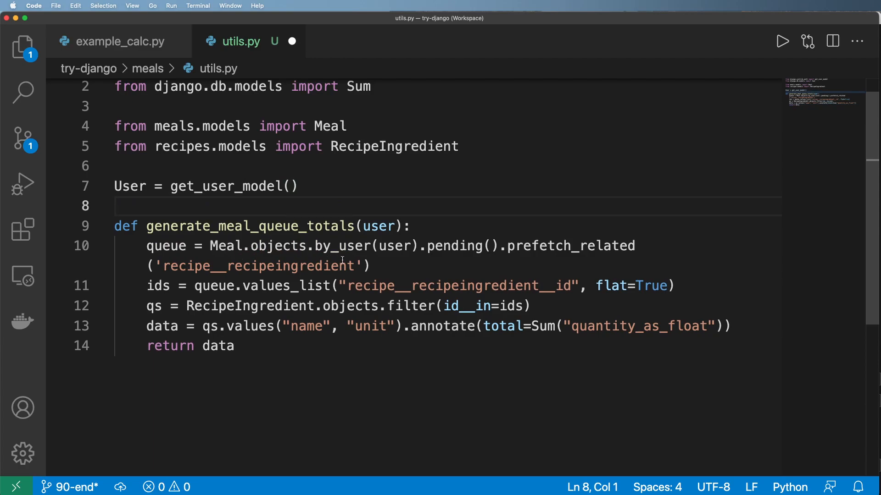
drag(309, 246, 370, 266)
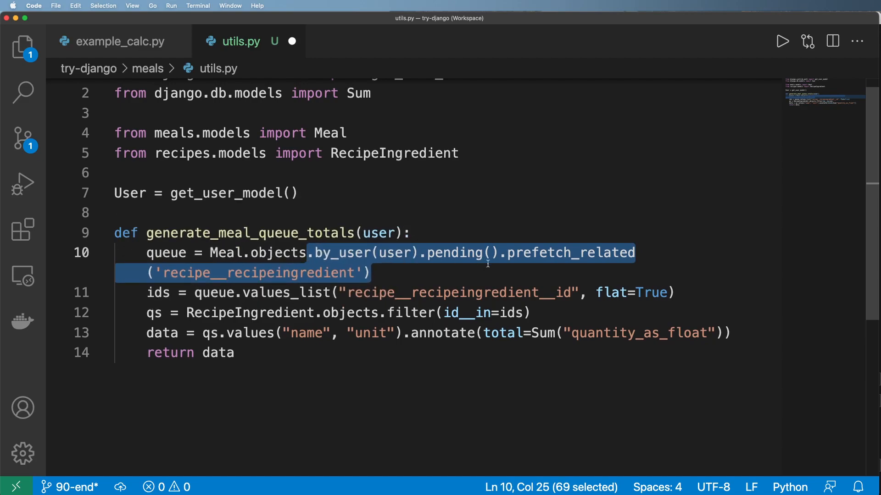
click(475, 252)
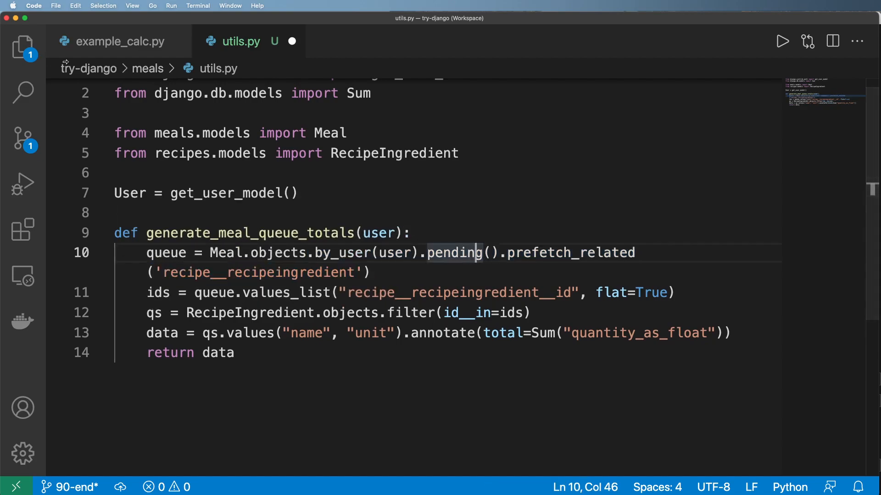
click(23, 47)
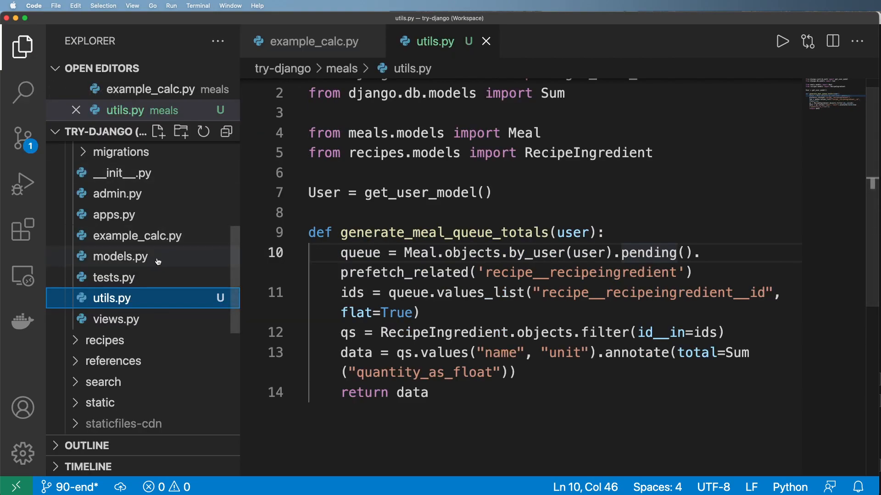
Duplicate by_user in meals/models.py as get_queue, returning the query chain copied from utils.py.
click(120, 277)
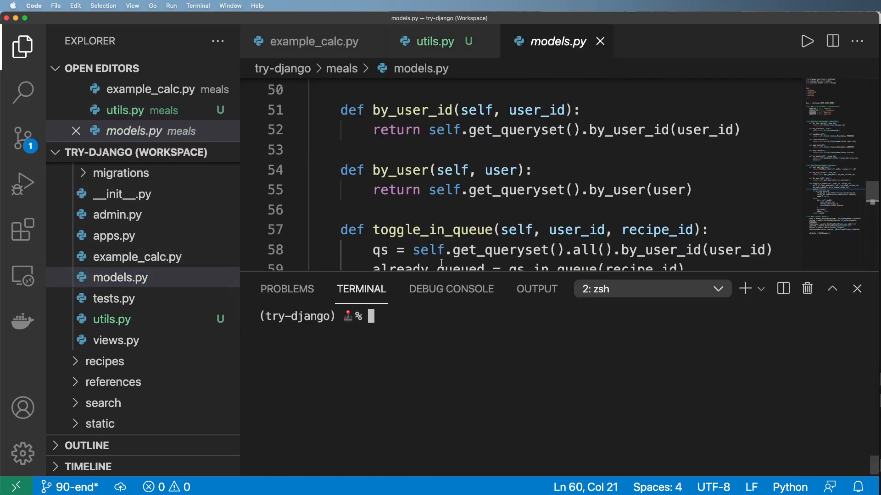
drag(372, 199, 693, 220)
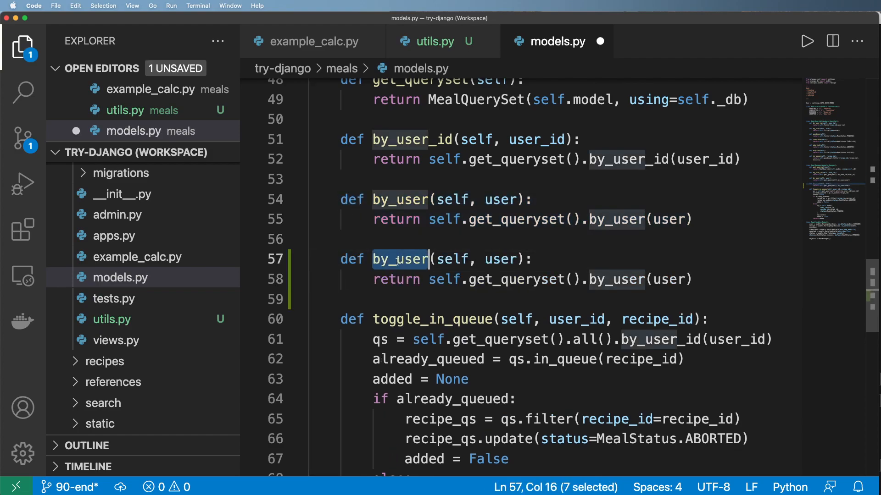
text(get_queue)
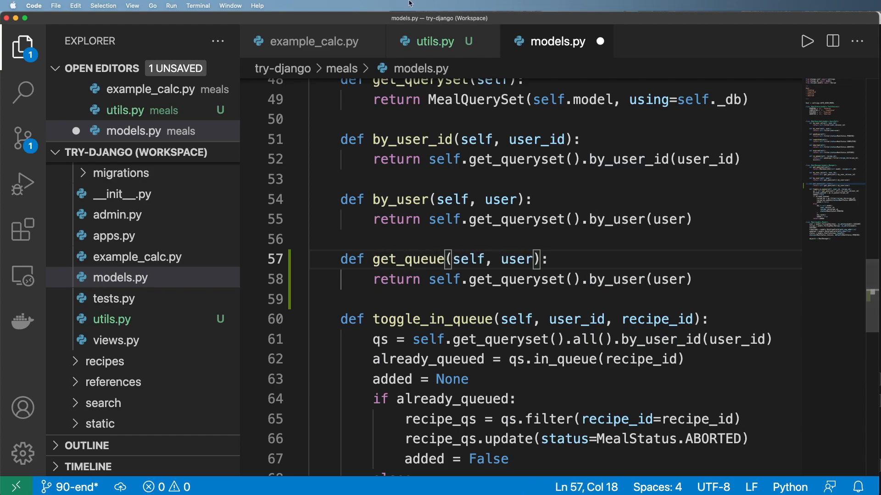
click(433, 41)
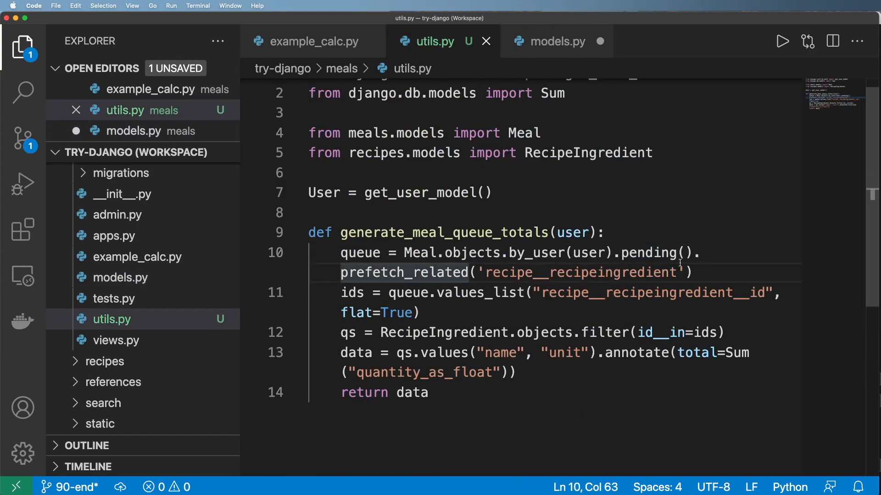
drag(501, 253, 692, 273)
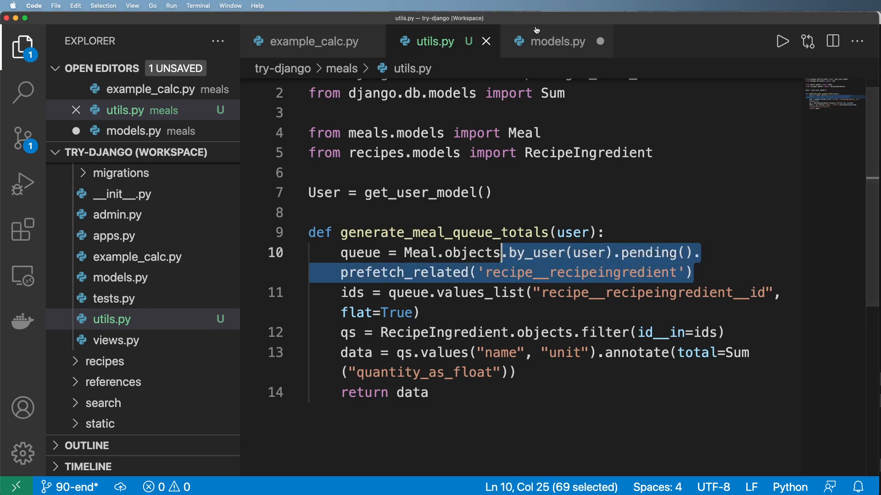
click(557, 41)
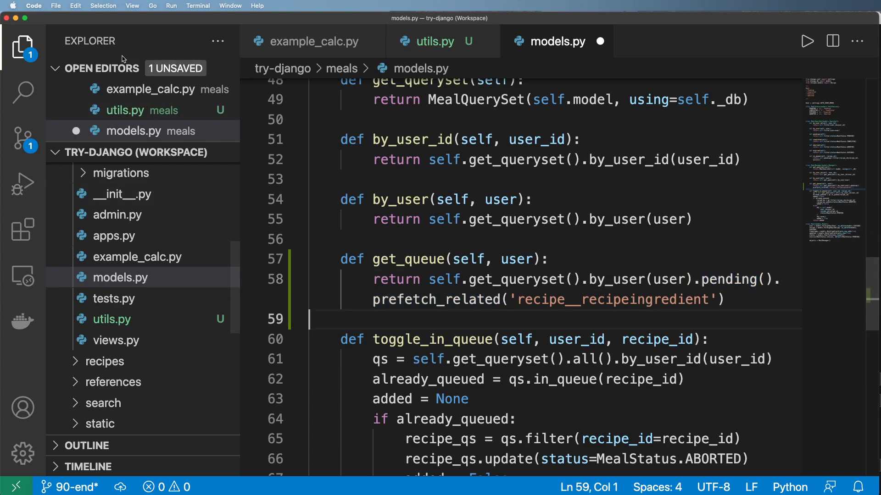
click(22, 46)
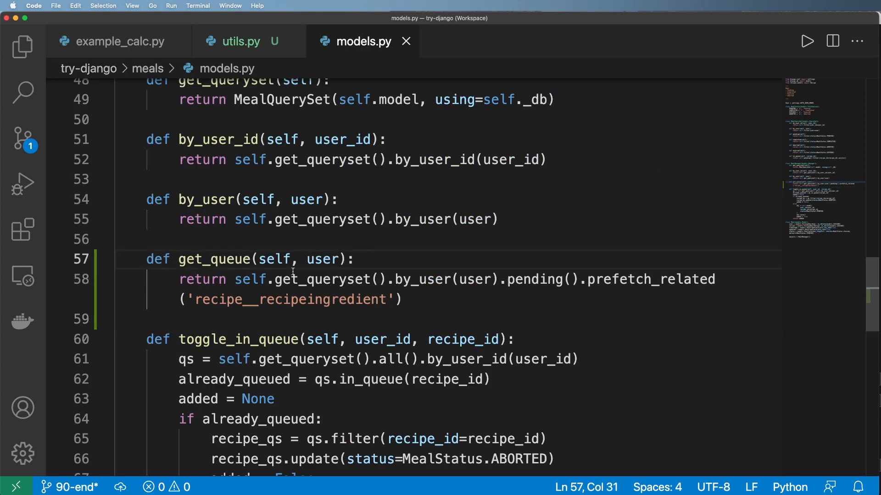
Give get_queue an include_ingredients=True parameter and assign the query chain to qs.
double_click(213, 258)
text(, )
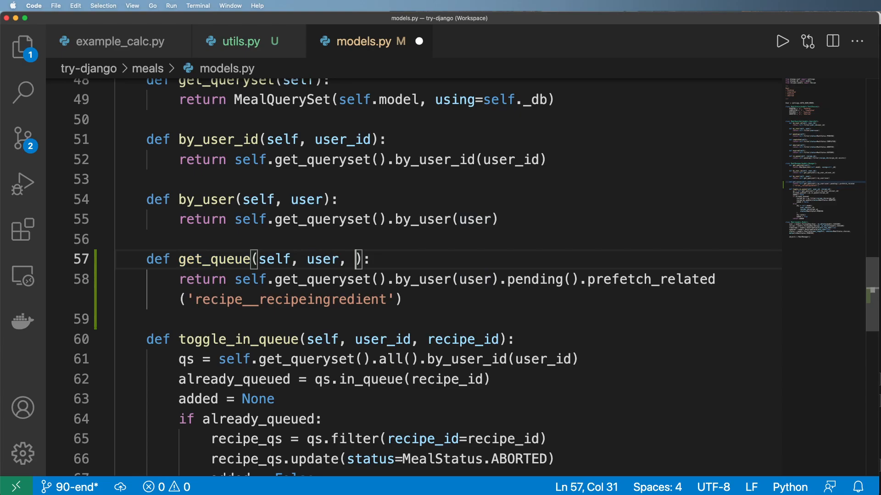
text(include_)
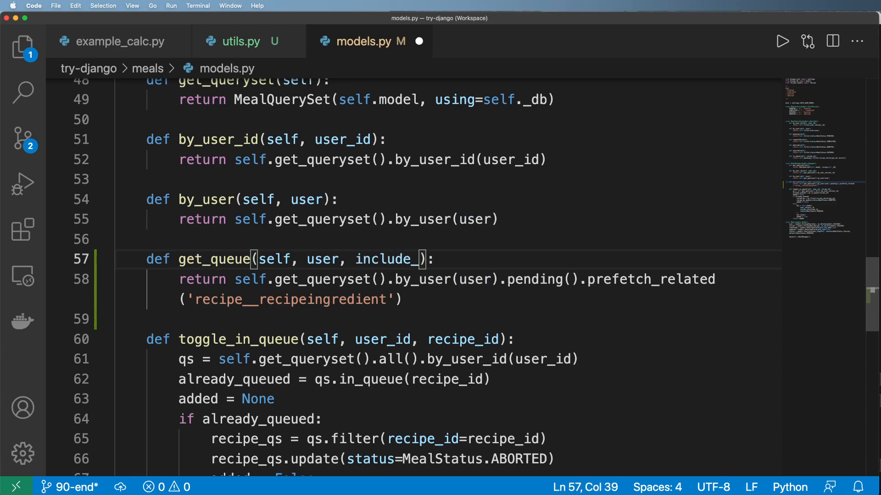
text(ingredien)
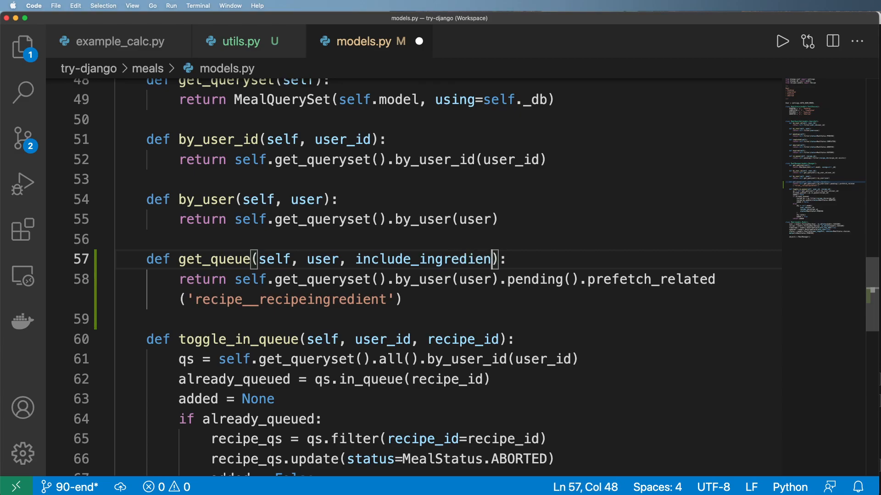
text(s=True)
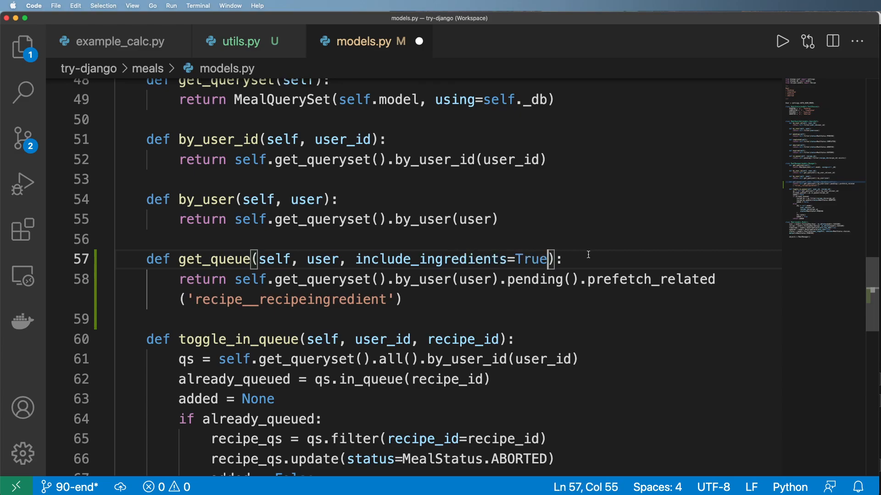
text(qs =)
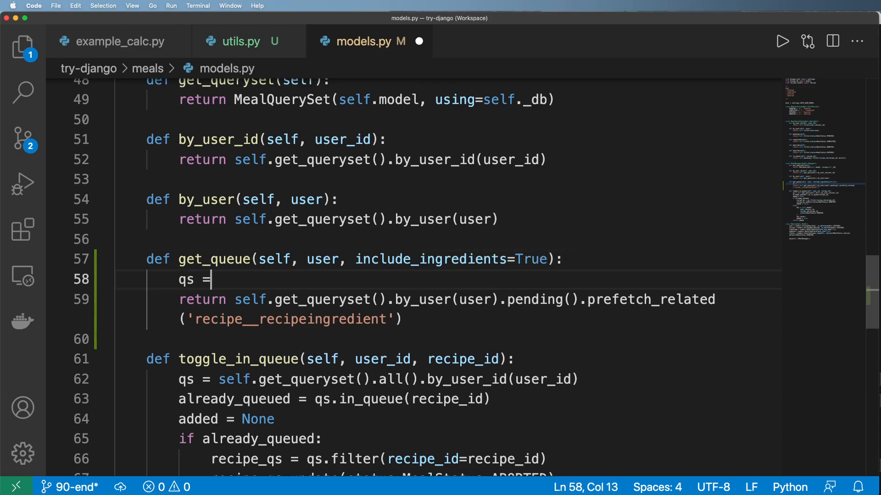
drag(243, 300, 579, 299)
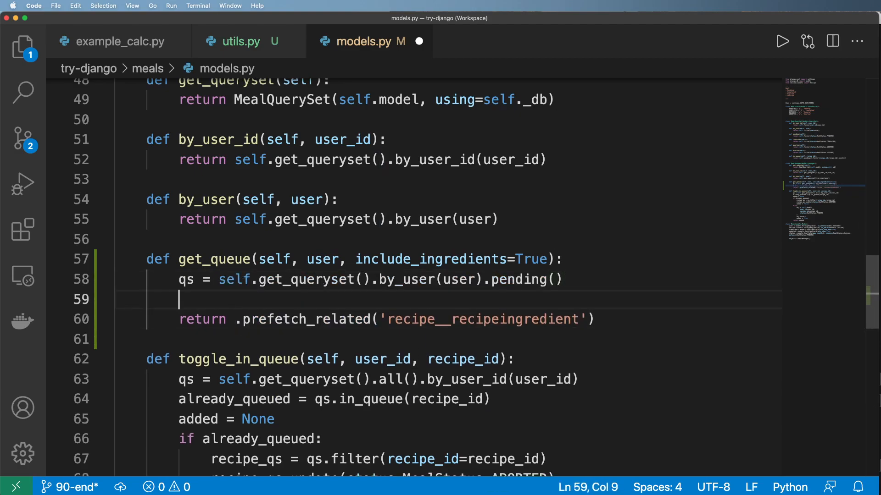
Prefetch 'recipe__recipeingredient' on qs only when the flag is set, then return qs.
text(if include_ingredients:)
text(retur n)
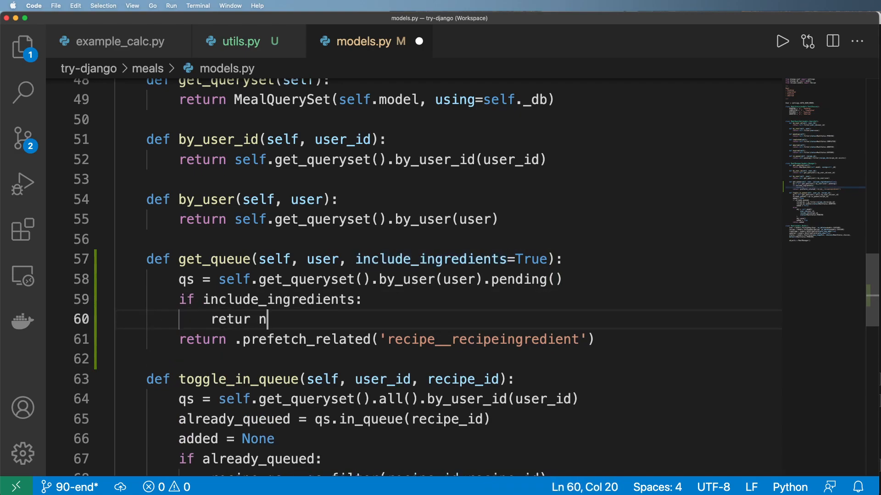
key(Backspace)
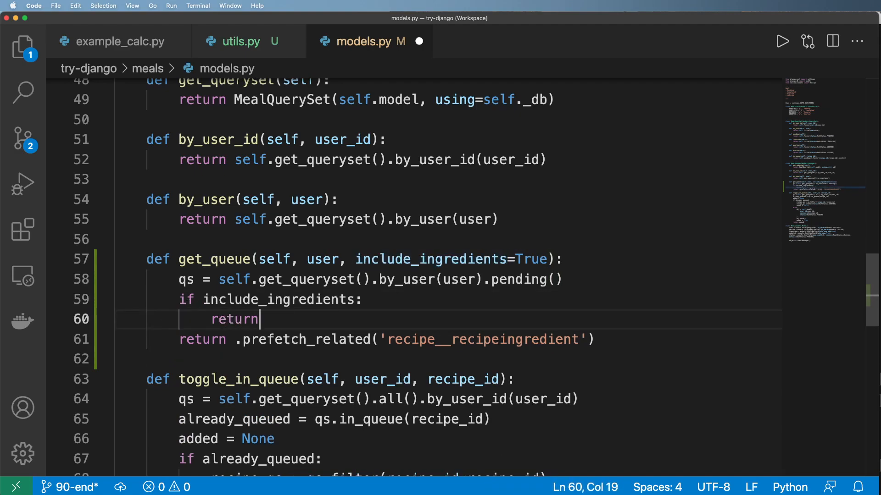
text(qs.)
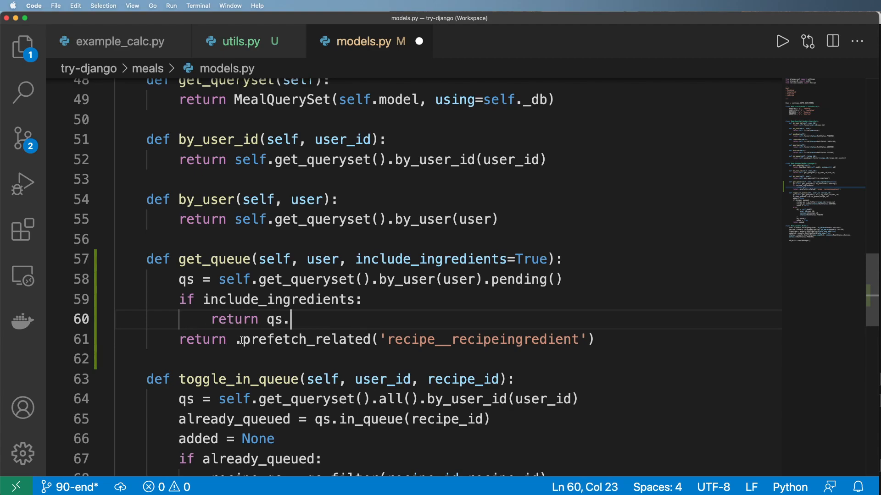
text(prefetch_related('recipe__recipeingredient'))
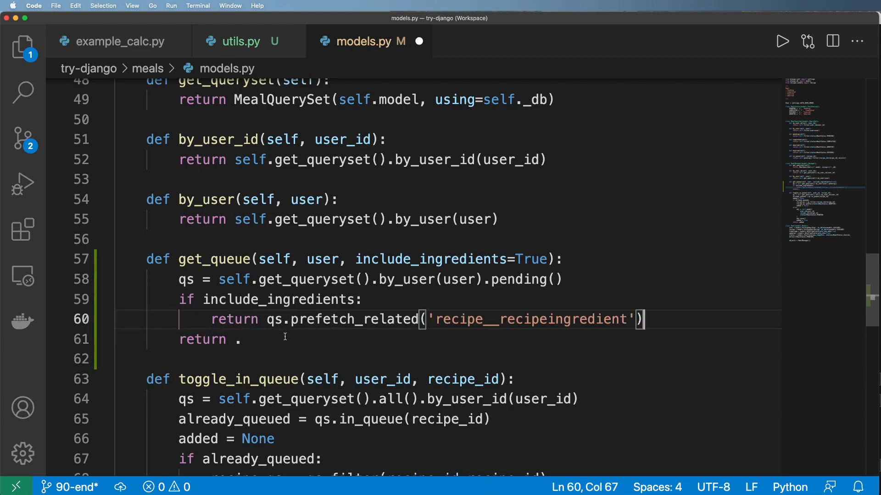
text(qs)
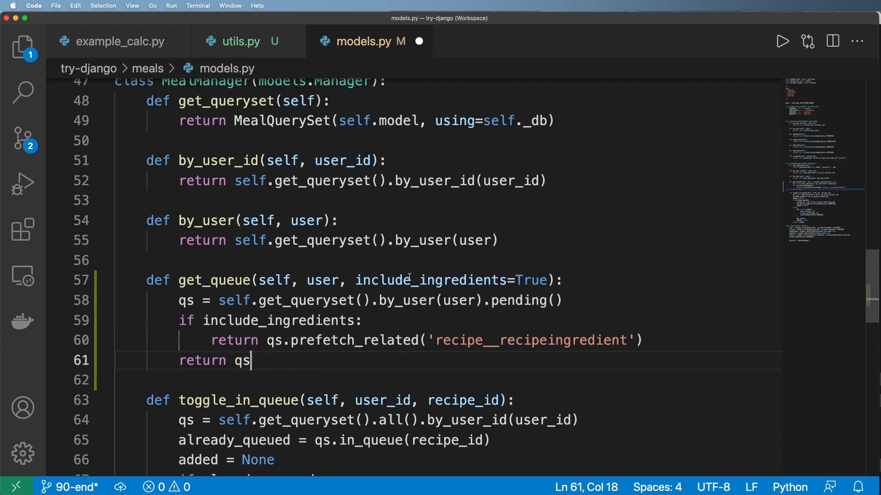
drag(291, 340, 643, 340)
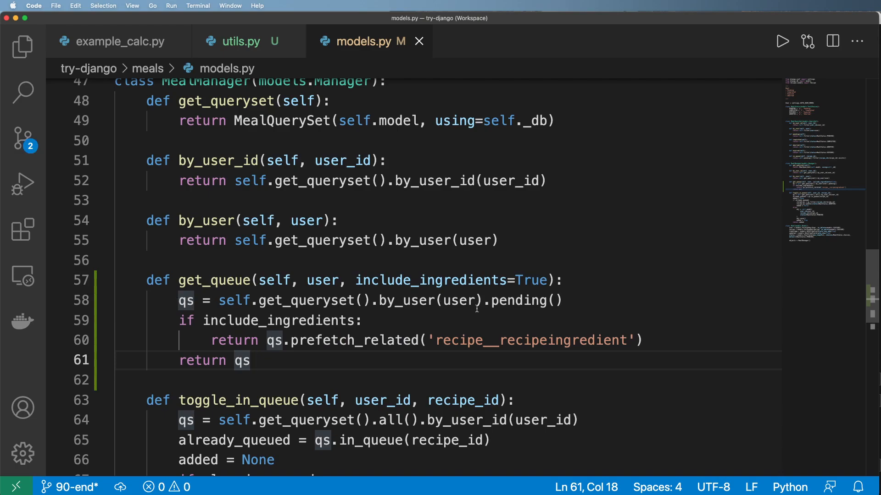
Change the parameter default to False and rename include_ingredients to prefetch_ingredients.
double_click(459, 301)
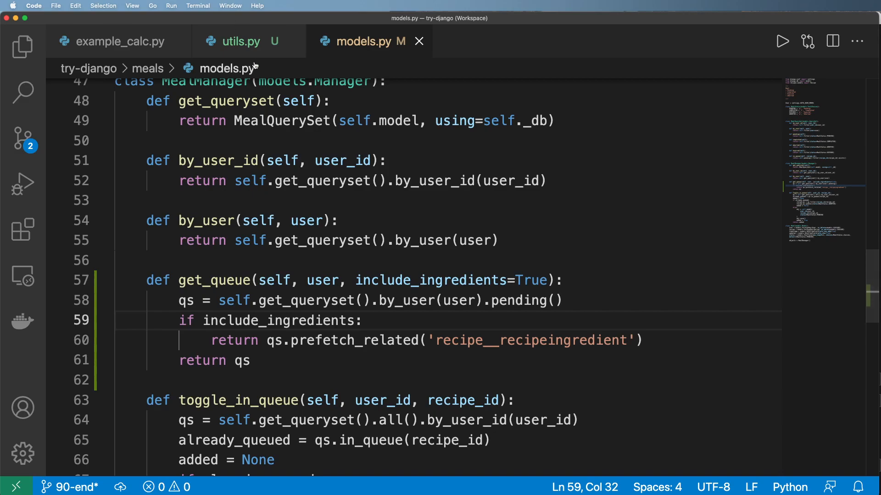
text(Fa)
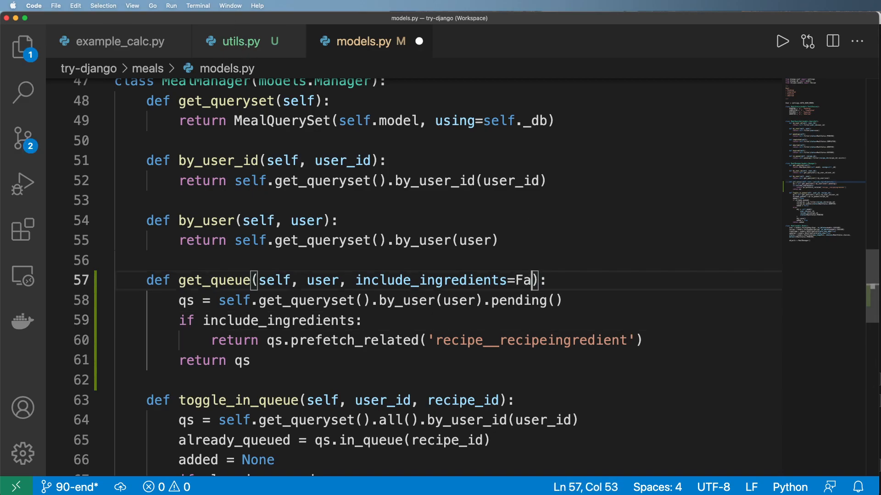
double_click(430, 281)
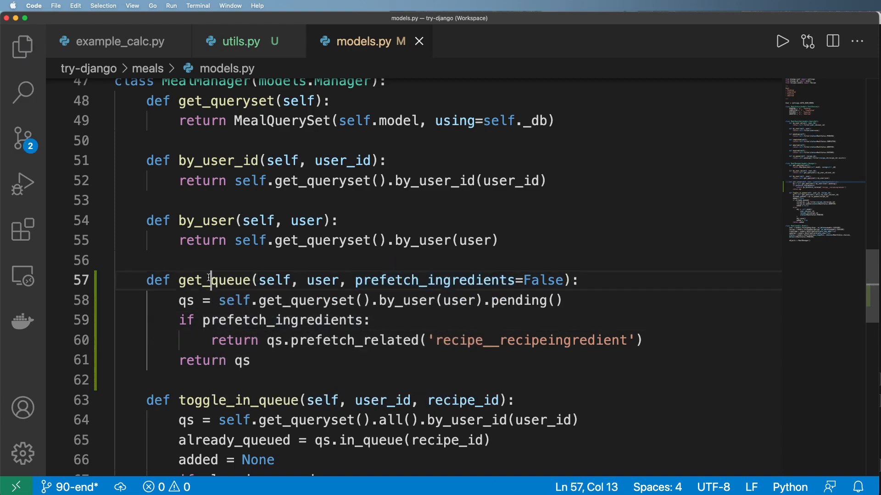
Pass prefetch_ingredients=True to the get_queue call in utils.py.
click(240, 41)
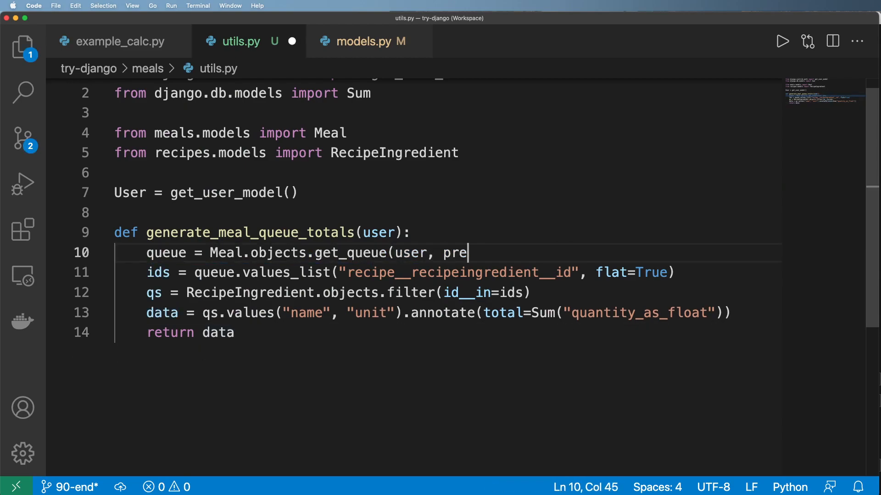
text(fetch_ingre)
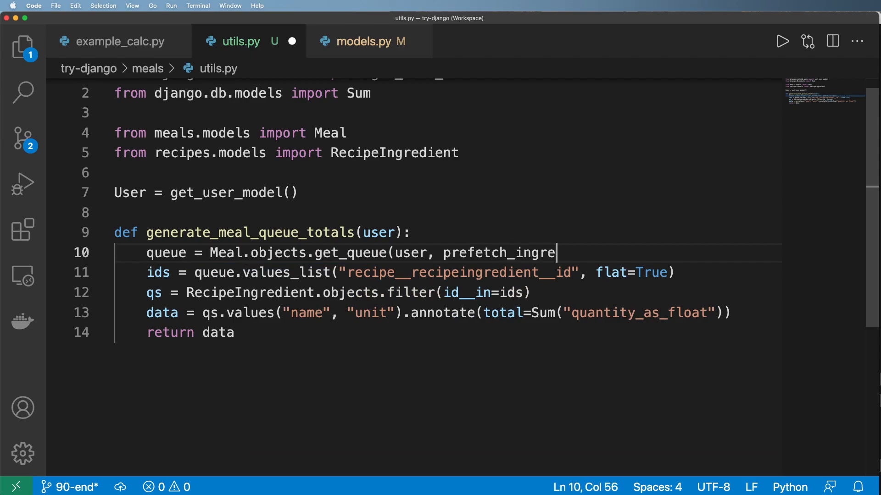
text(dients)
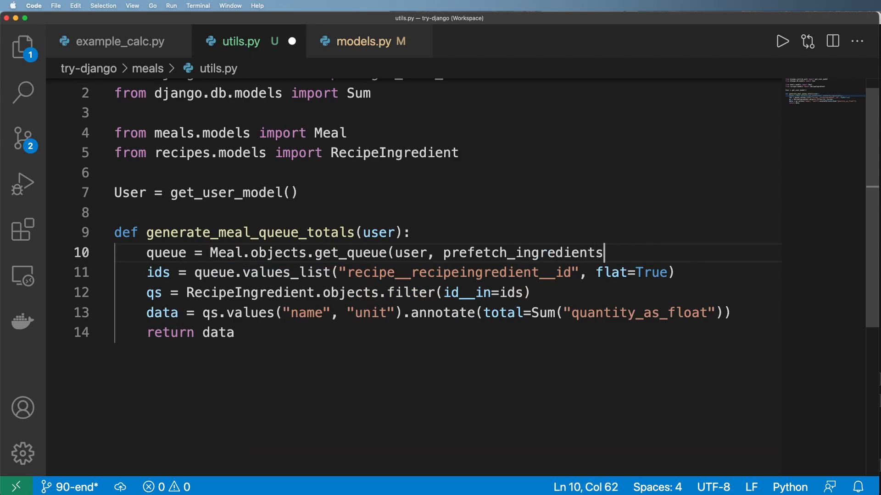
text(=True))
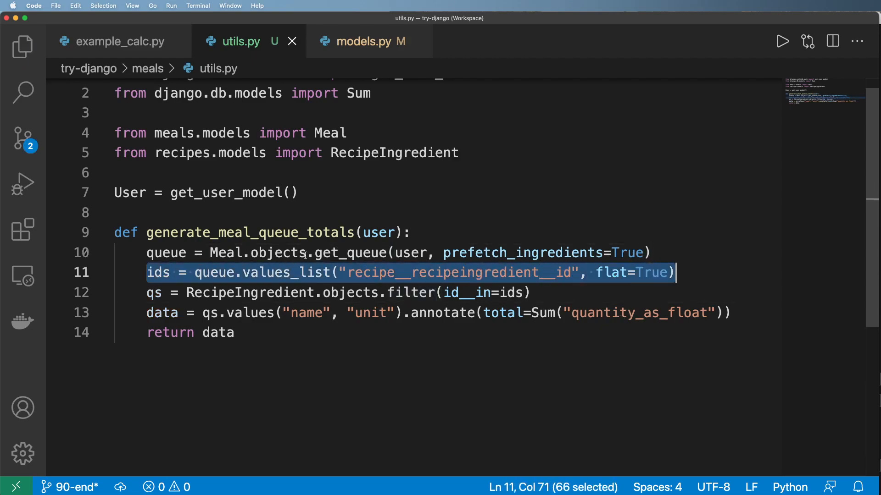
click(284, 272)
text(return)
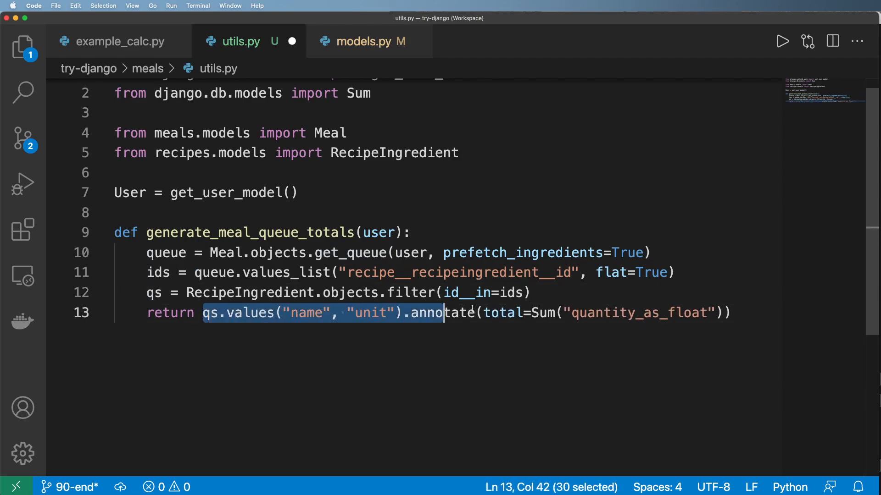
Return the annotated values expression directly and drop the 'return data' line.
drag(443, 312, 730, 313)
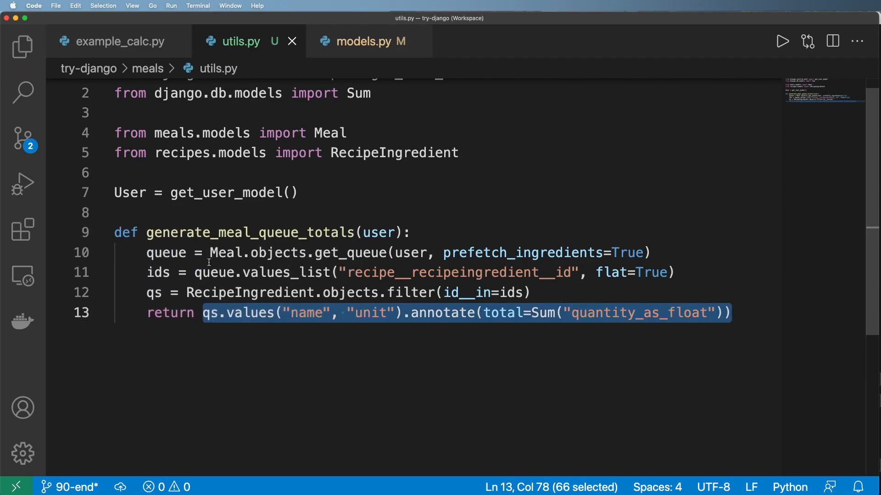
double_click(251, 313)
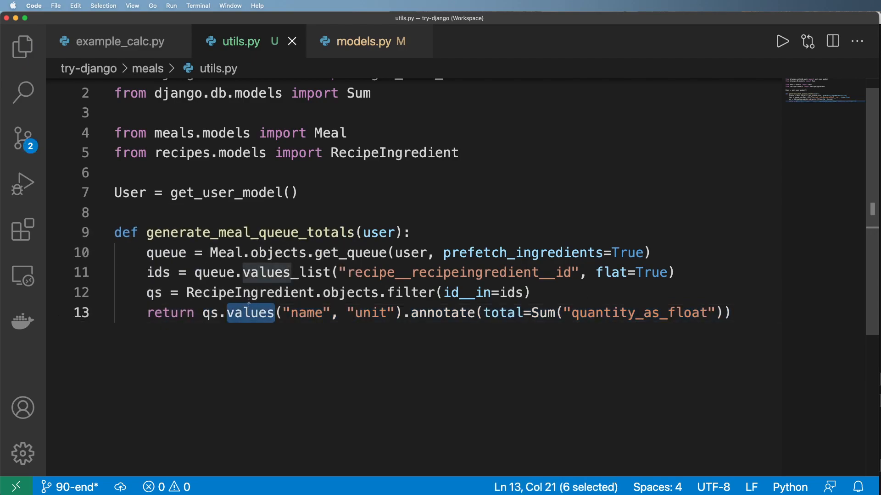
double_click(250, 292)
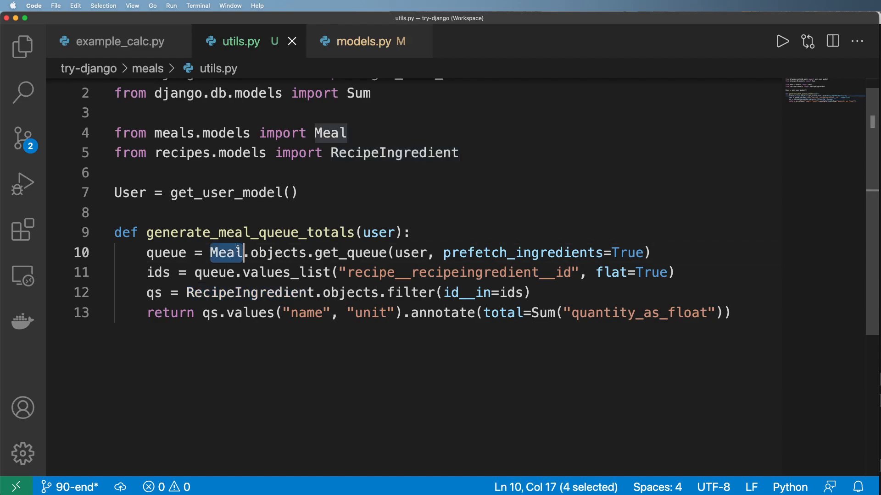
double_click(220, 313)
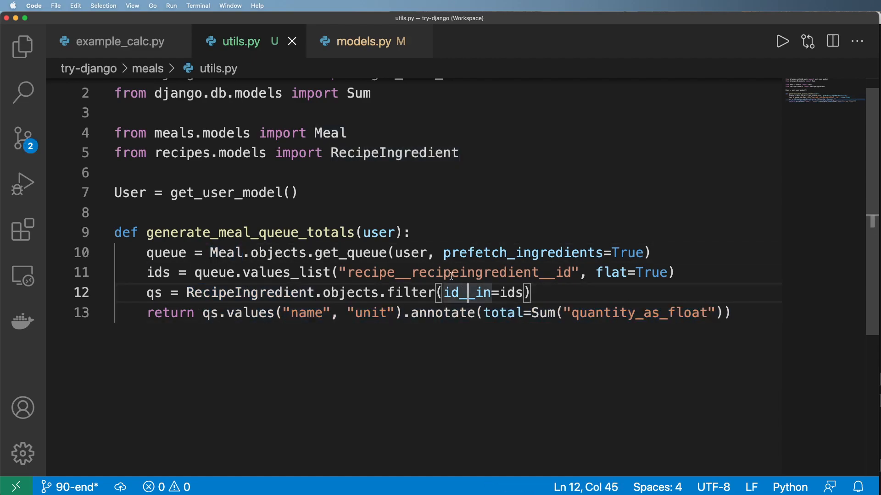
mouse_move(286, 176)
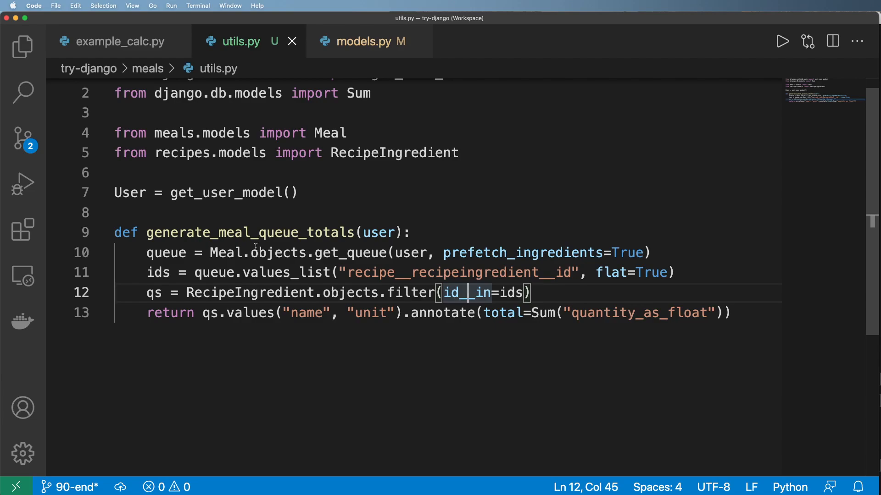
double_click(248, 232)
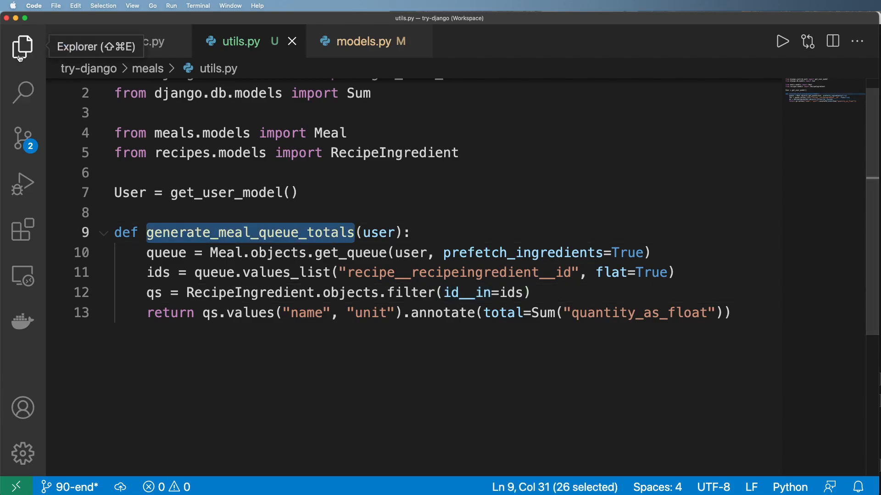
Create an empty signals.py in the meals folder and switch back to models.py.
click(23, 47)
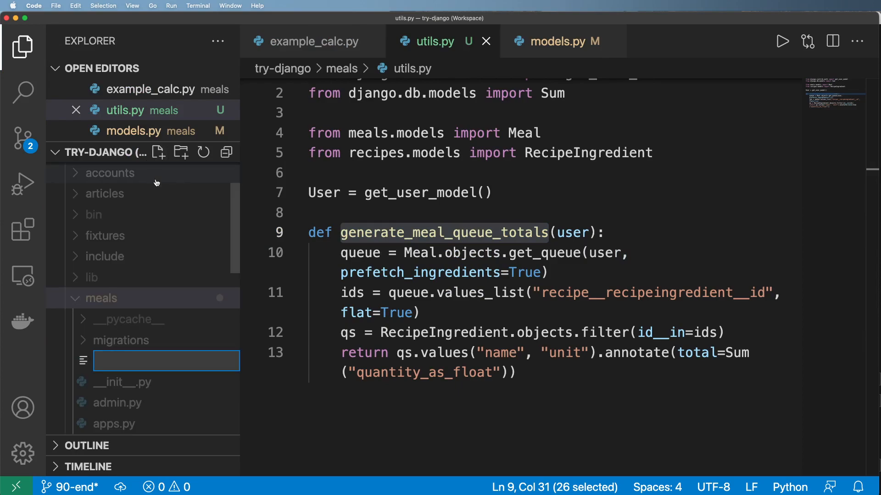
text(signals.py)
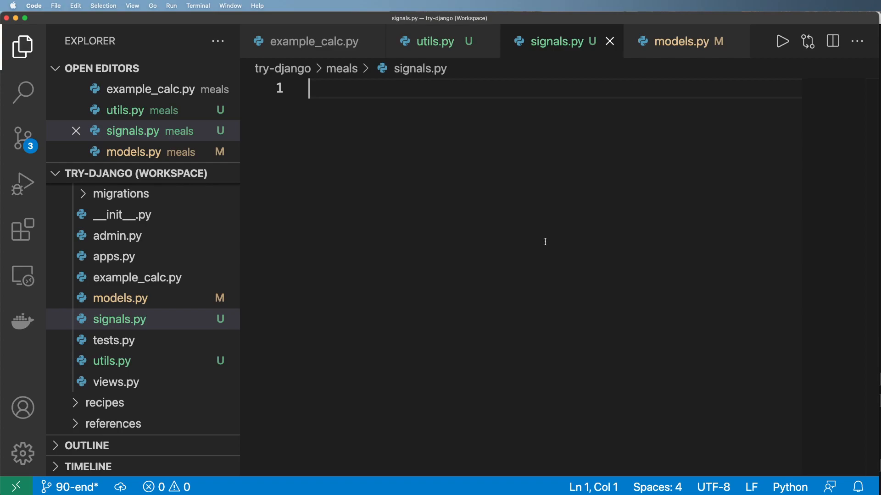
click(681, 41)
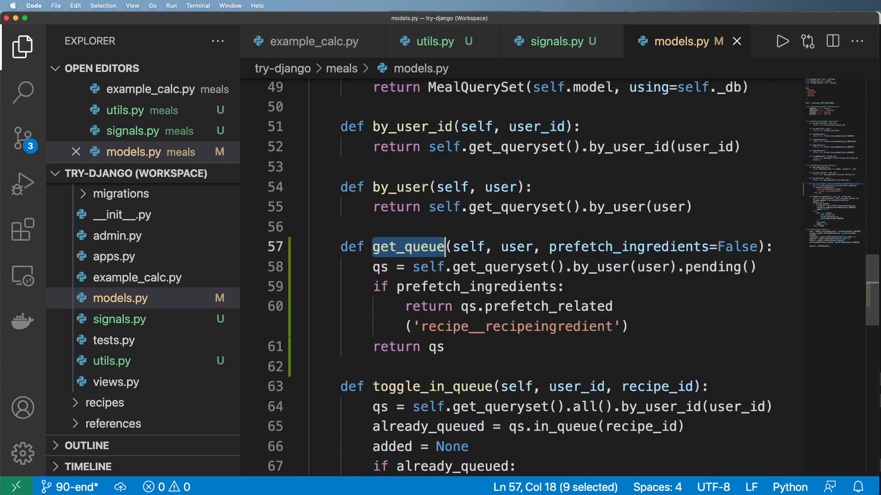
Replace recipe_qs.update(...) with a loop setting instance.status = MealStatus.ABORTED and calling instance.save().
scroll(down, 3)
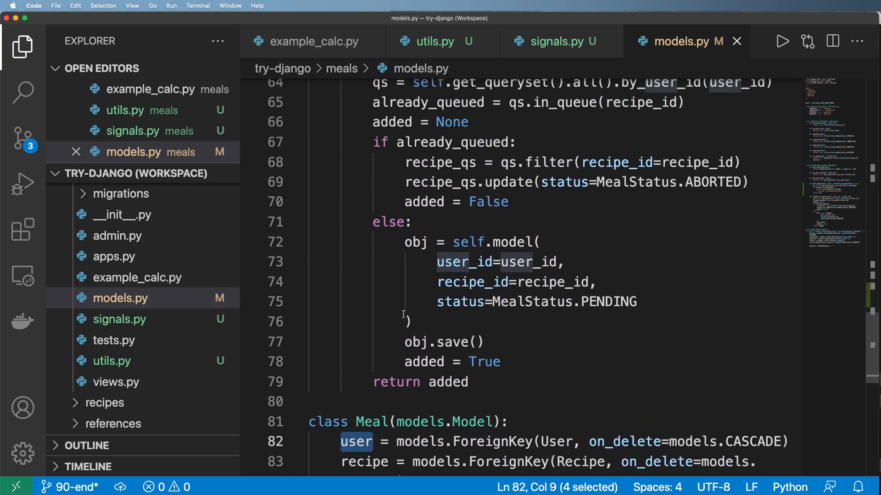
double_click(432, 156)
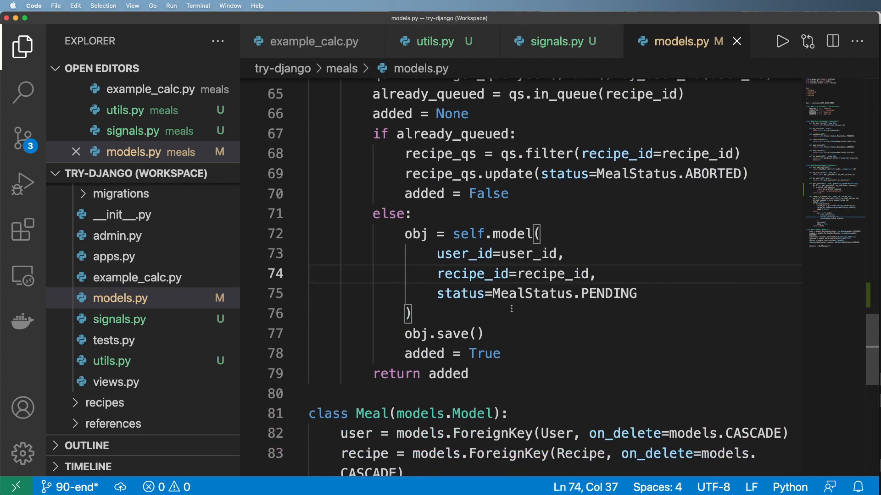
drag(437, 293, 638, 293)
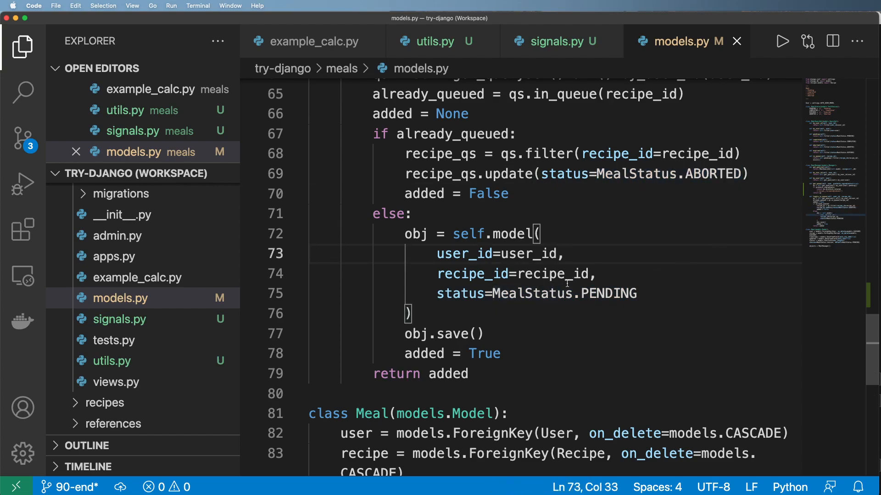
click(533, 133)
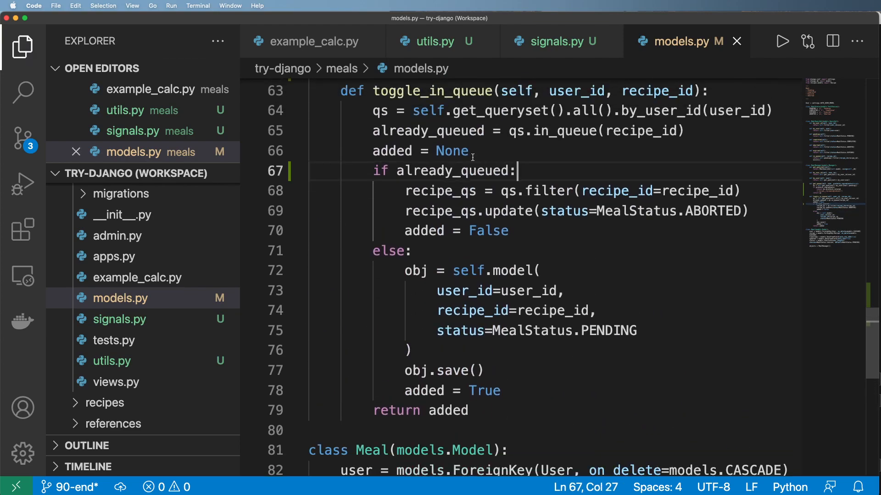
text(for)
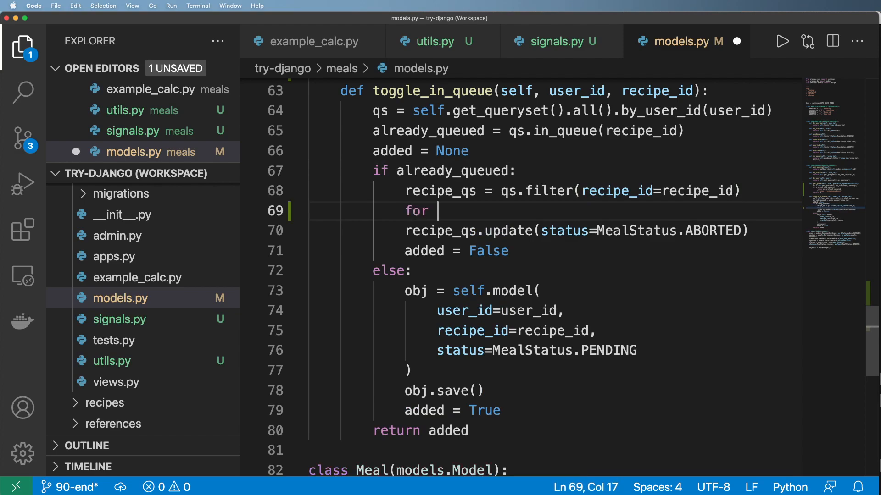
text(instance in)
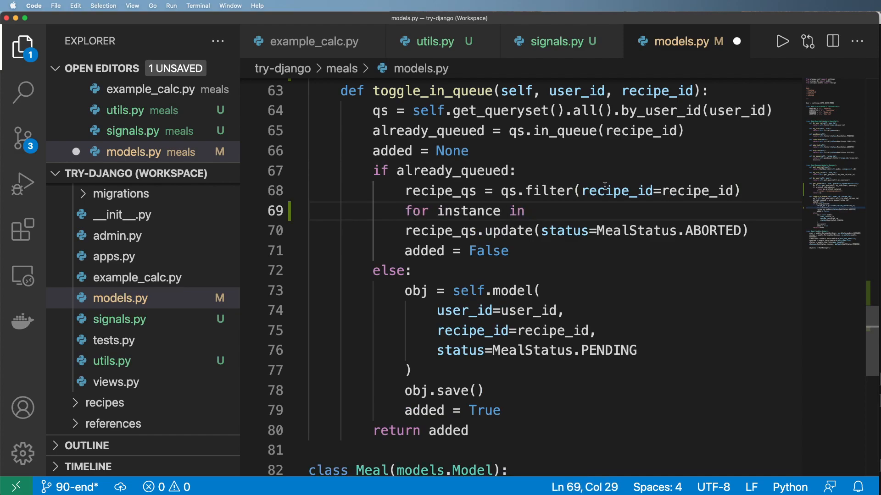
text(recipe_qs:)
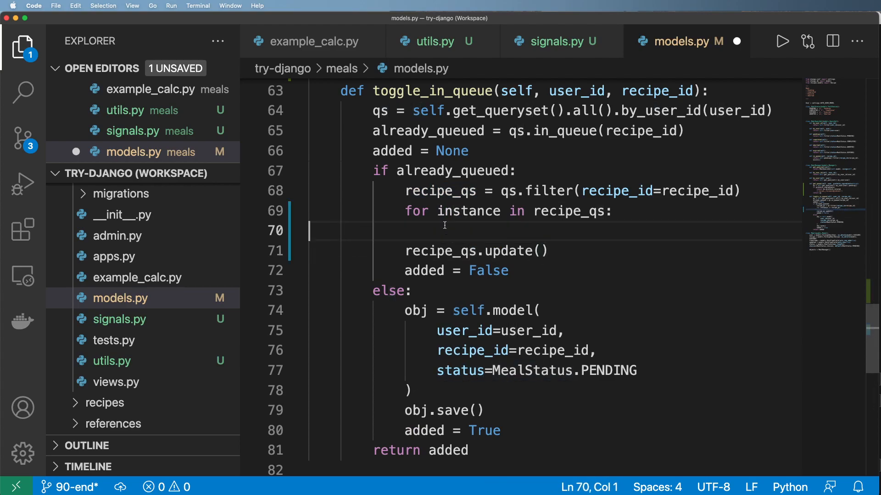
text(status=MealStatus.ABORTED)
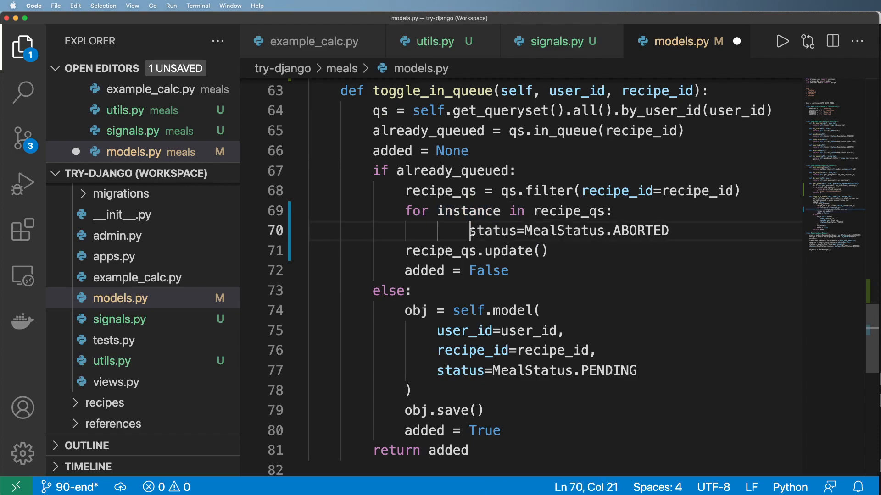
text(instance.)
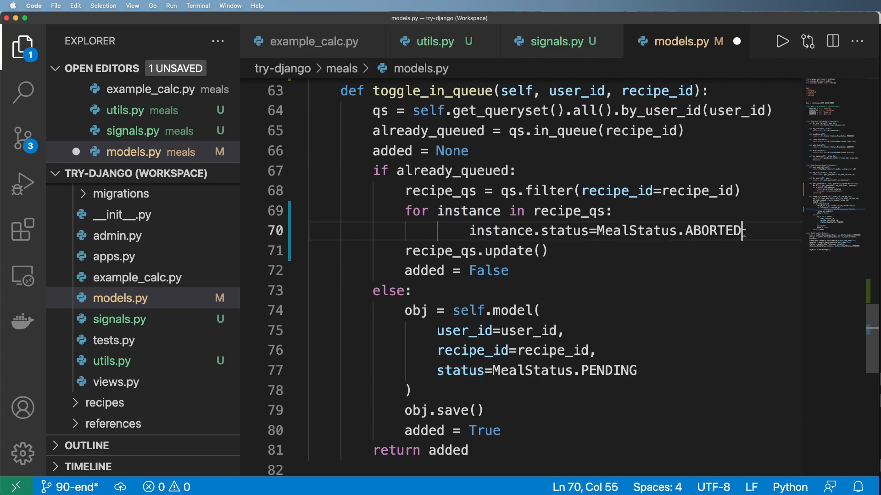
text(instance.save())
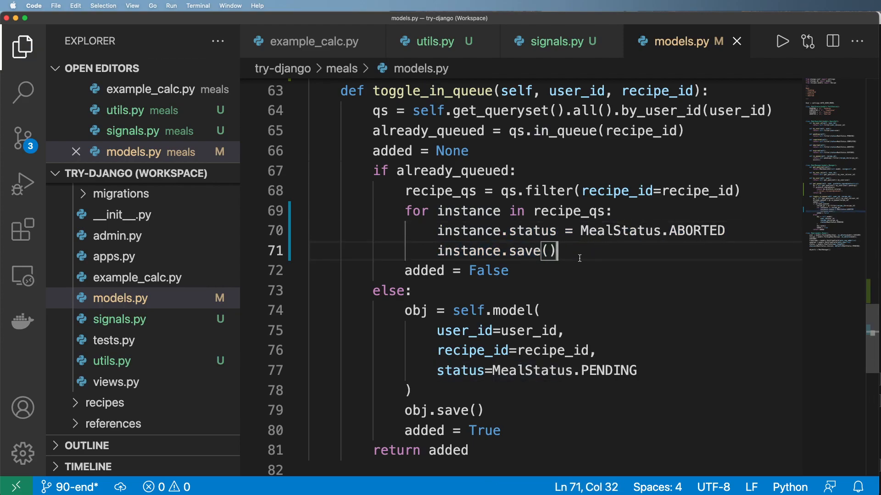
double_click(490, 271)
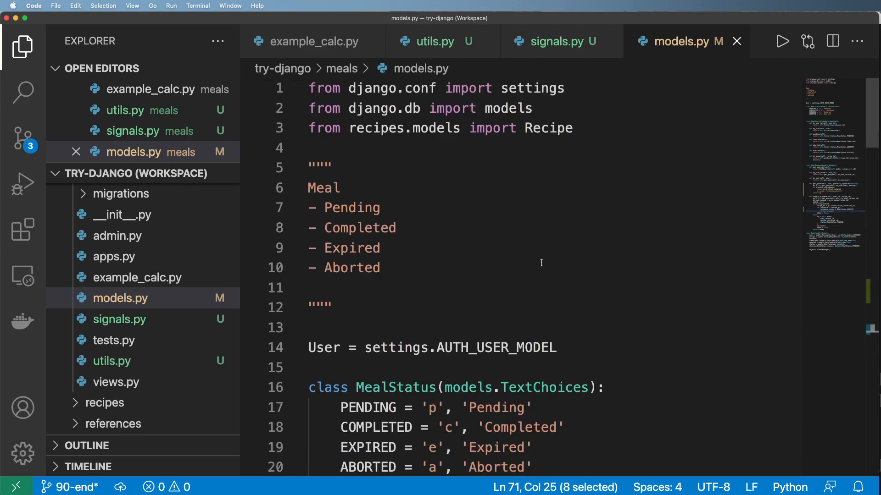
Import post_save from django.db.models.signals in meals/models.py.
text(from)
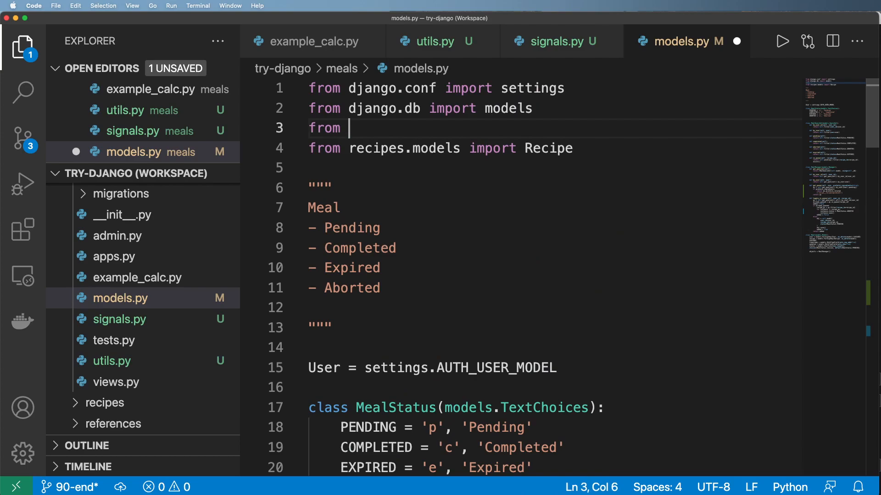
text(django.d)
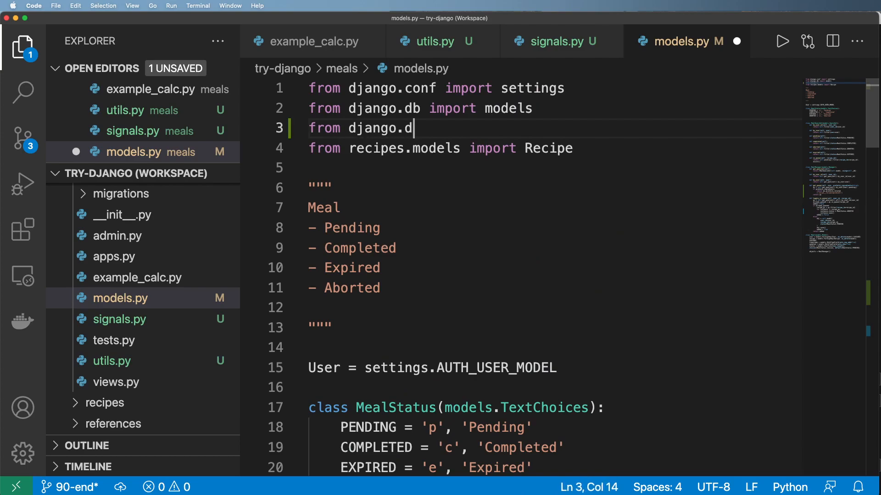
text(b.models.signal)
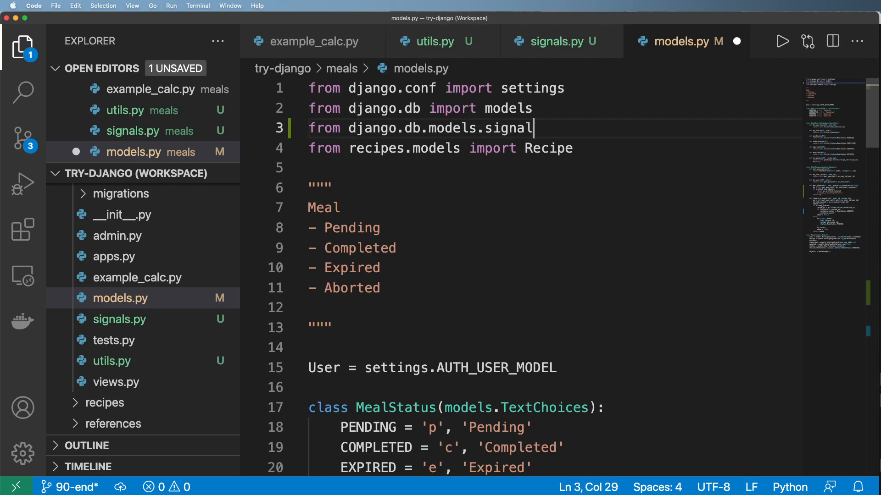
text(s import post_save)
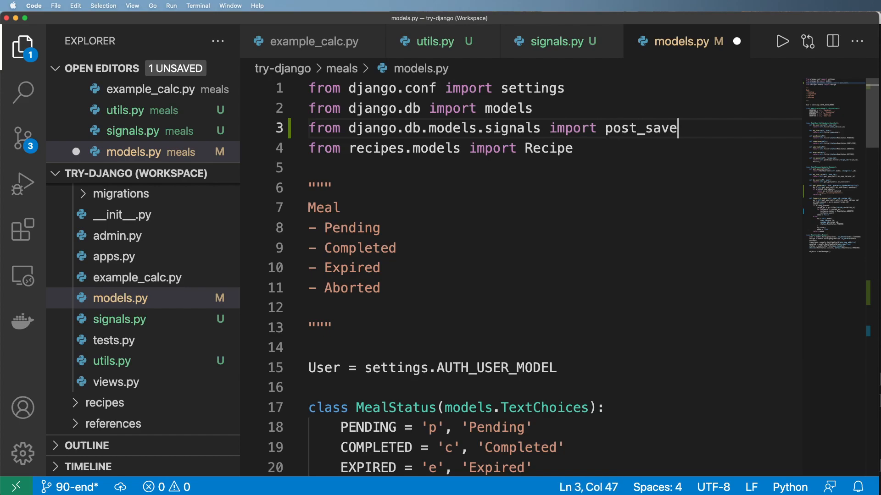
scroll(down, 3)
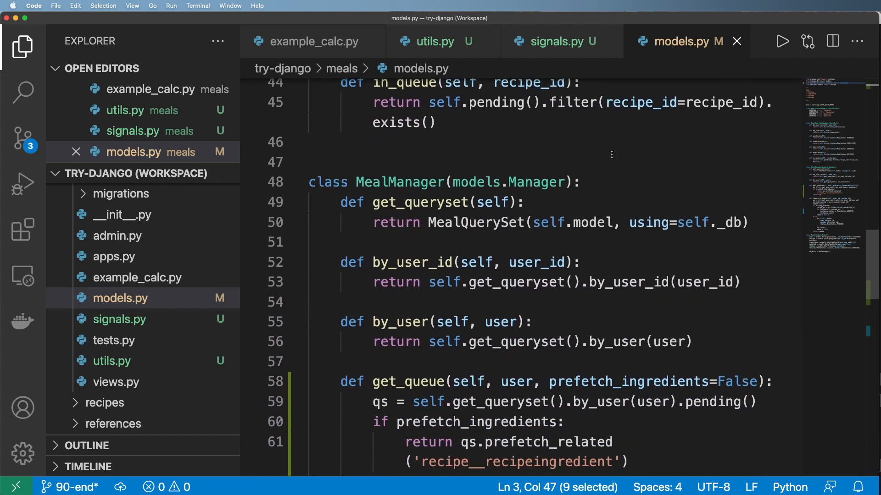
scroll(down, 3)
text(d)
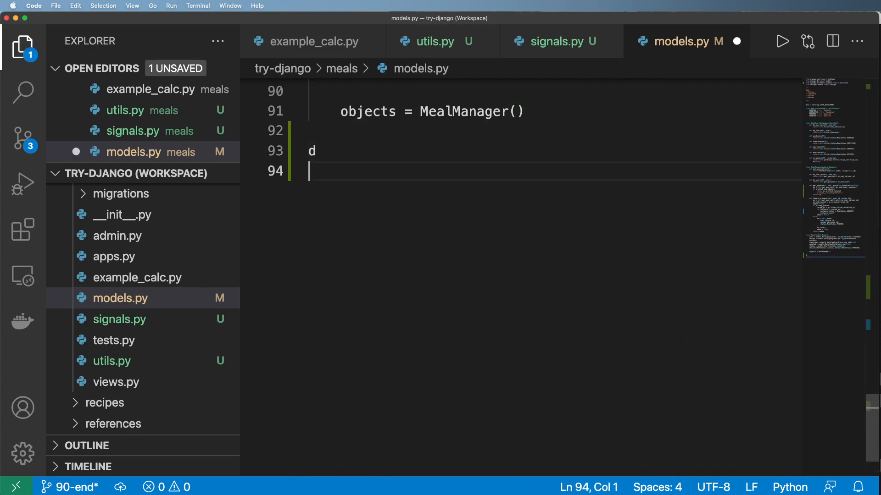
Define a placeholder meal_post_save(sender, instance, created, *args, **kwargs) receiver that just passes.
text(ef meal_)
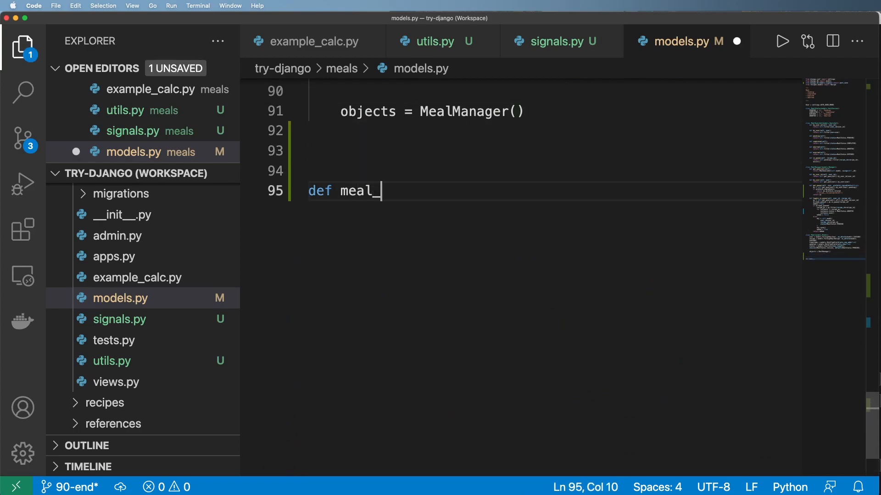
text(post_save())
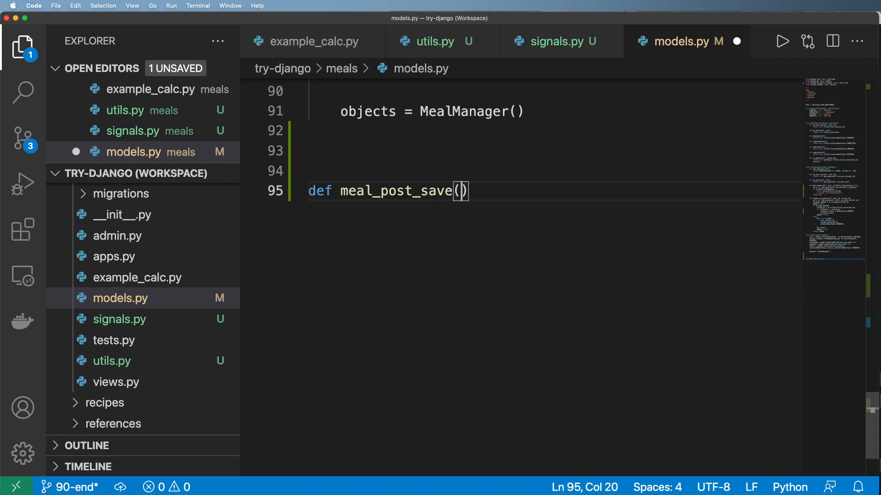
text(sender, instance,)
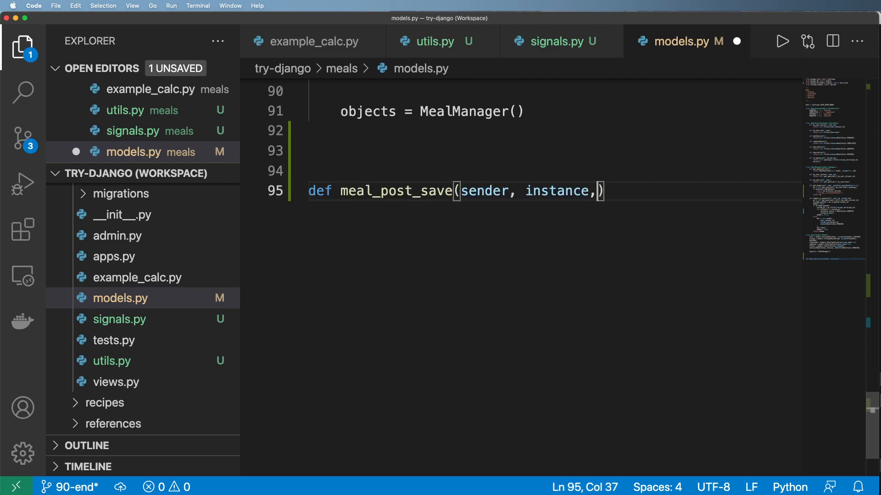
text(created, **)
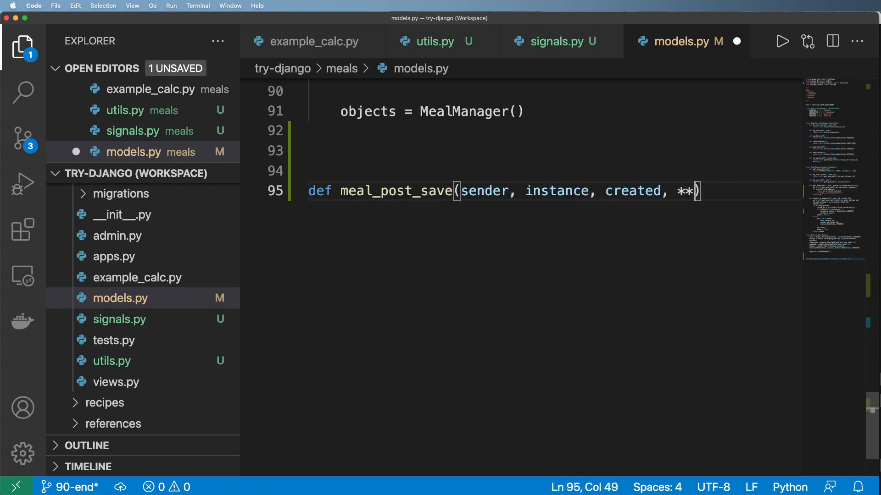
text(args, **kwargs)
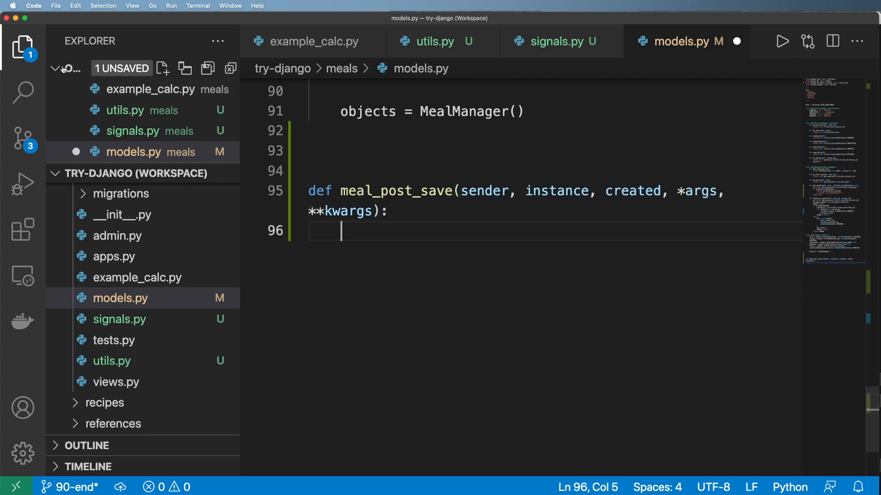
text(pass)
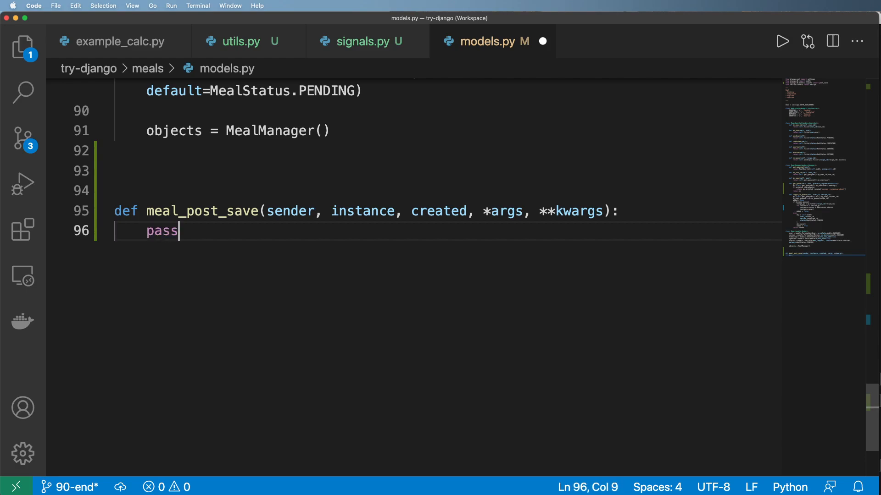
Connect the receiver with post_save.connect(meal_post_save, sender=...).
text(post_save)
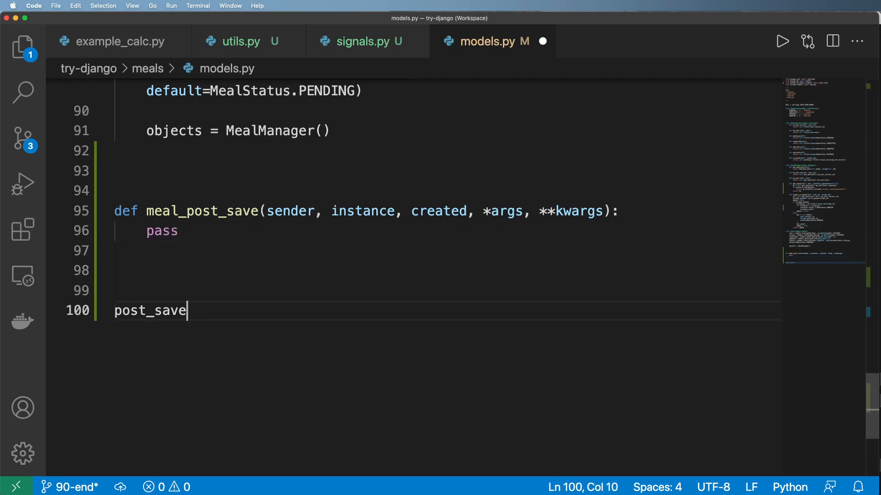
text(.connect())
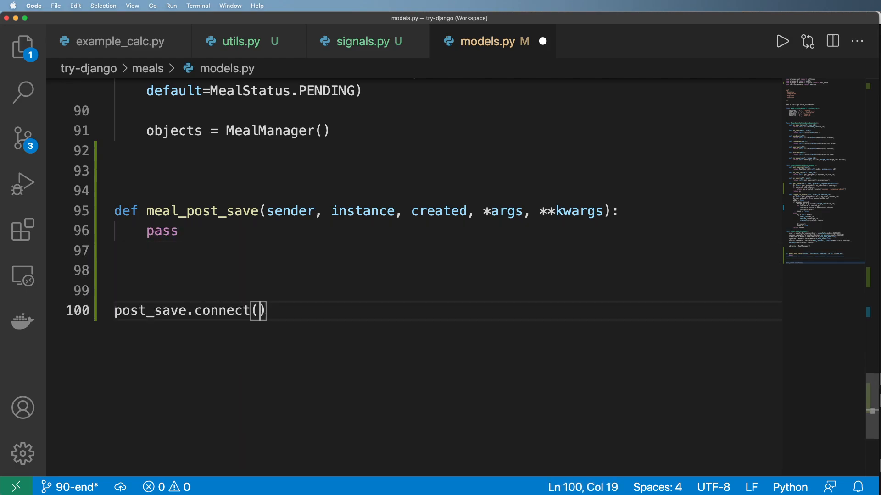
text(meal_post_save)
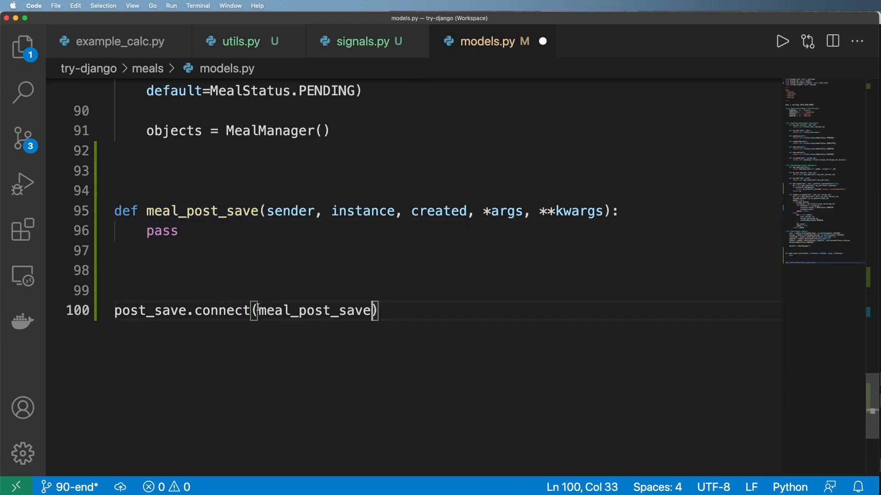
text(, sender=)
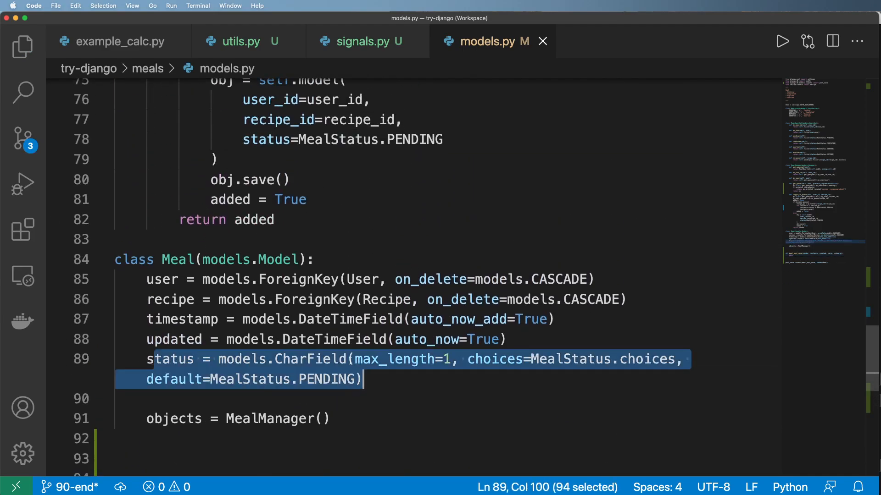
Duplicate the Meal status CharField as prev_status with null=True and default=None.
click(392, 391)
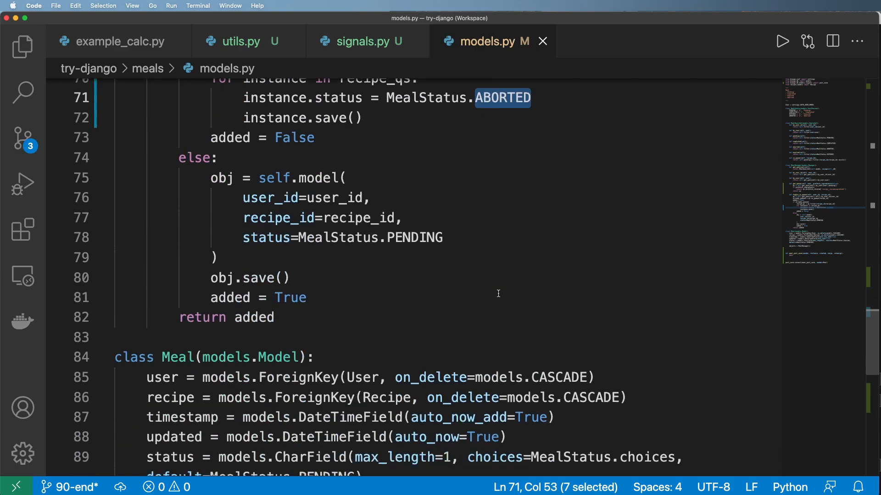
scroll(down, 3)
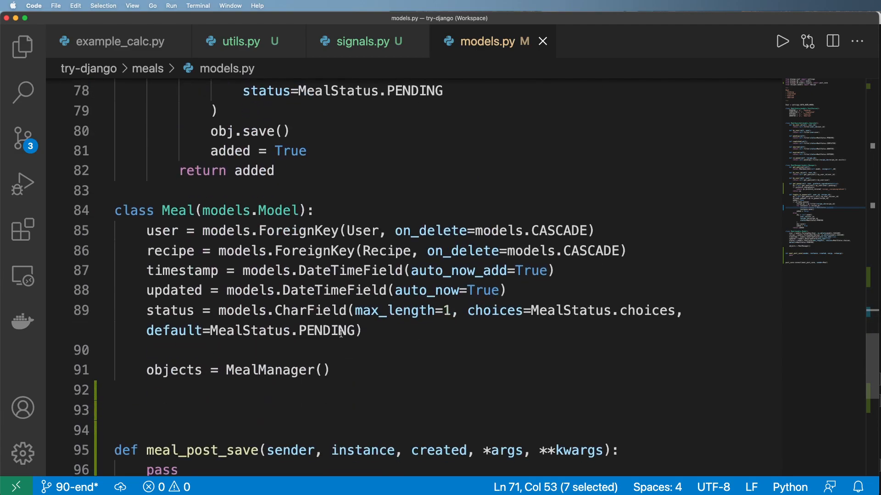
drag(146, 311, 362, 331)
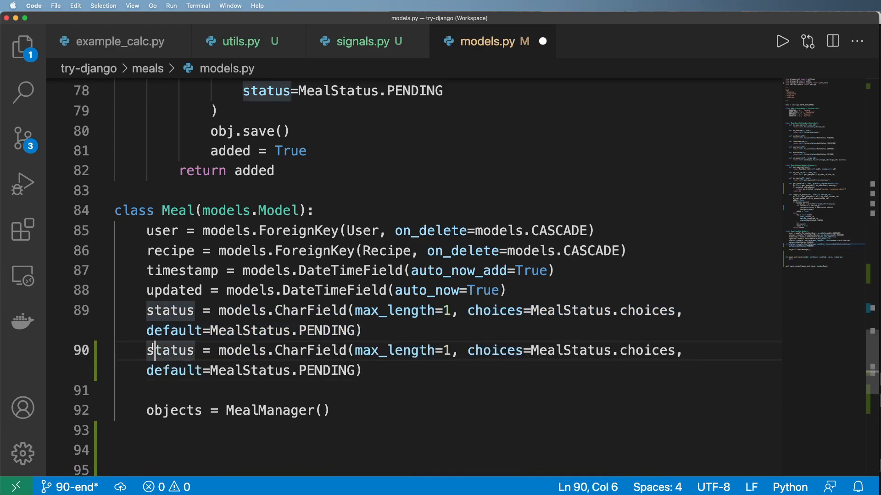
text(pre_v)
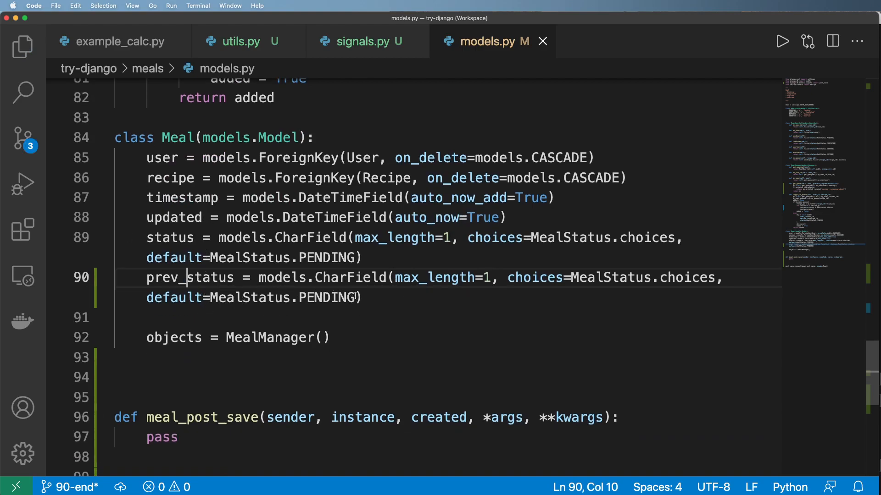
text(null,)
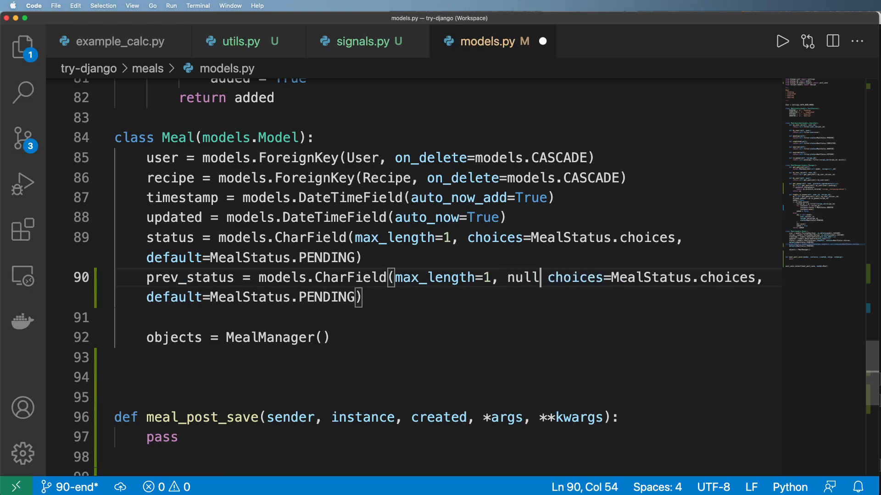
text(=True)
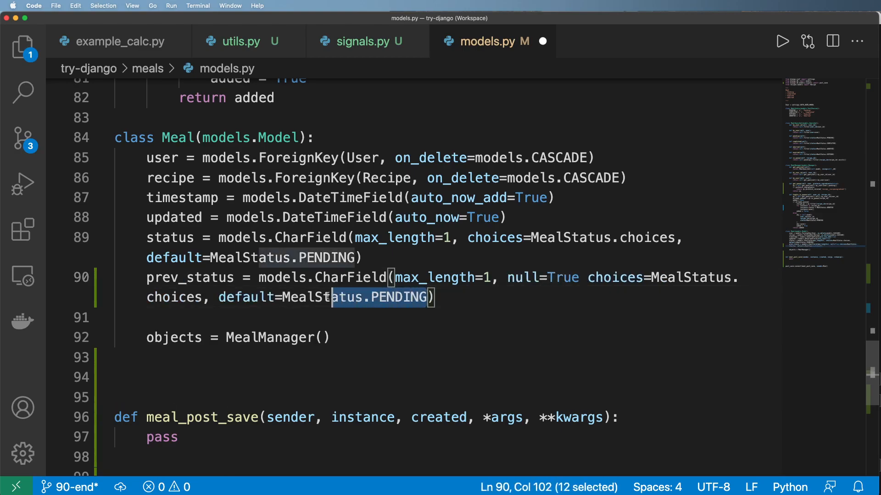
text(None)
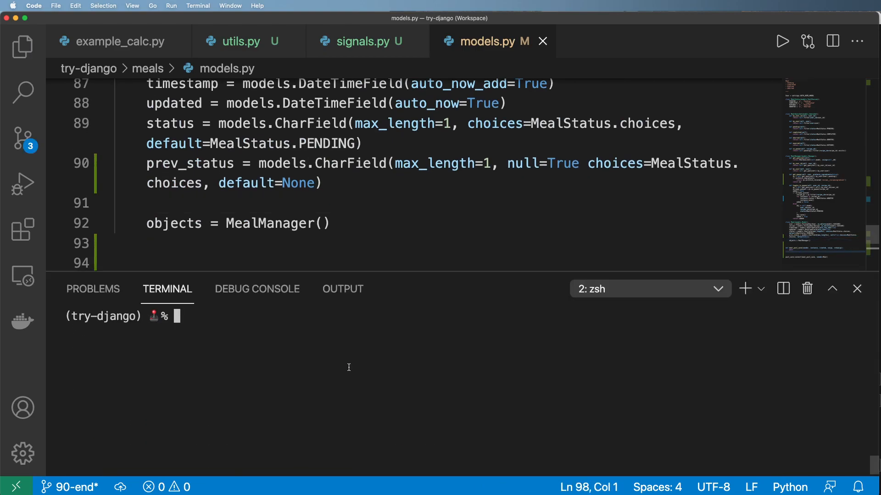
Run makemigrations, add the missing comma after null=True, and rerun to create 0002_meal_prev_status.
text(python manage.py)
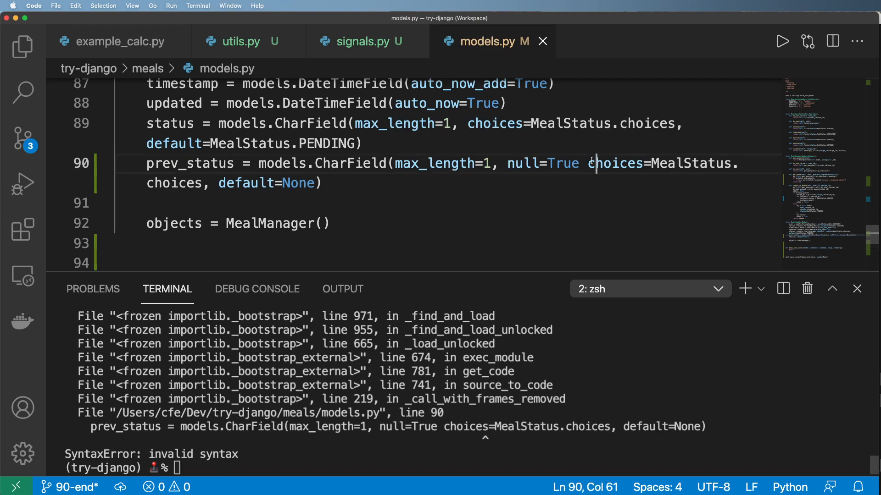
text(,)
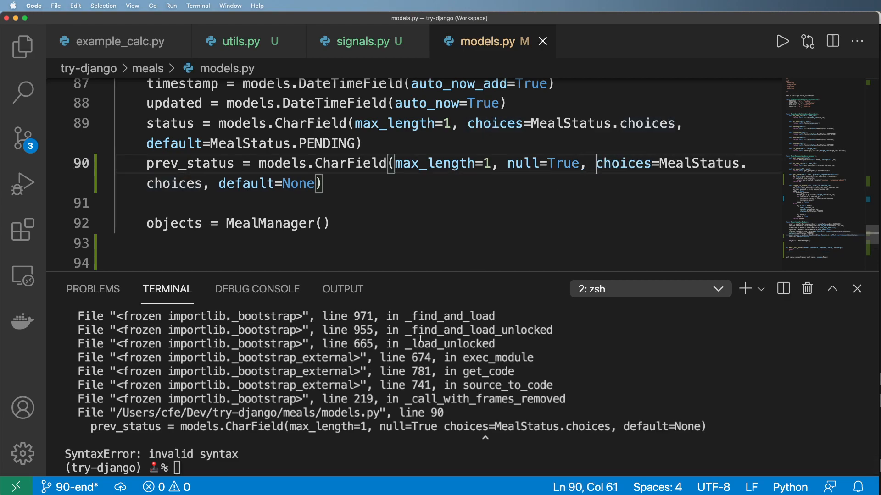
text(python manage.py makemigrations)
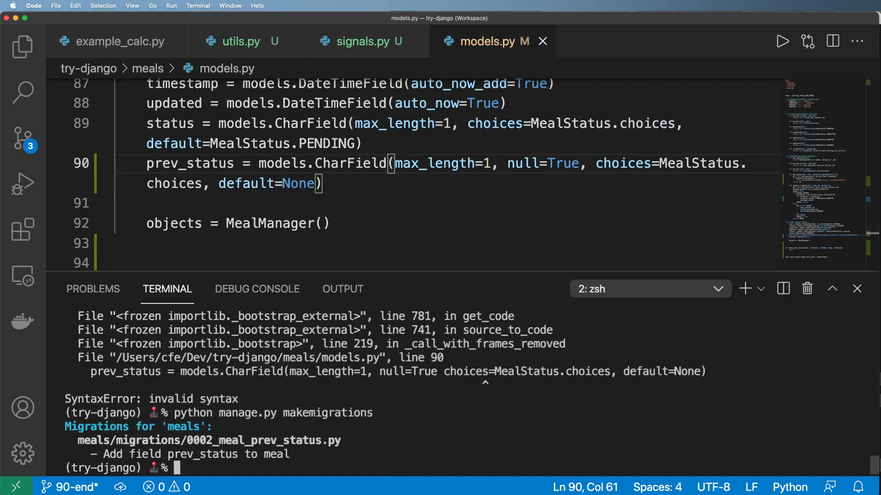
text(python manage.py migrat)
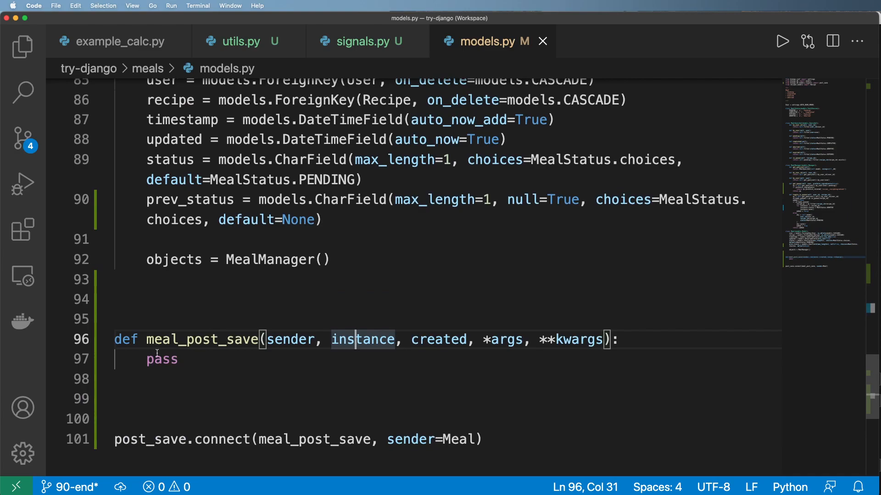
Add a status-change check and a MealStatus.PENDING block printing a meal added signal.
text(if)
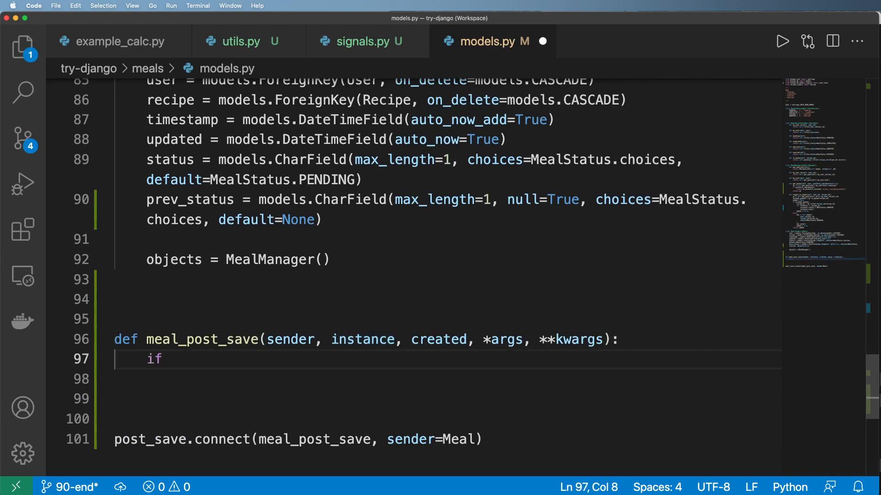
text(instance.)
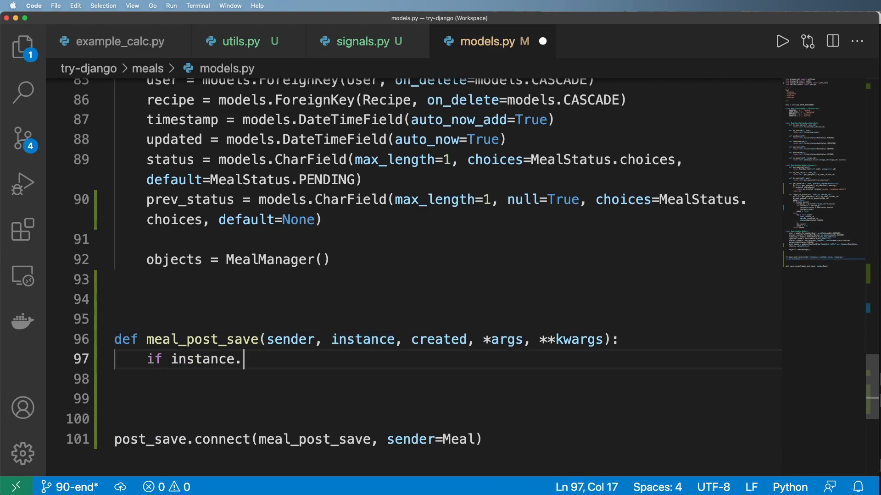
text(status !=)
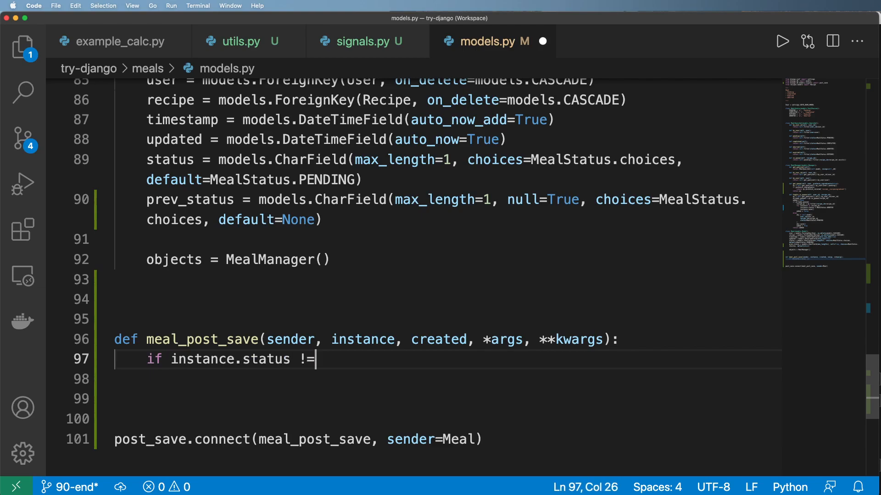
text(instance.p)
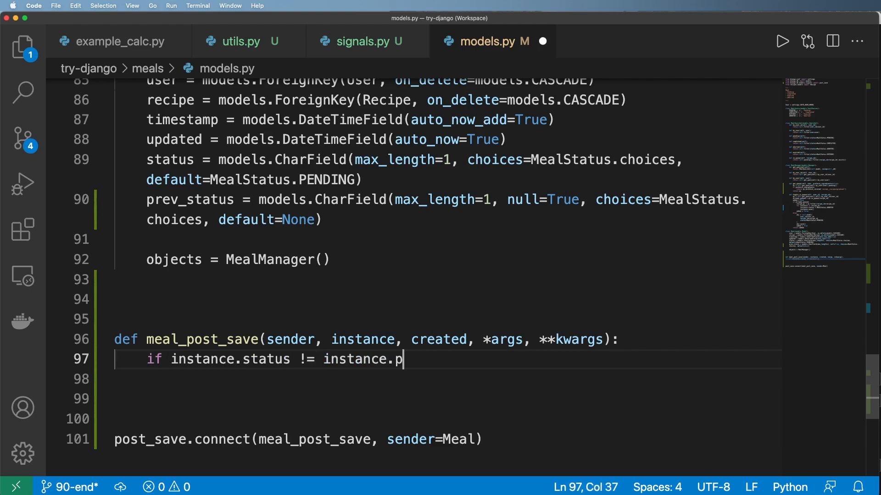
text(re_s)
click(447, 399)
text(if)
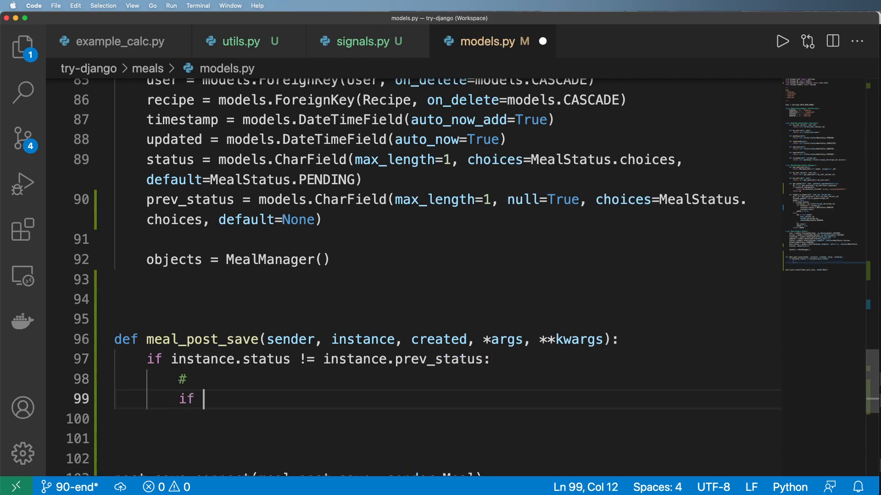
text(instance.status)
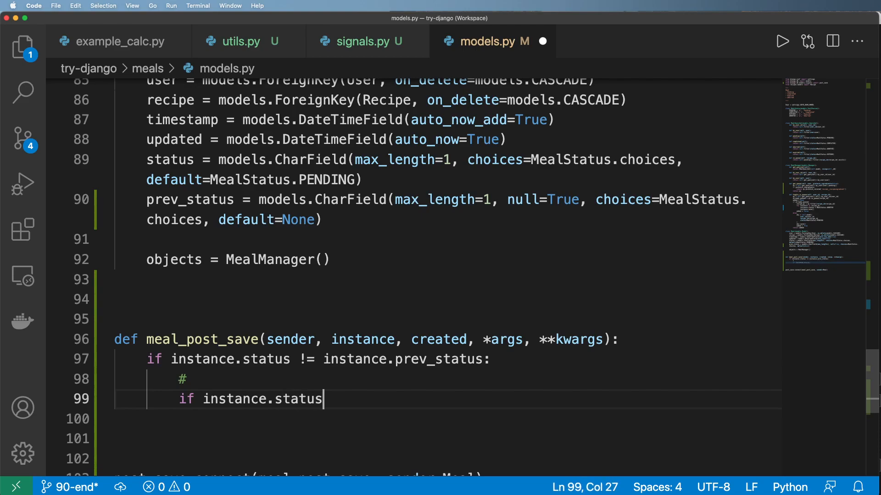
text(==)
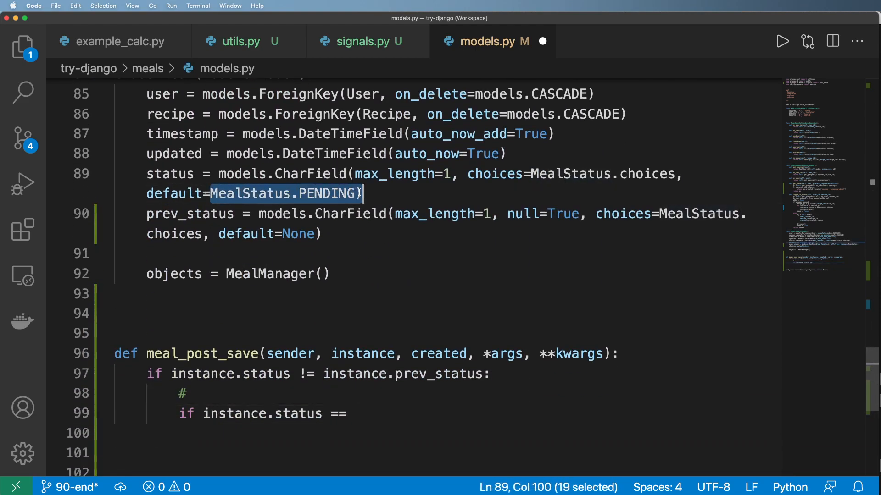
double_click(329, 193)
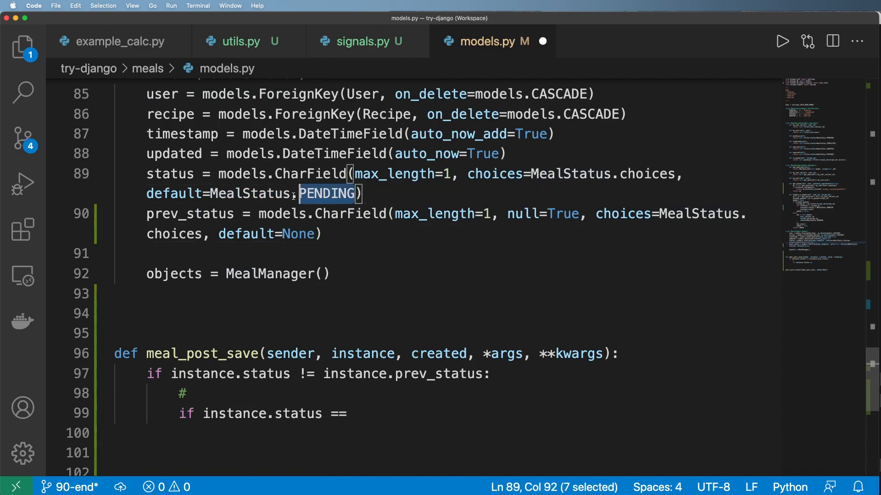
text(MealStatus.PENDING:)
click(439, 434)
text(print("S)
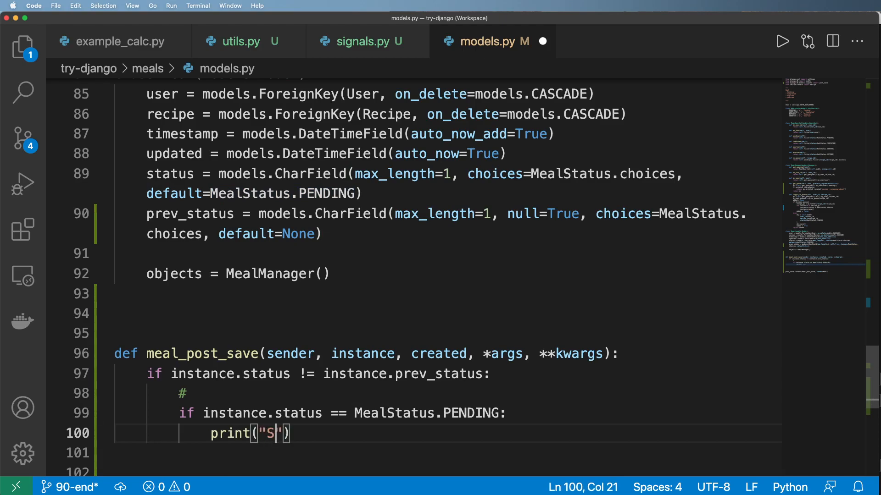
text(end a meal added si)
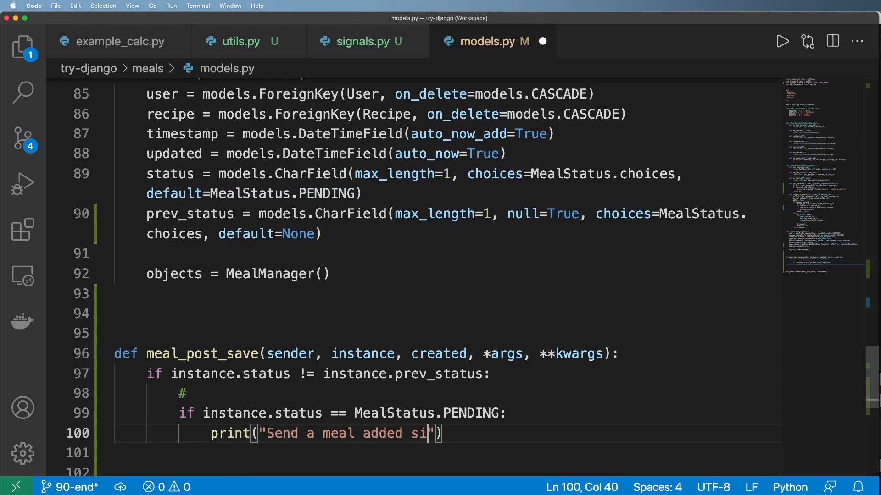
text(gnal)
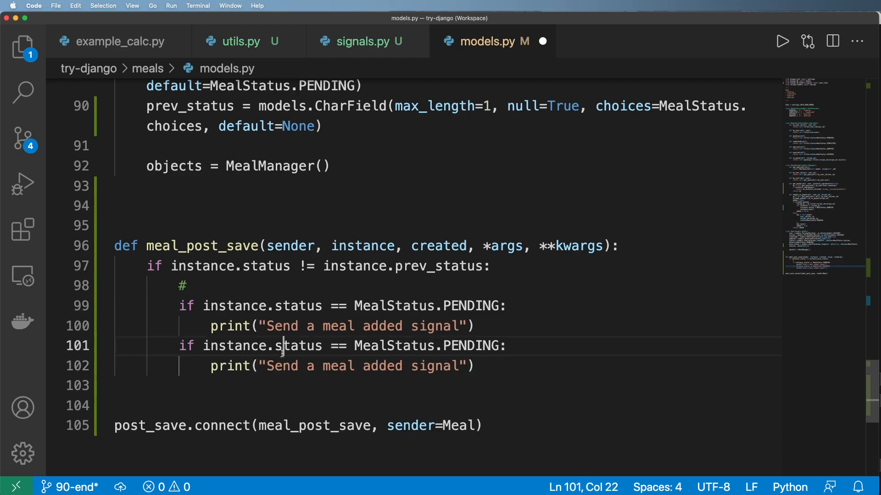
Add an ABORTED block printing meal removed, then set instance.prev_status and call instance.save().
text(A)
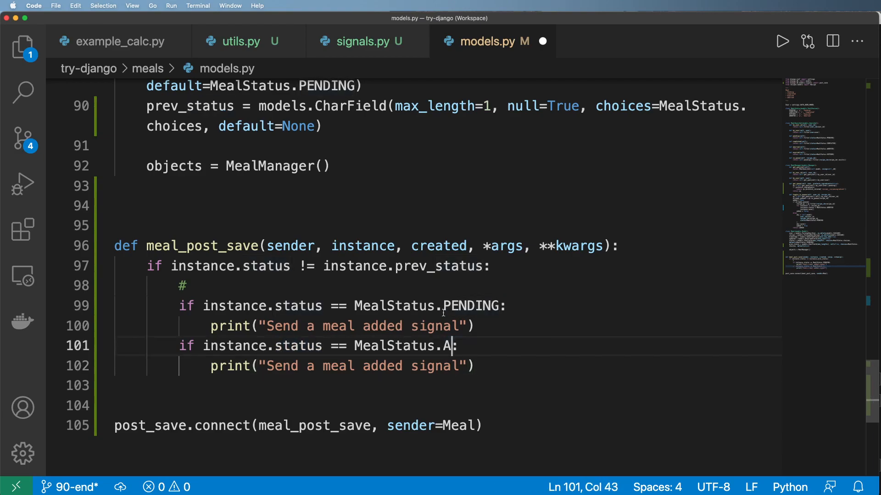
text(BORTED)
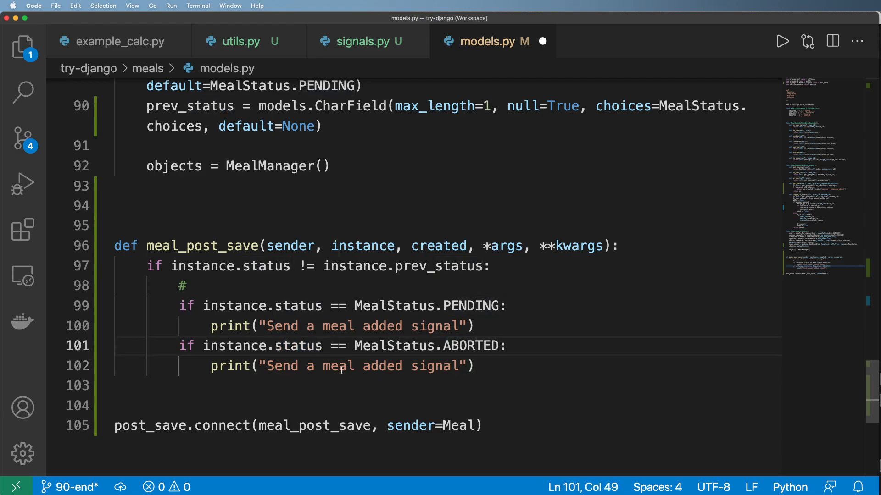
text(remn)
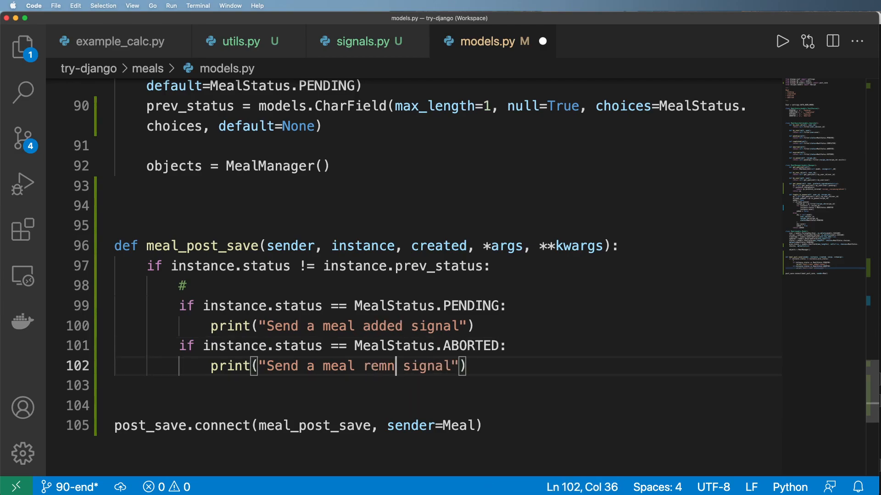
text(ove)
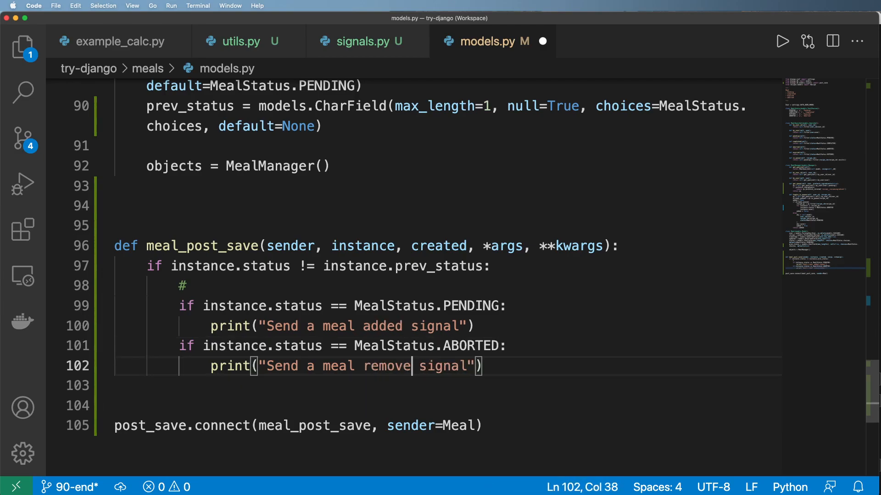
text(d)
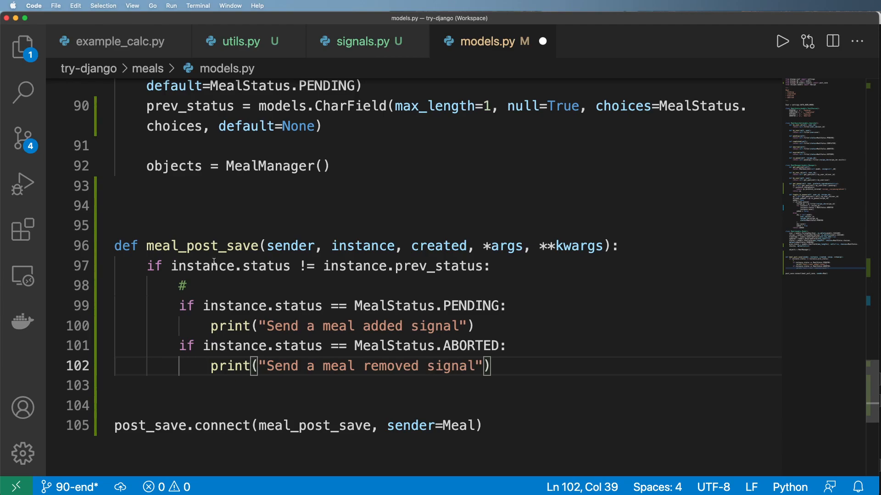
drag(323, 266, 482, 266)
text(instance.sta)
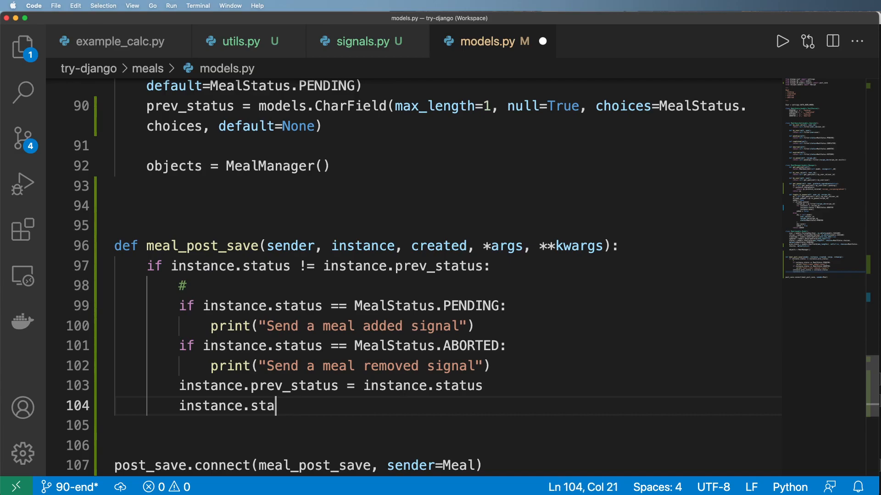
text(ve())
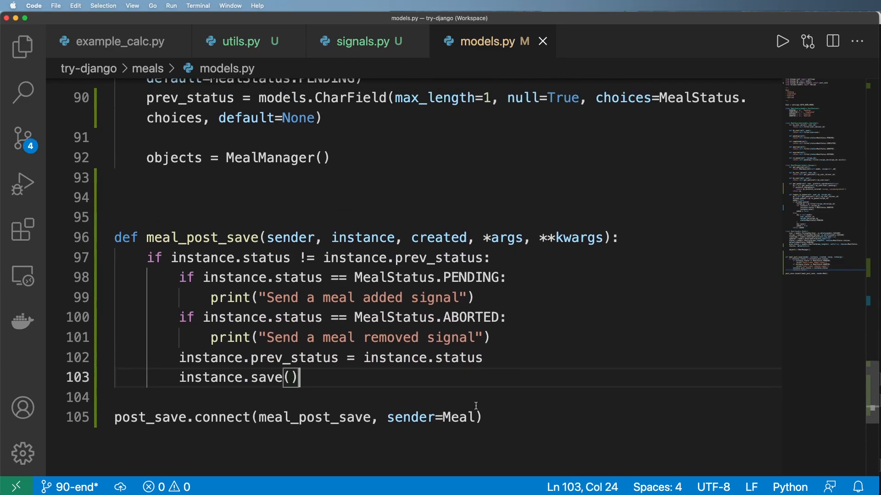
mouse_move(352, 362)
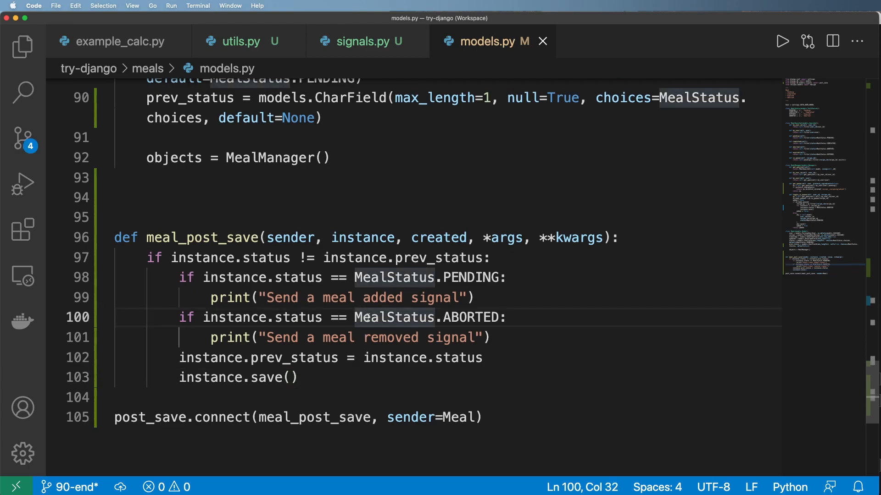
click(762, 288)
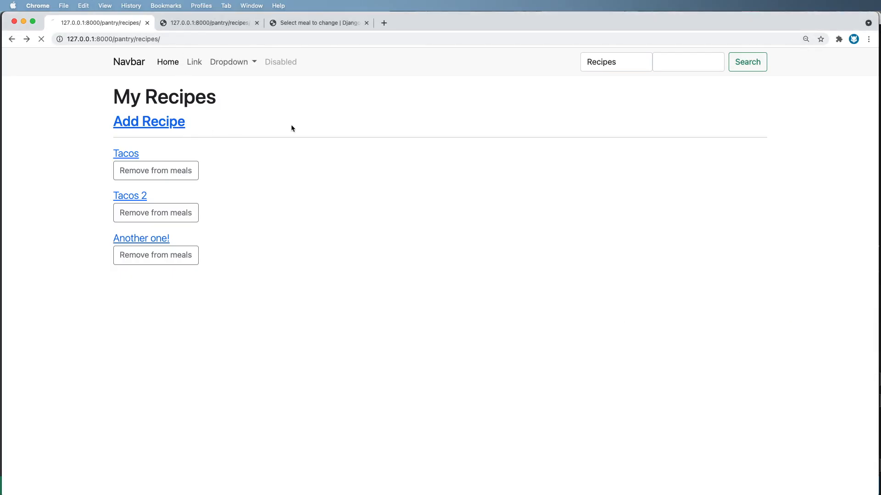
click(155, 170)
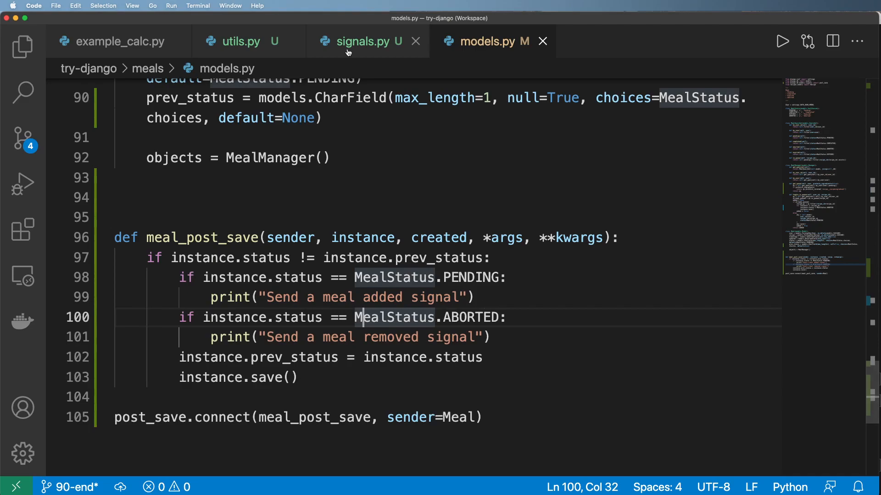
click(241, 41)
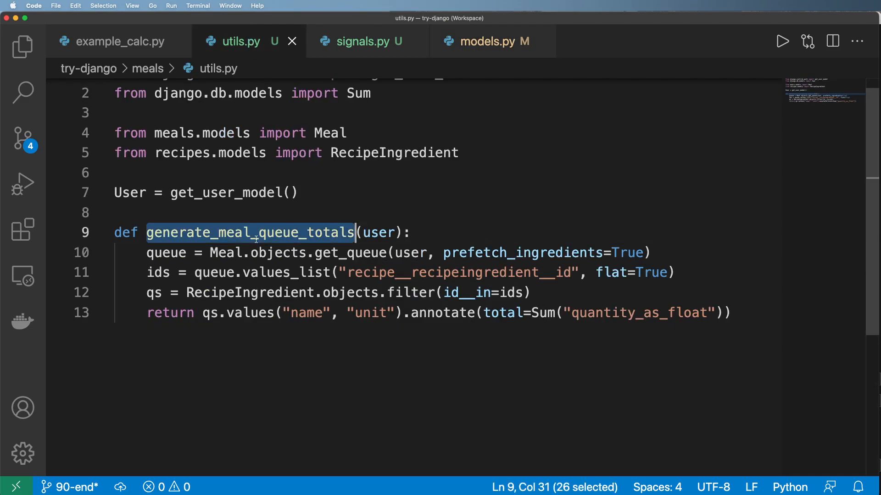
mouse_move(433, 91)
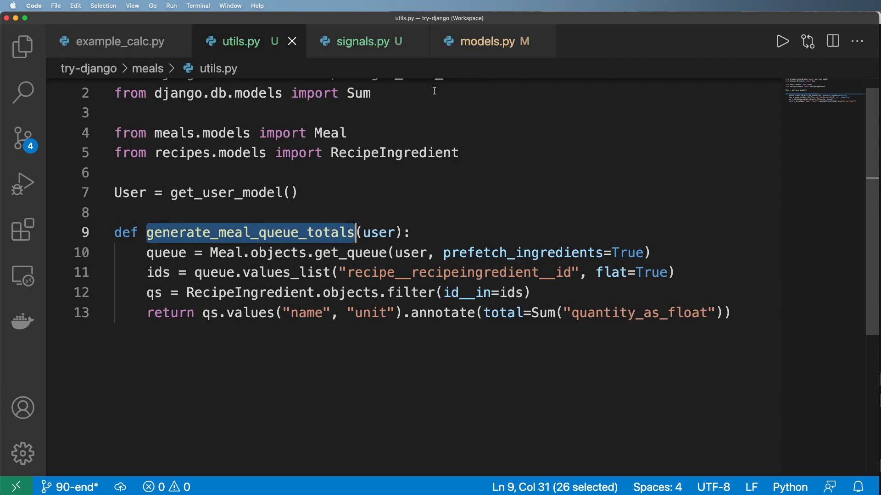
click(493, 40)
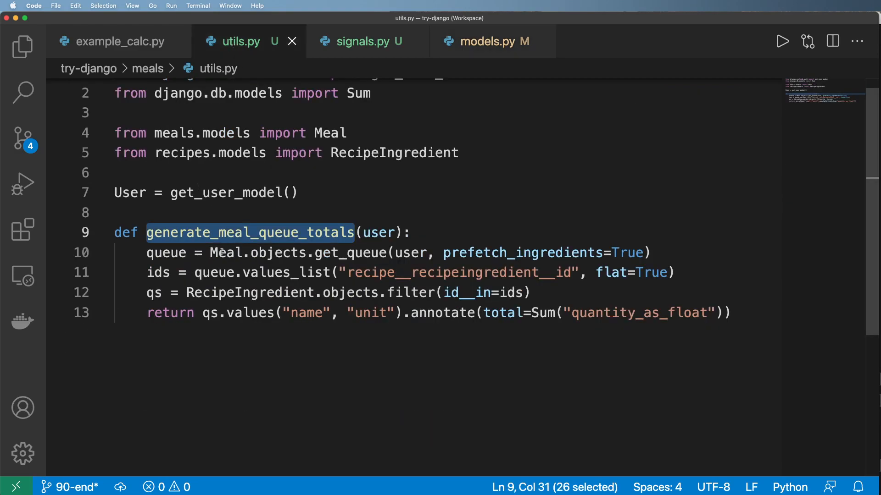
click(484, 41)
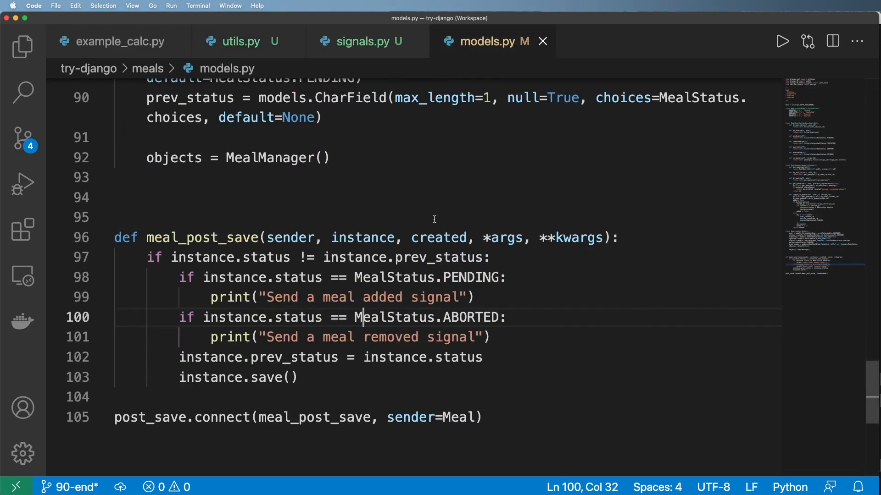
click(240, 41)
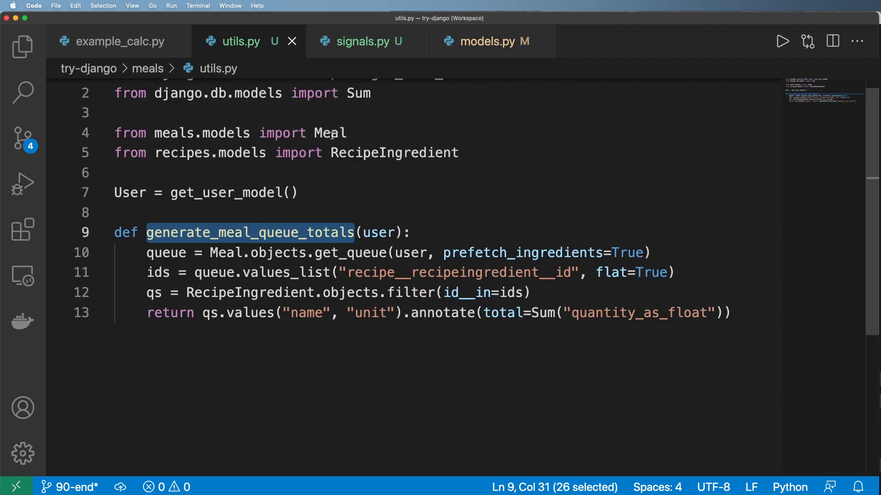
click(490, 41)
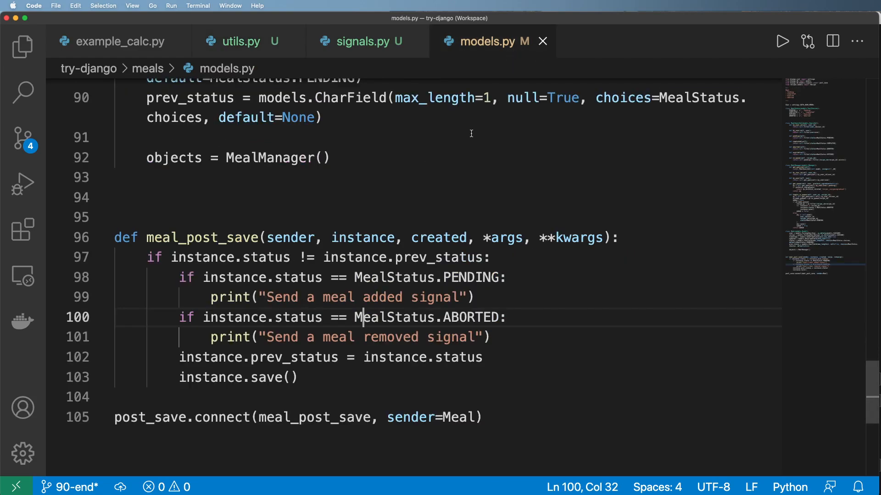
double_click(177, 256)
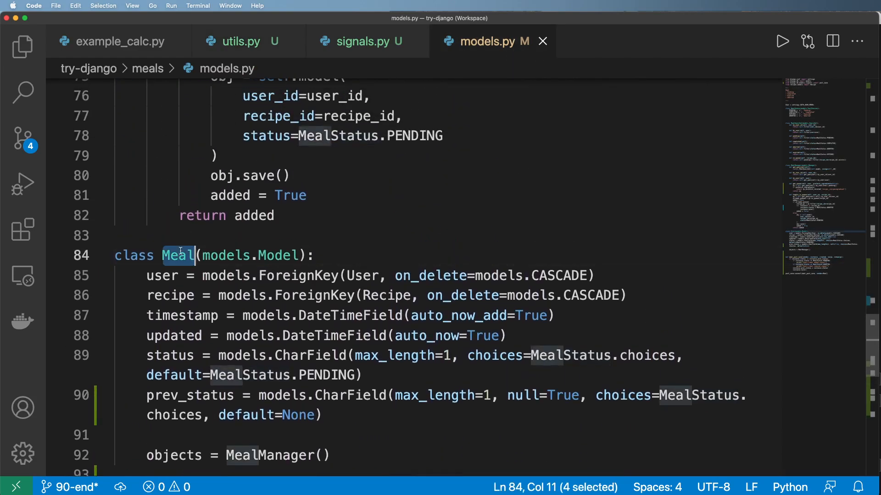
click(241, 41)
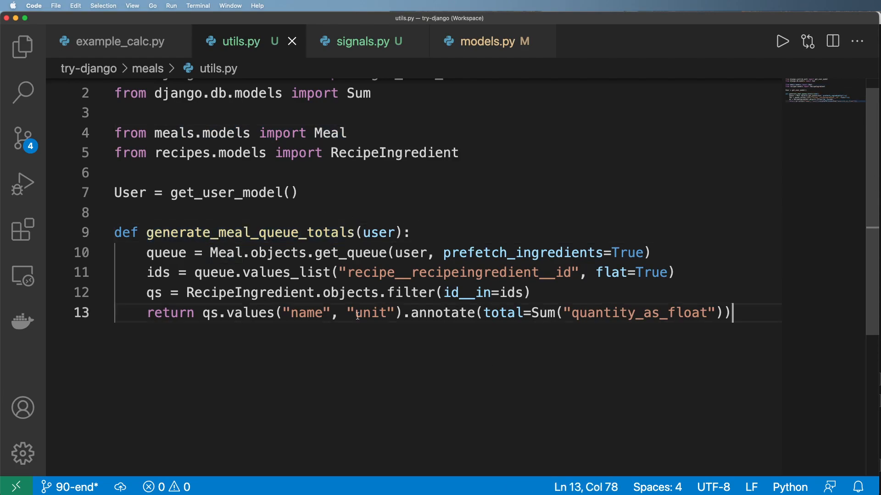
click(491, 41)
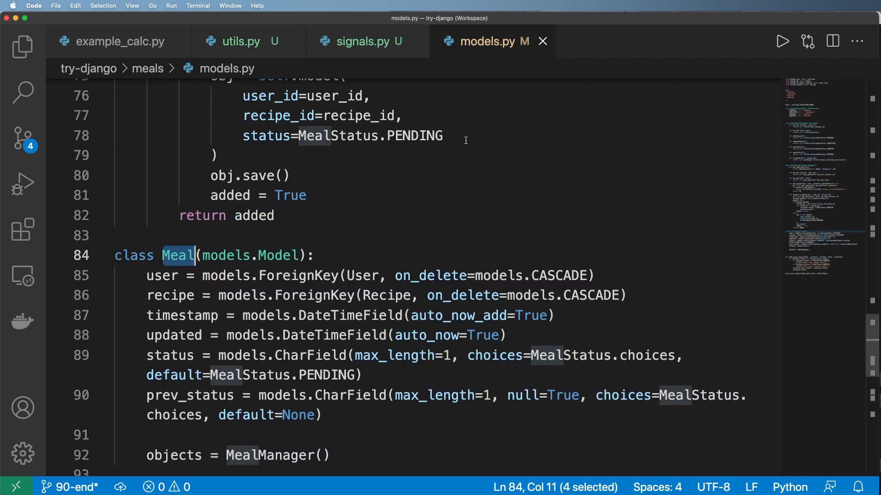
scroll(down, 3)
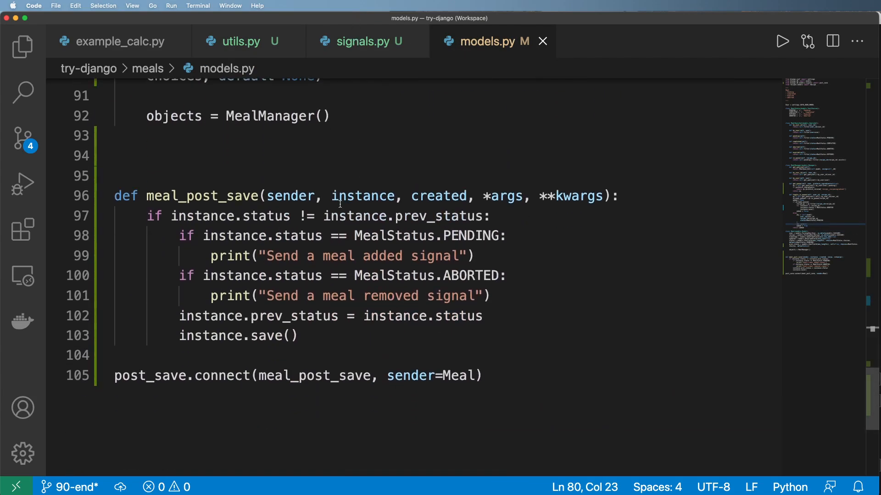
drag(210, 256, 473, 256)
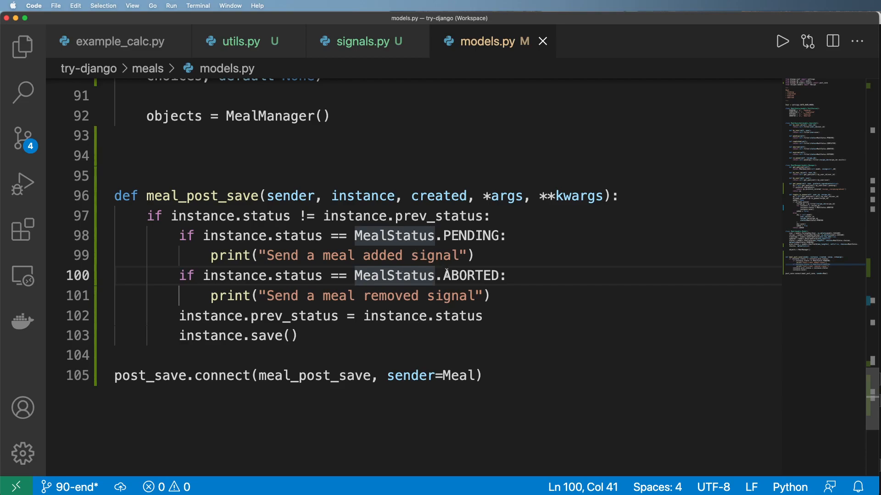
Add import django.dispatch to the empty signals.py.
click(361, 41)
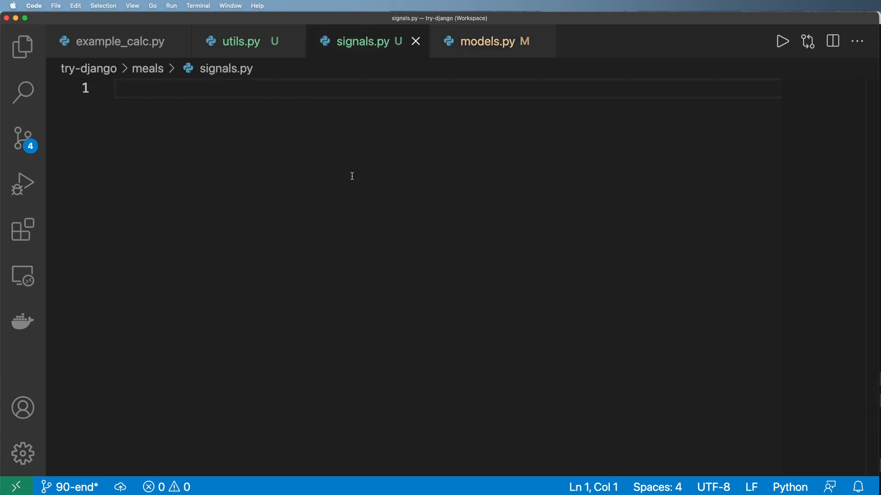
text(import)
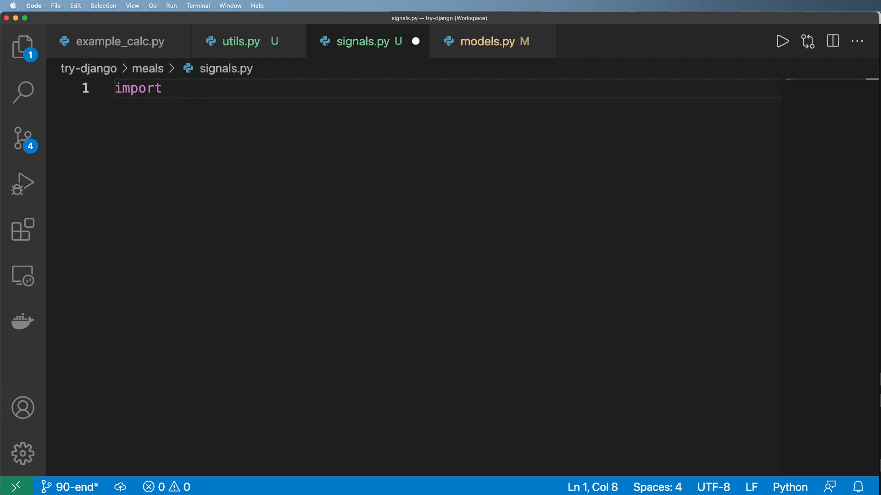
text(django.)
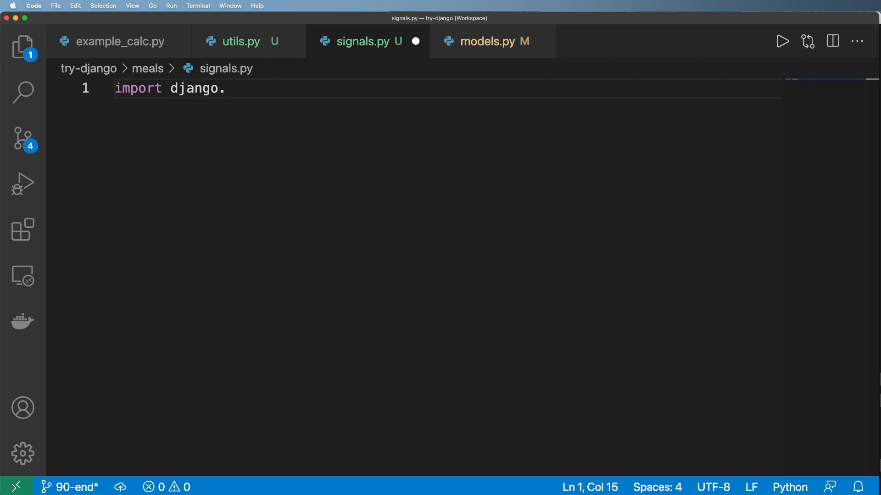
text(dispat)
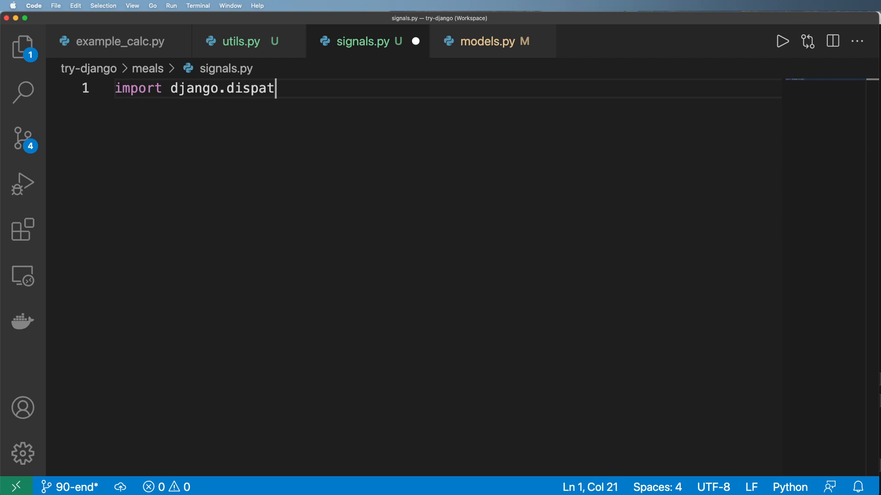
text(ch)
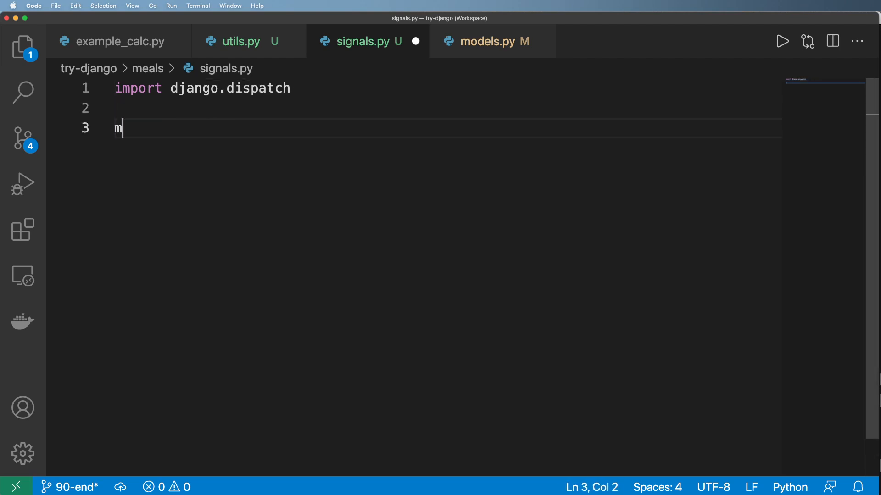
Define meal_added as django.dispatch.Signal(providing_args=['instance']) and begin meal_removed.
text(eal_added)
text(me)
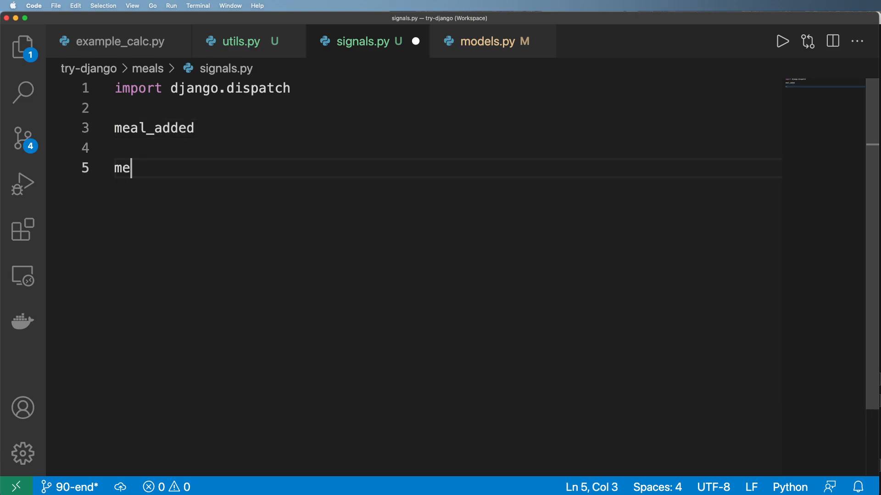
text(al_removed =)
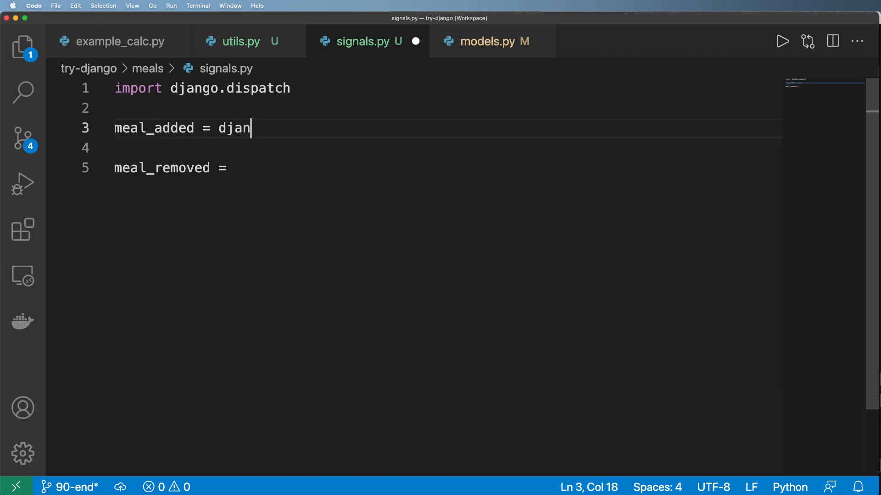
text(go.dispat)
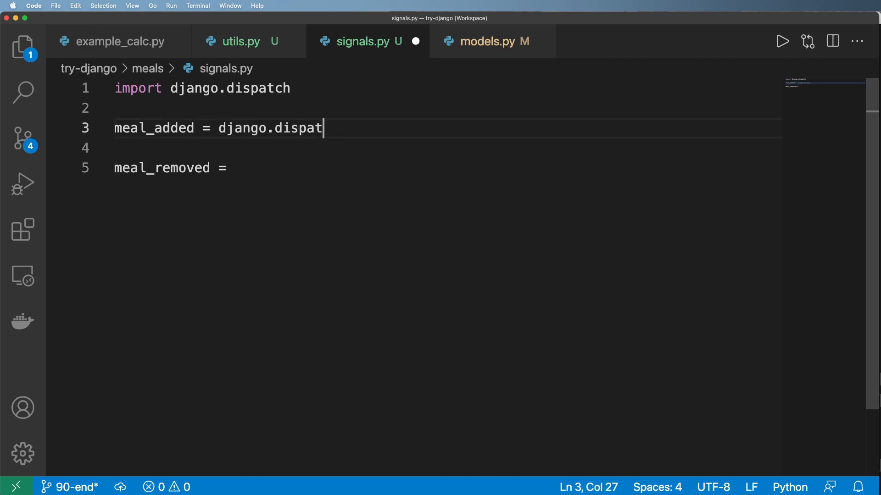
text(ch.Signal())
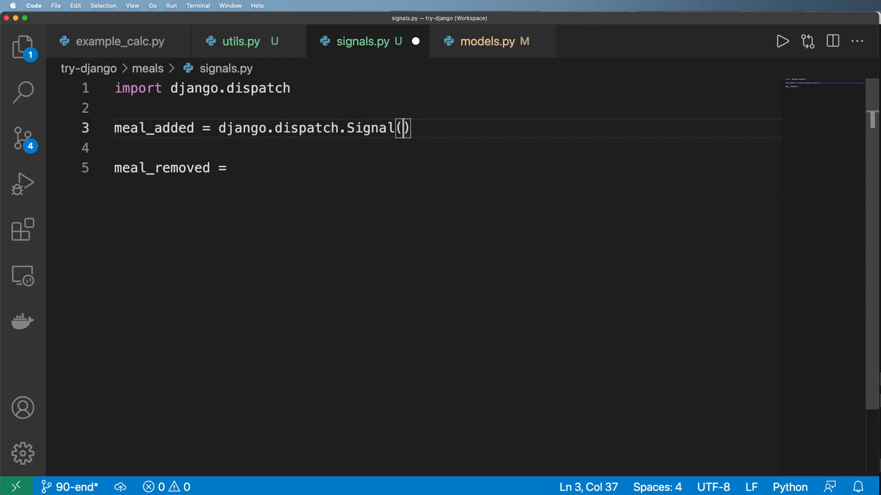
text(provid)
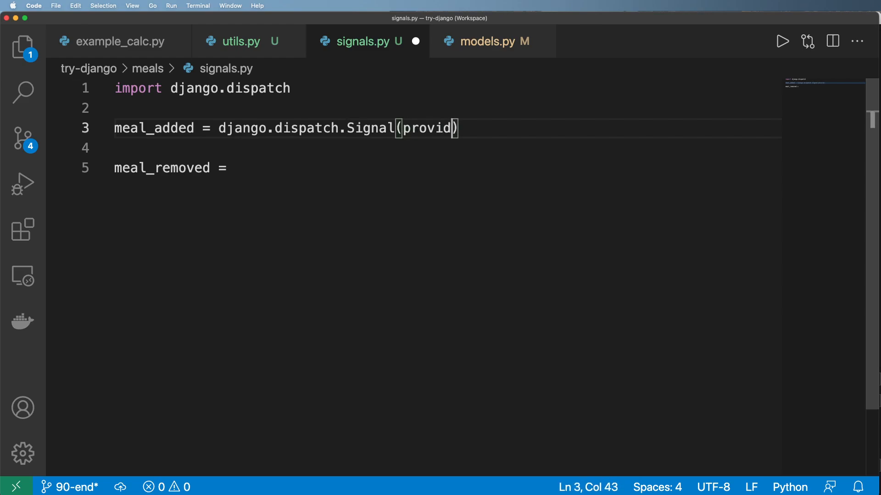
text(ing_args=[''])
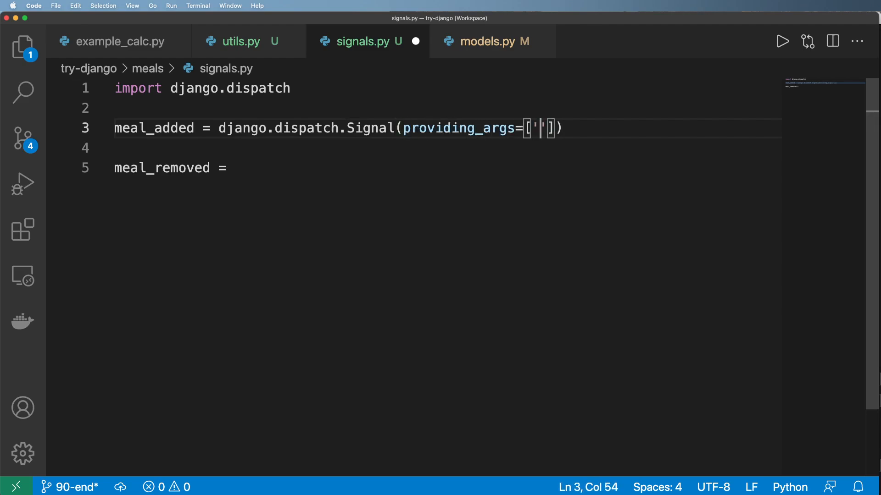
text(instance)
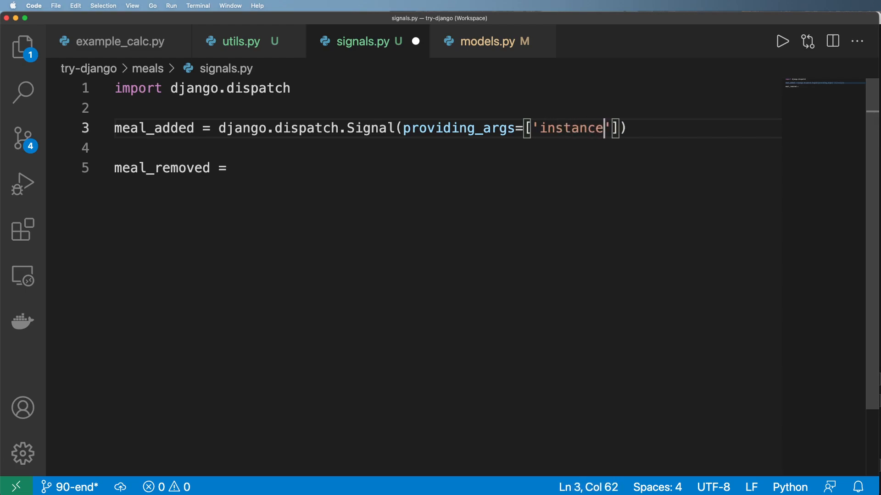
drag(220, 128, 624, 128)
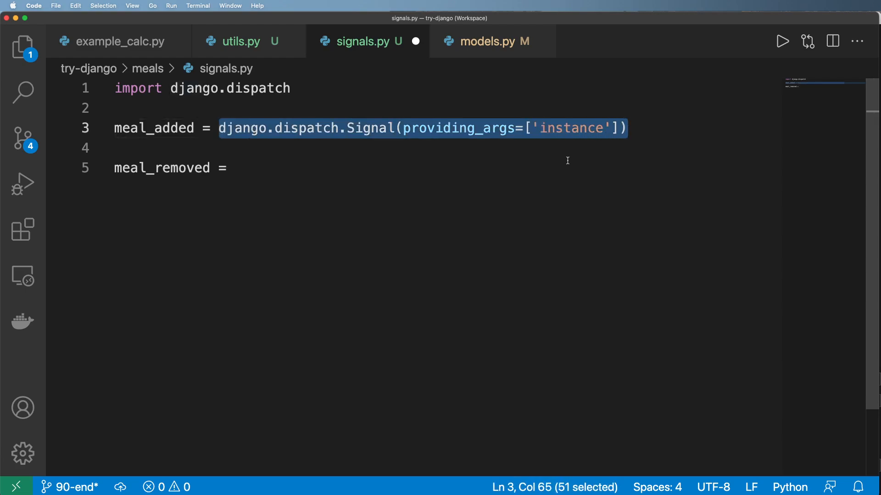
Finish meal_removed's Signal definition and import meal_added, meal_removed from .signals in models.py.
text(django.dispatch.Signal(providing_args=['instance']))
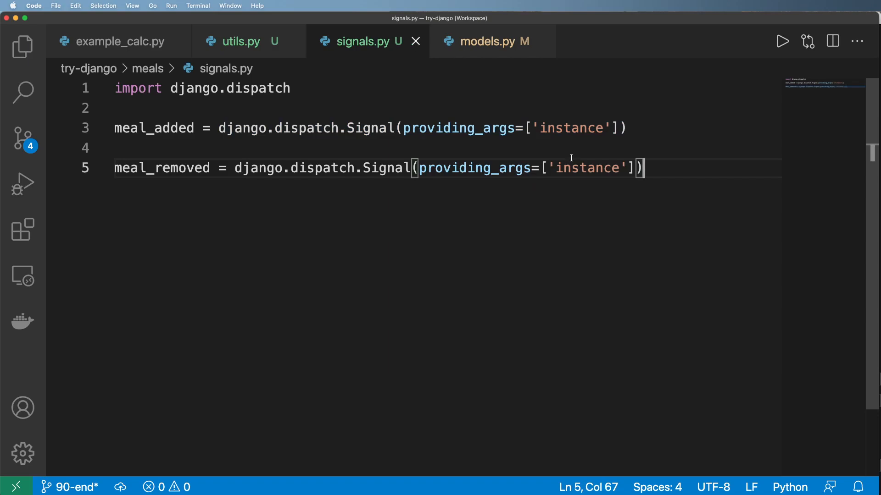
click(493, 41)
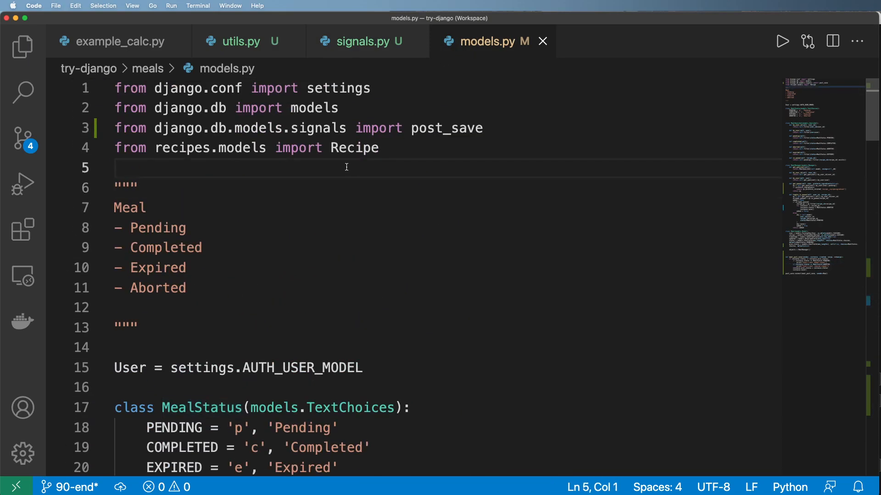
text(from .si)
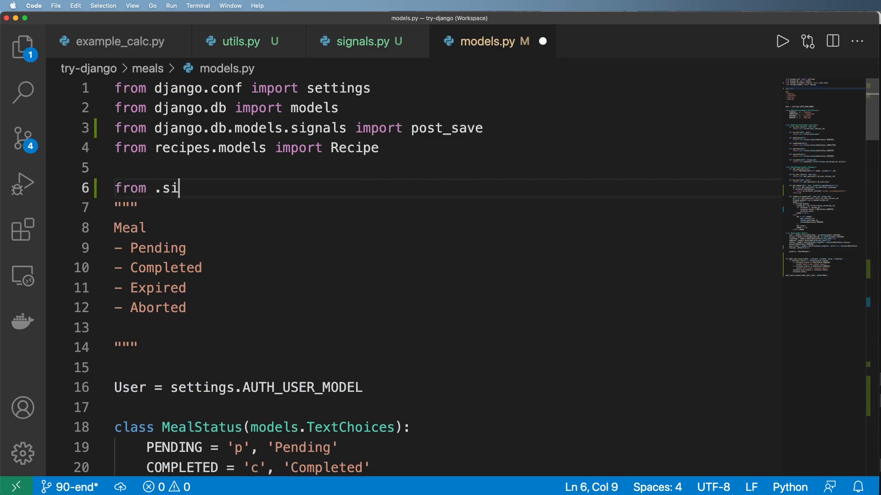
text(gnals import)
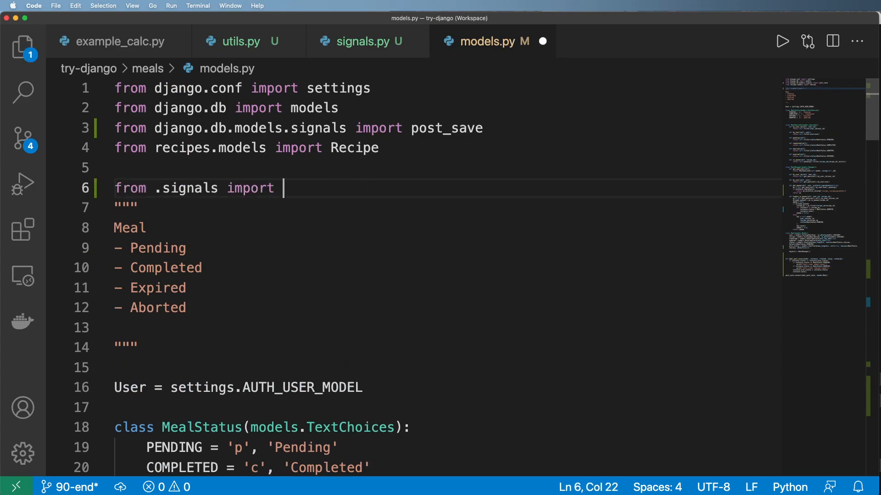
text((meal_added, meal_ad)
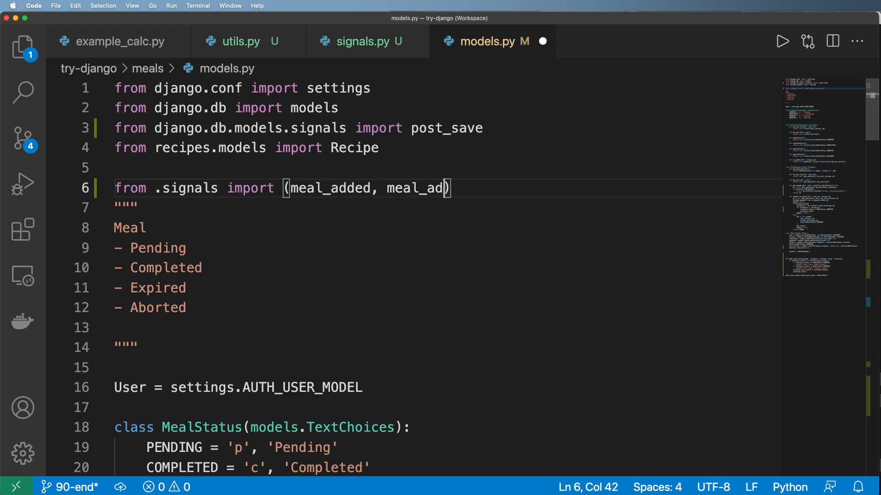
click(360, 41)
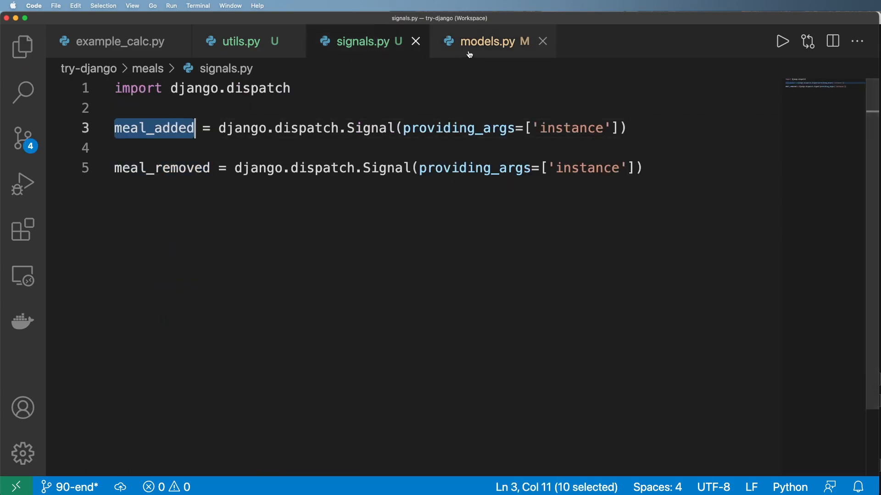
click(492, 41)
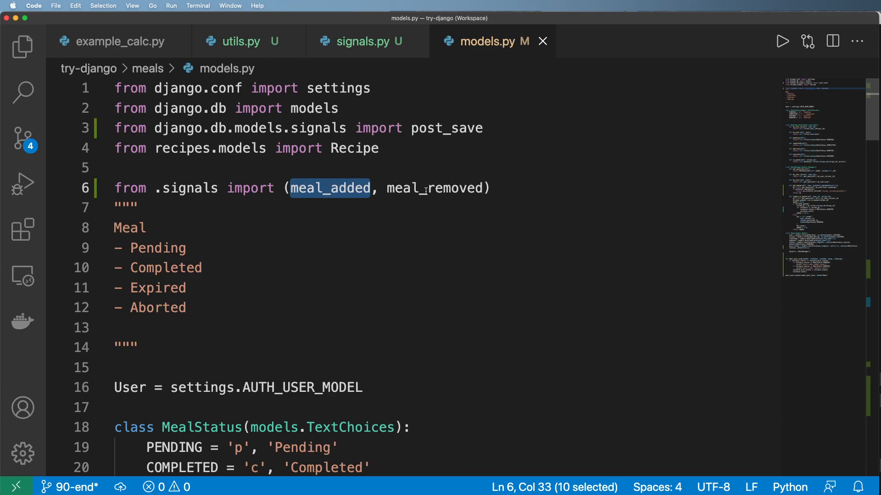
scroll(down, 3)
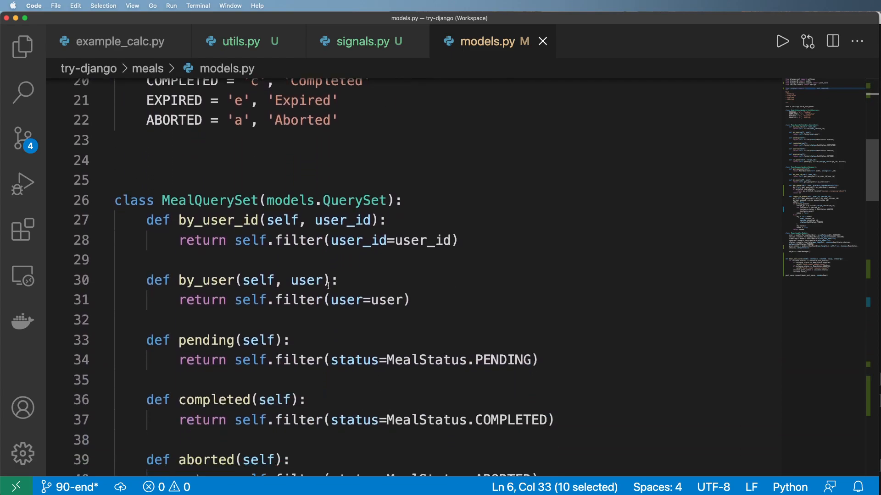
Send meal_added(sender=sender, instance=instance) in the PENDING block.
scroll(down, 3)
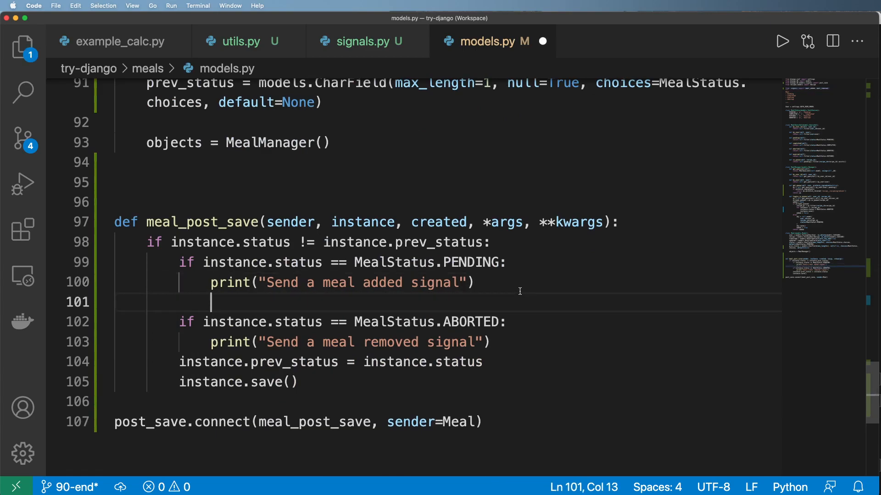
text(meal_added.s)
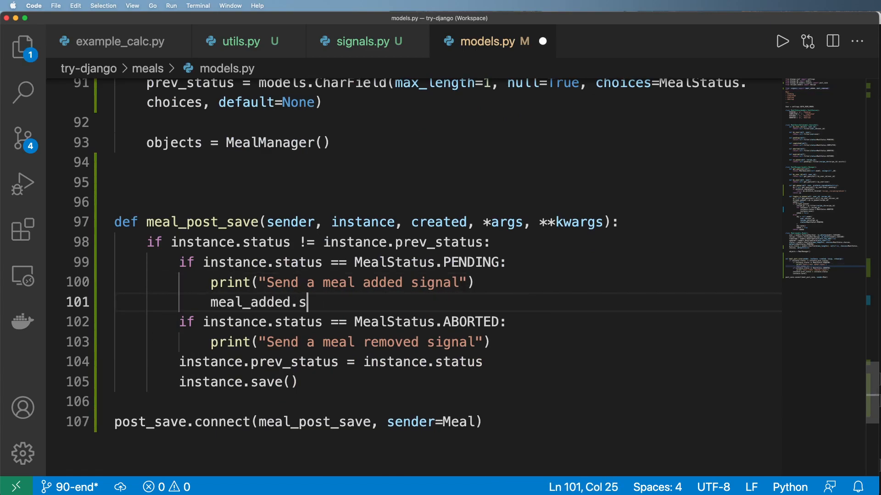
text(end())
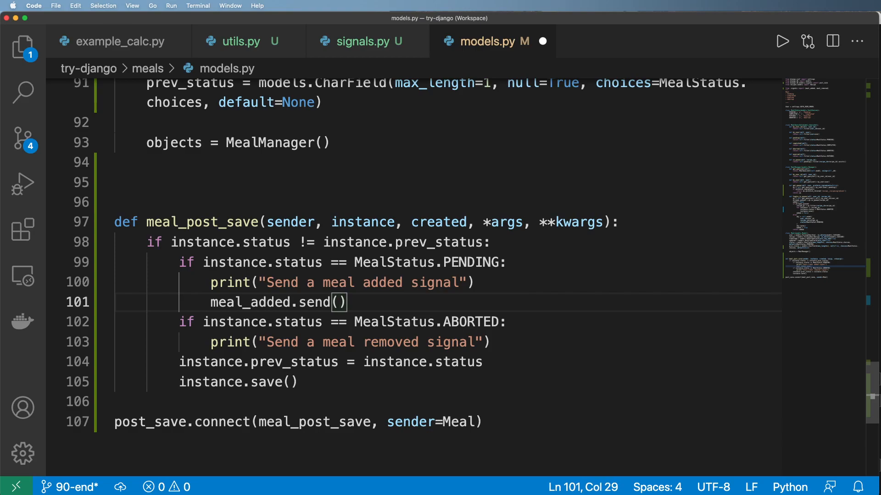
text(sender=)
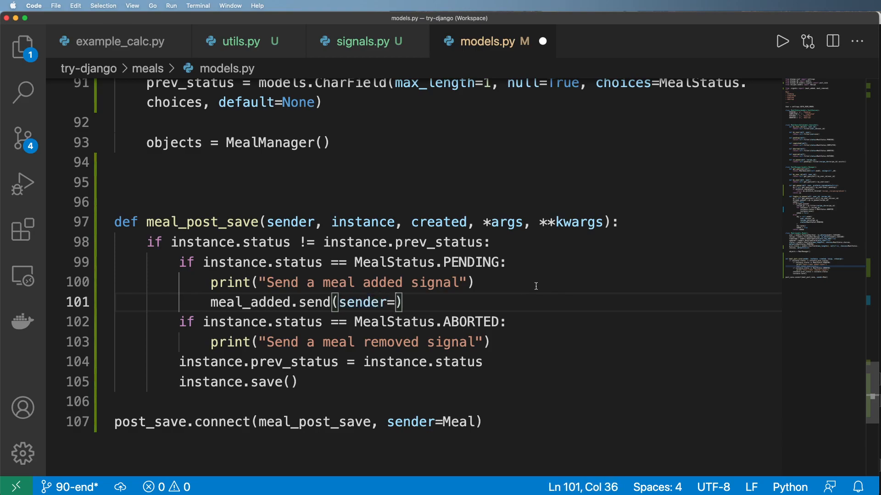
double_click(290, 222)
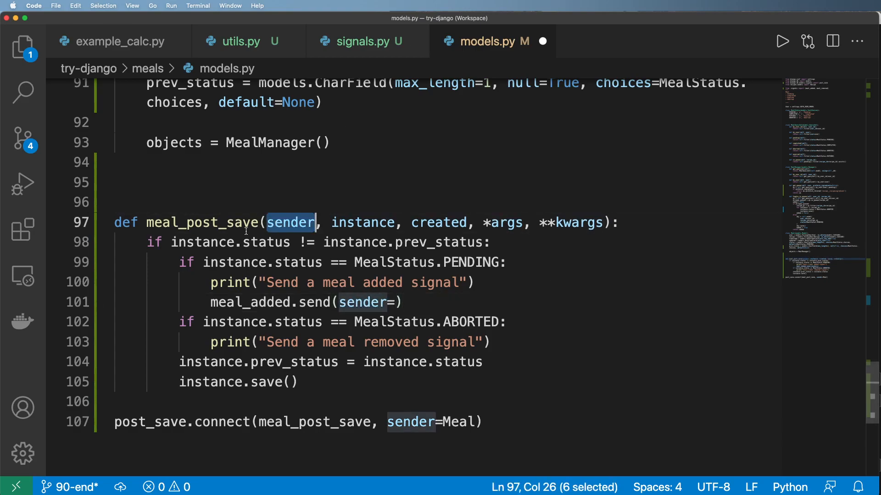
click(372, 302)
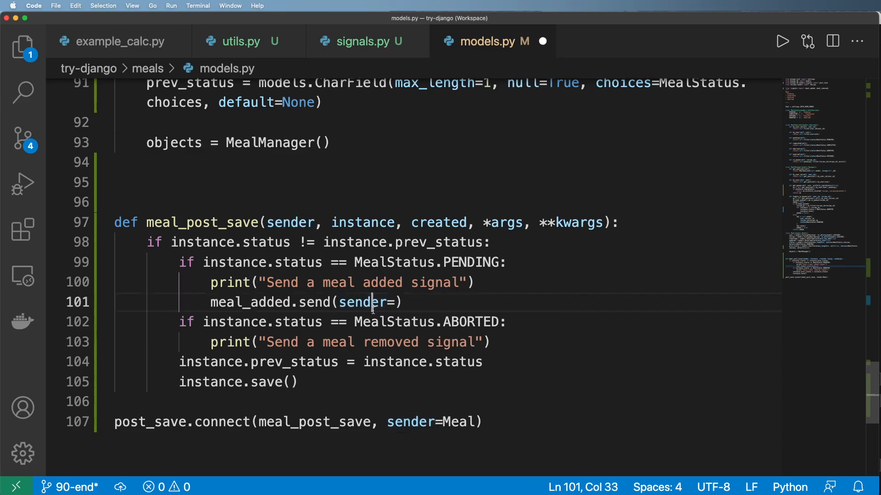
text(sender,)
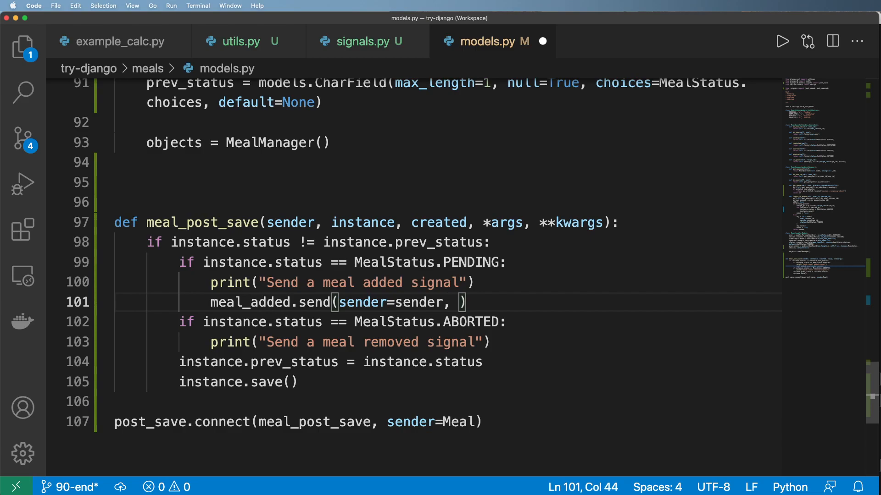
text(instance=)
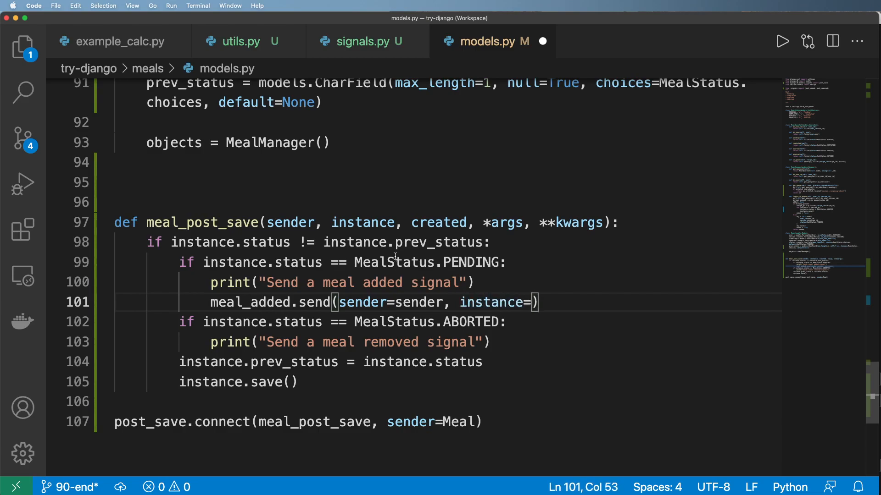
text(instance)
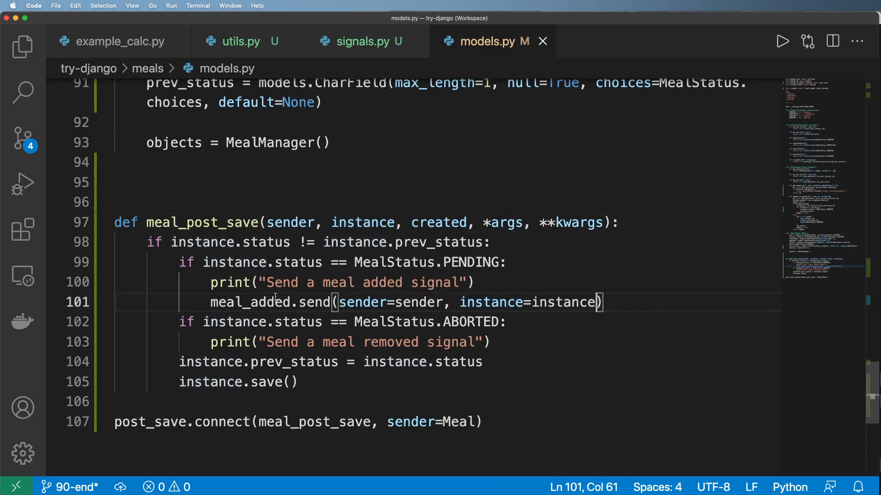
Send meal_removed(sender=sender, instance=instance) in the ABORTED block, checking names in signals.py.
key(Enter)
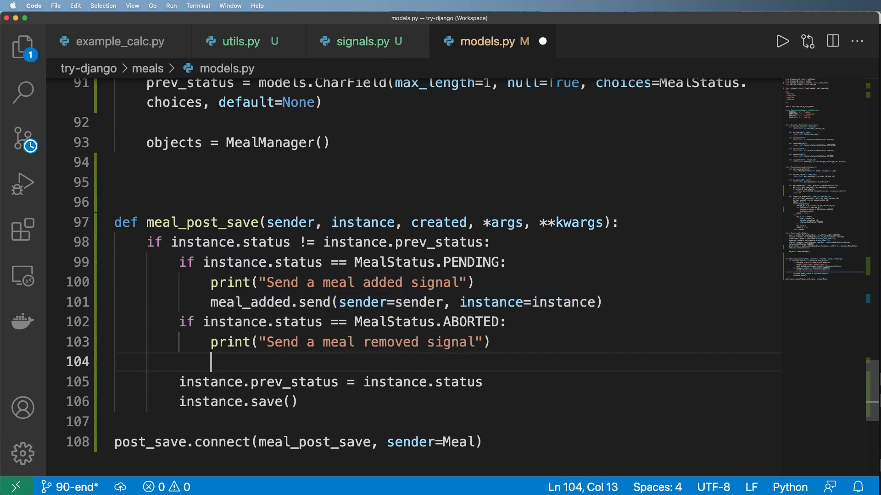
text(meal_add.send(sender=sender, instance=instance))
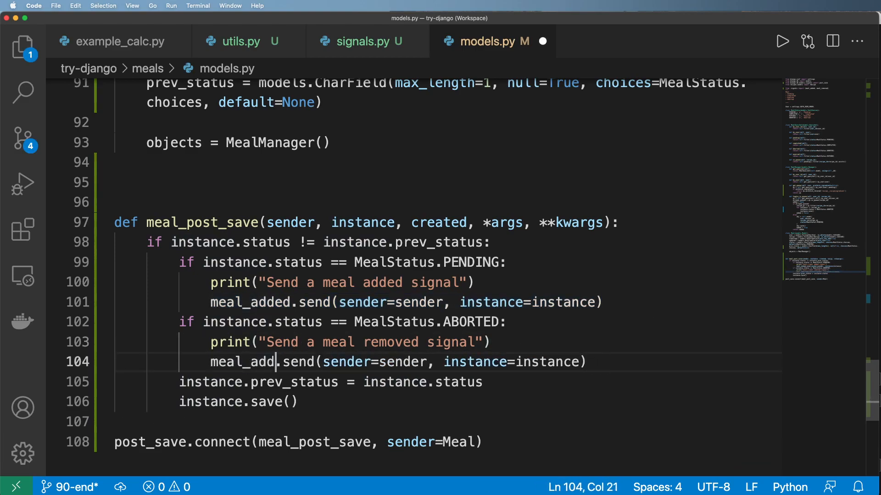
text(rem)
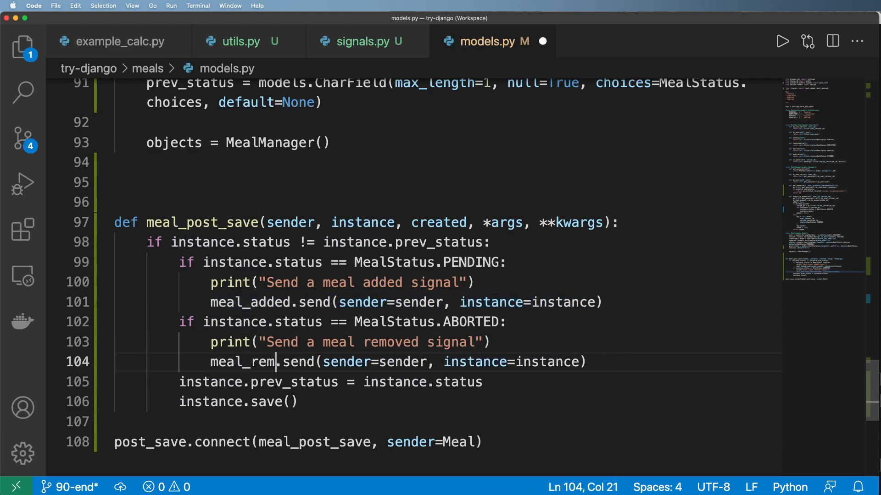
text(oved)
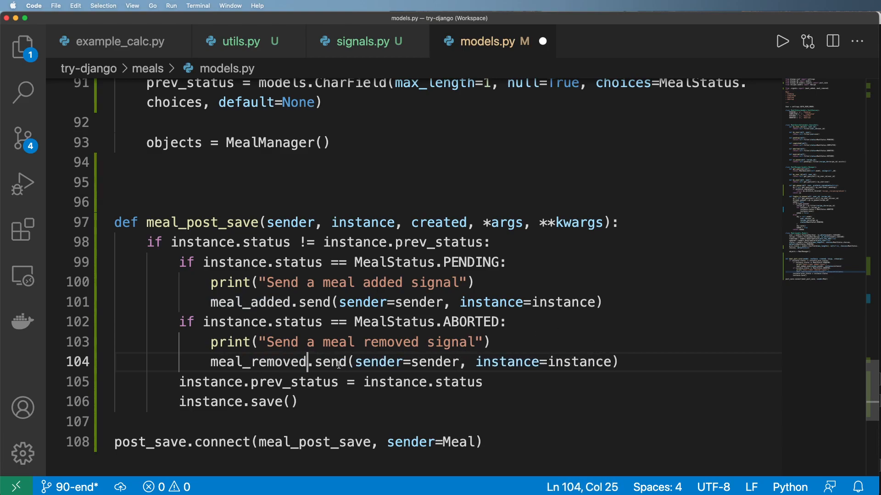
click(366, 40)
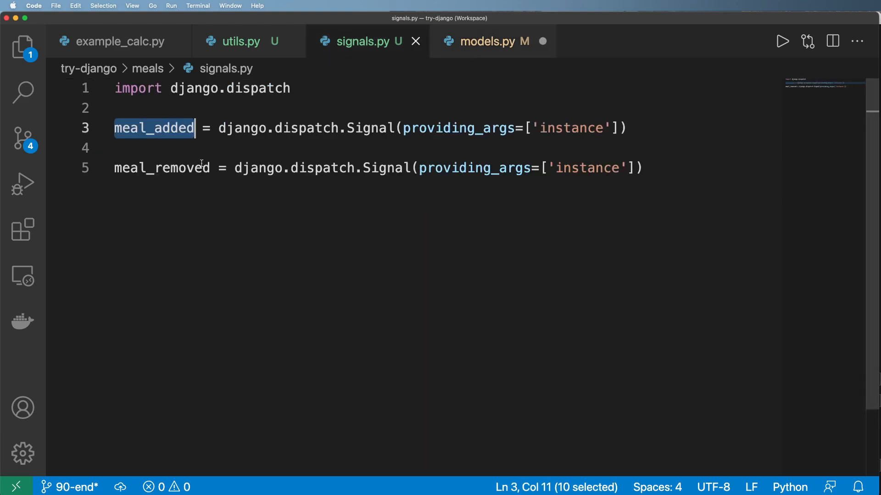
click(490, 41)
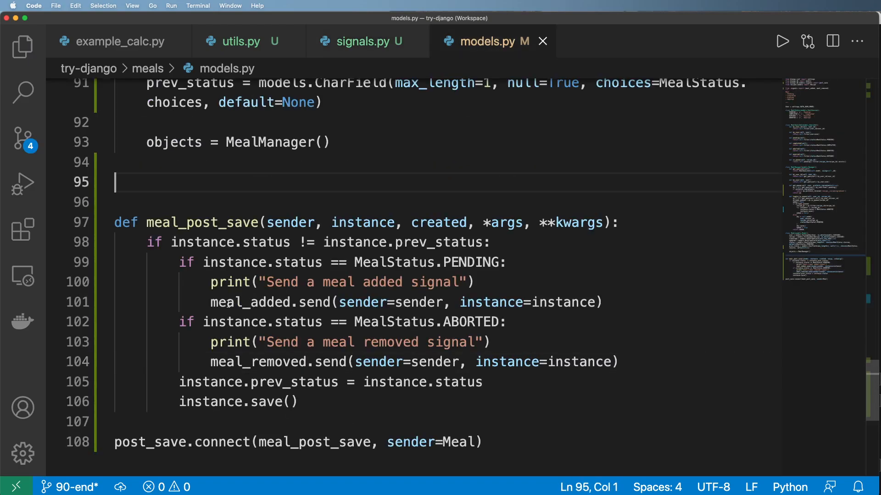
drag(237, 362, 475, 362)
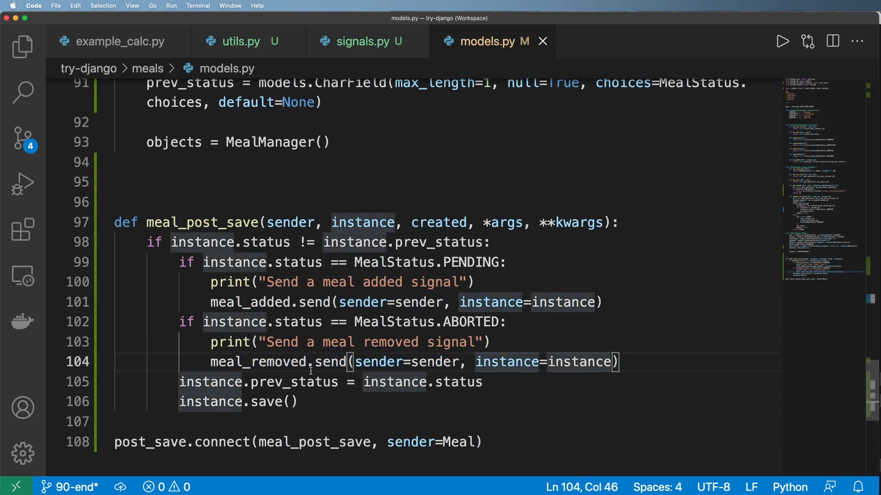
mouse_move(270, 342)
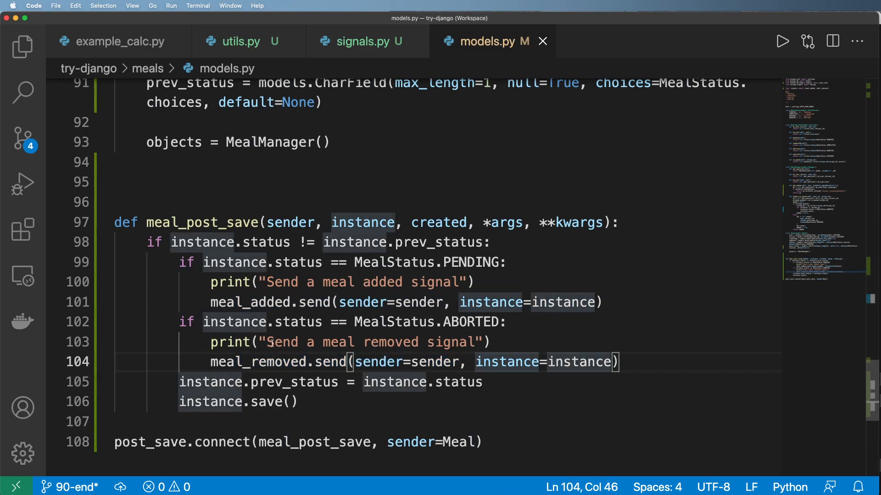
click(212, 342)
text(, '')
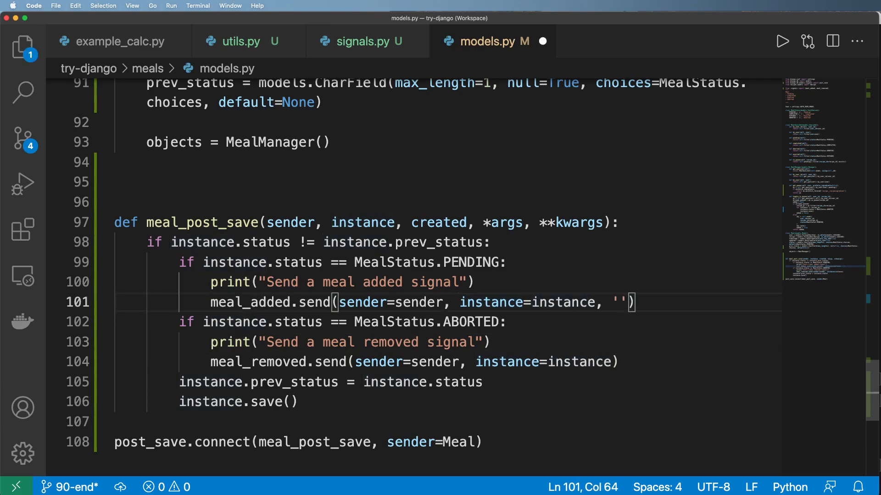
key(Backspace)
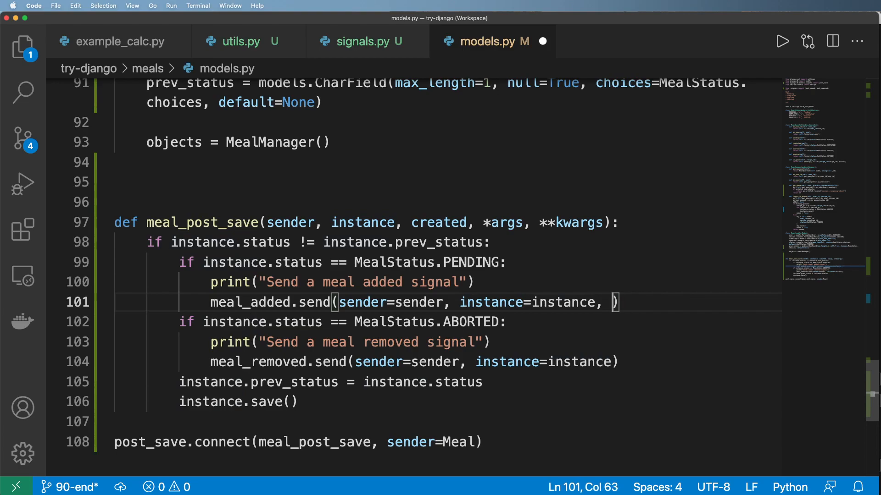
click(360, 41)
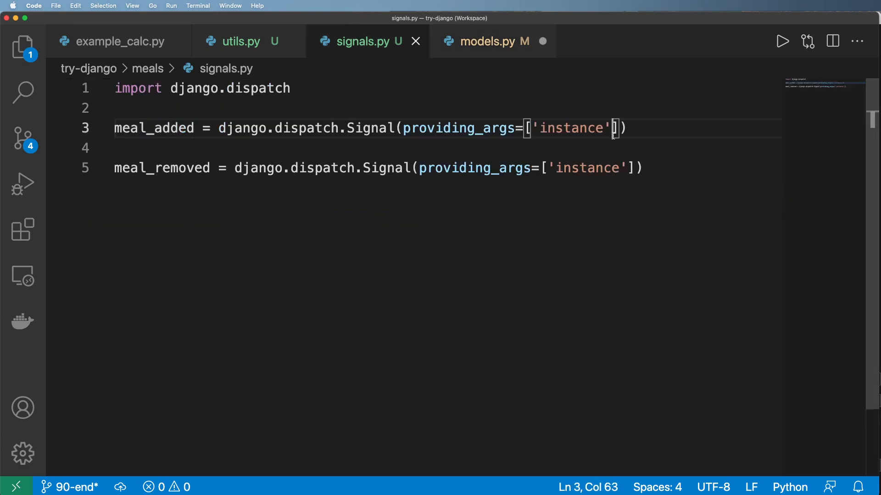
text(, 'action)
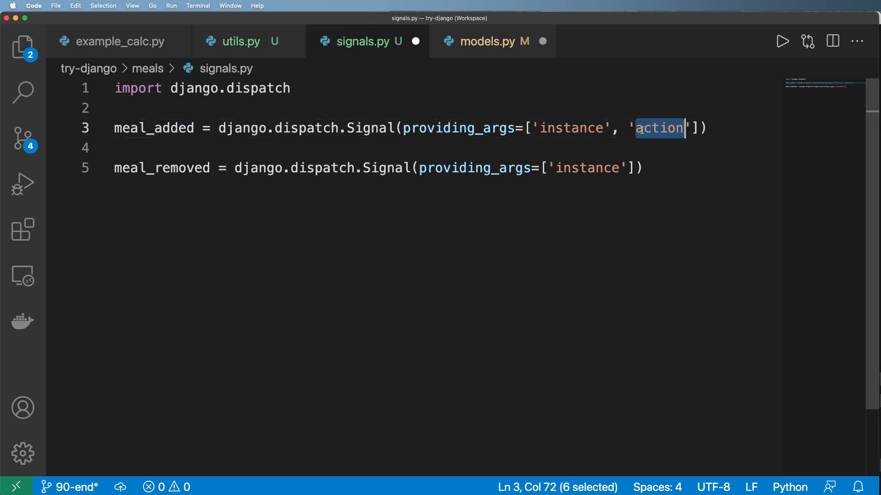
text(status)
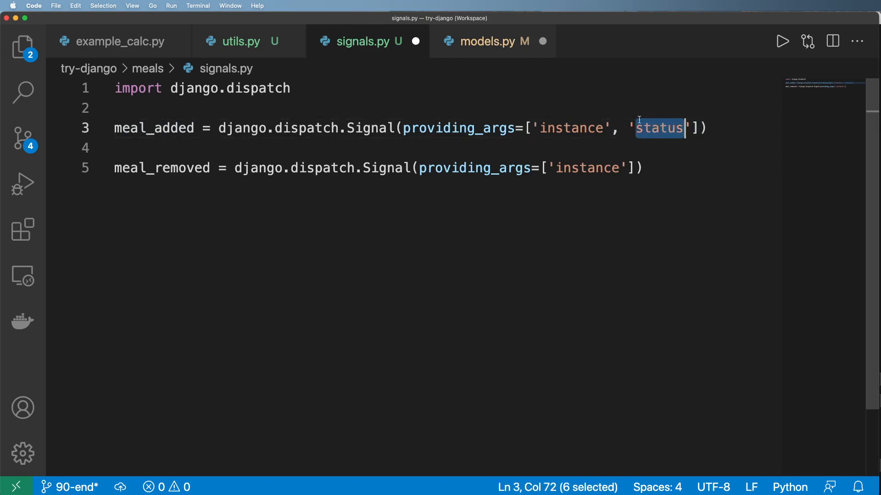
click(492, 41)
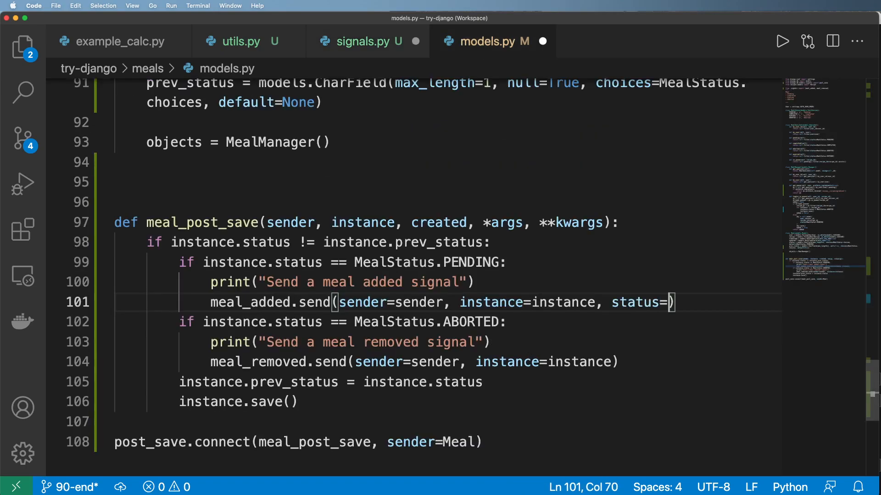
text('added')
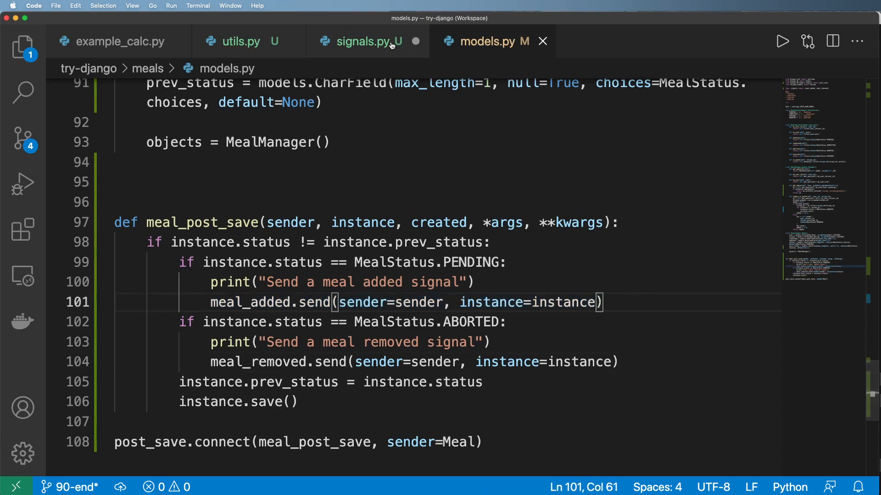
click(365, 41)
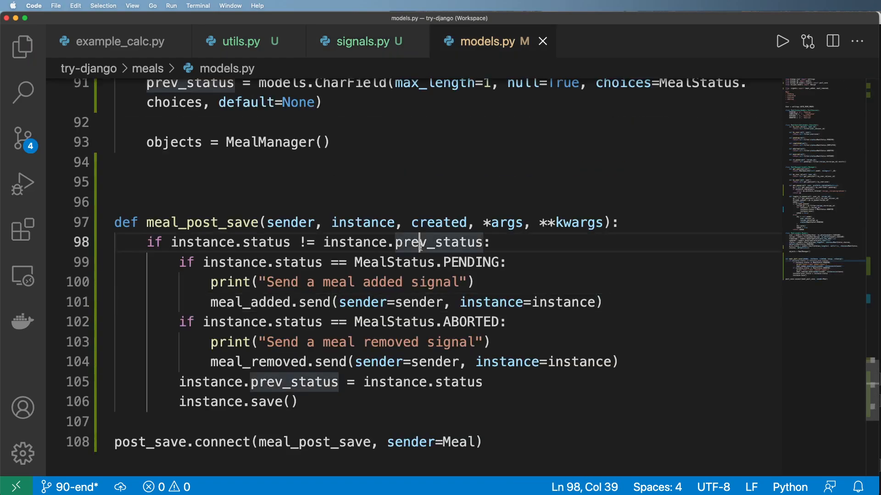
double_click(249, 302)
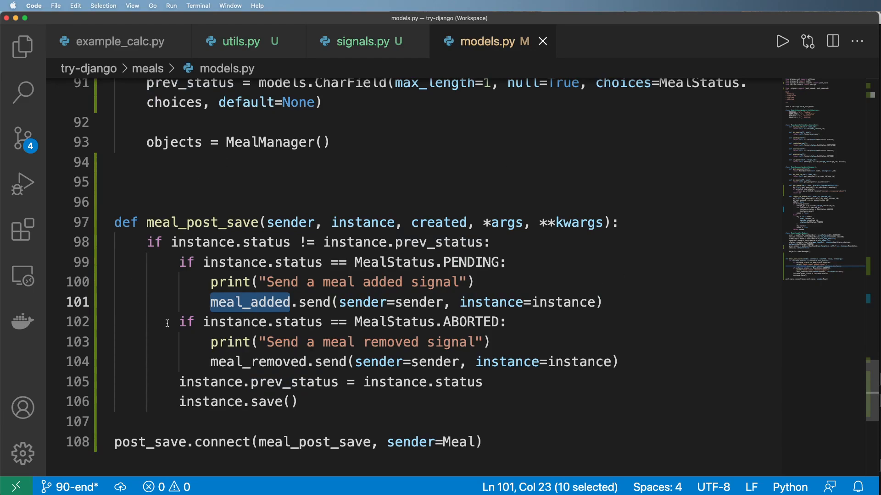
click(23, 47)
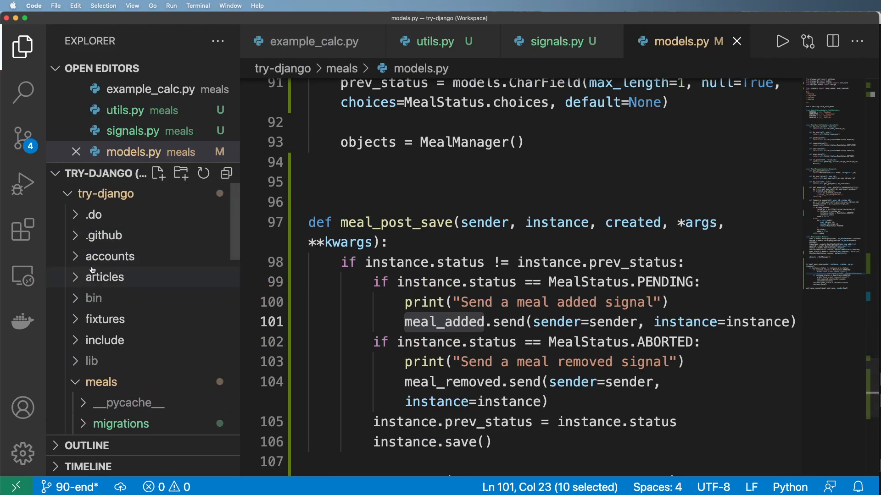
Expand the articles app folder in the Explorer to reveal its models.py.
click(105, 277)
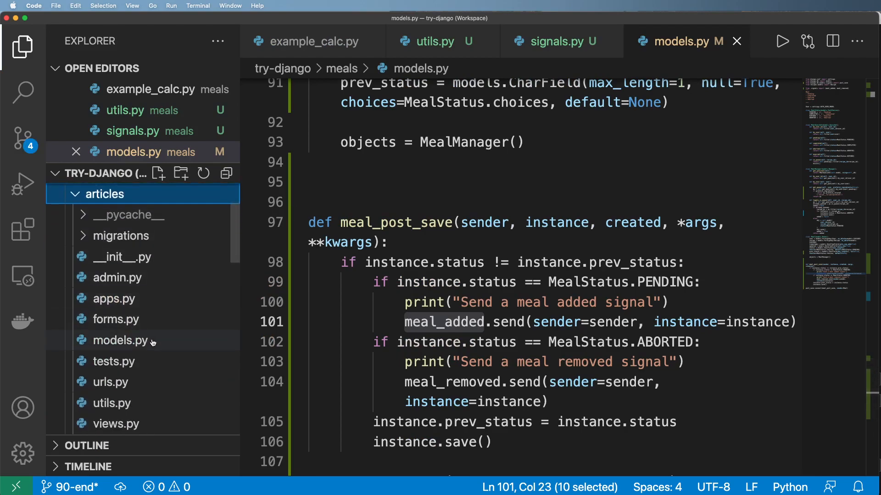
mouse_move(126, 341)
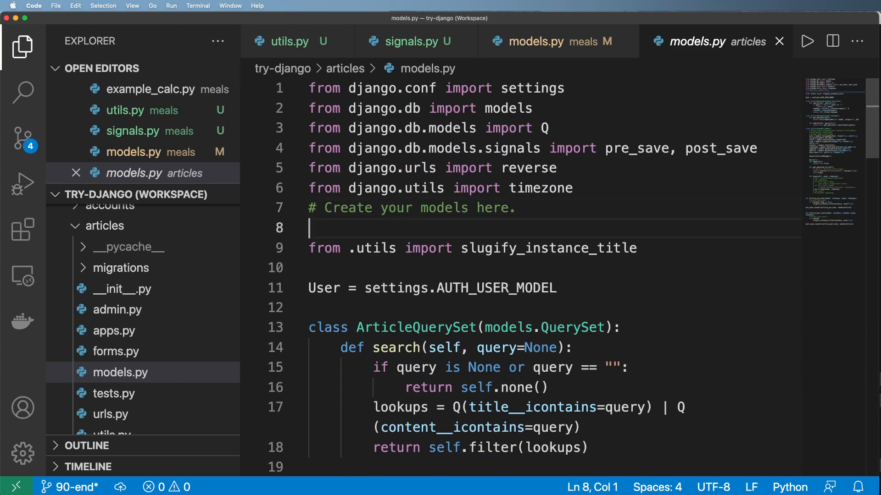
Import meal_added and meal_removed from meals.signals in articles models.py.
text(from me)
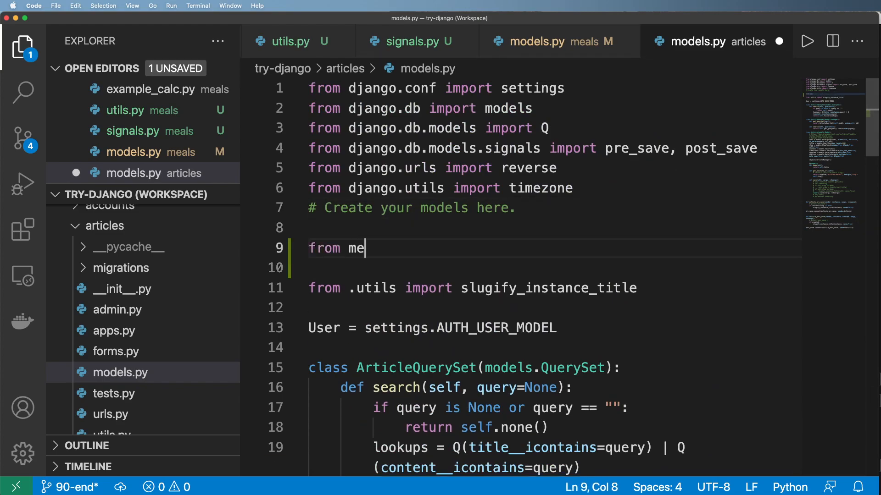
text(als.signals import ()
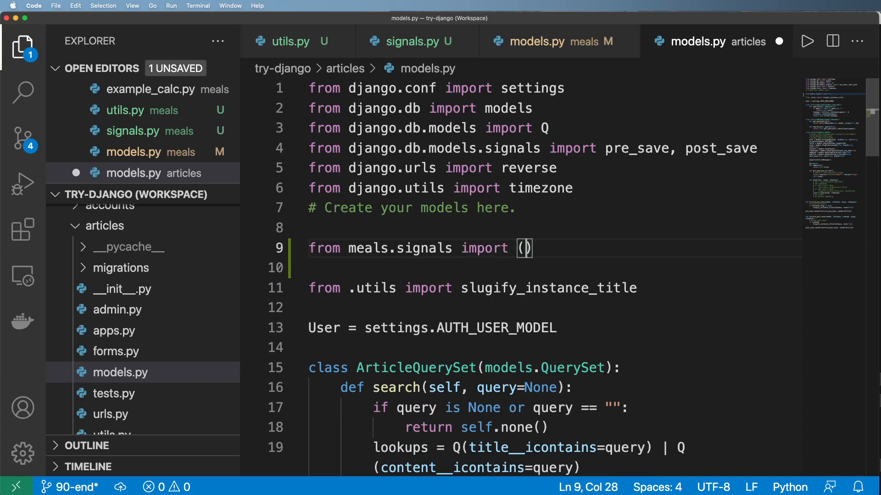
text(meal_adde)
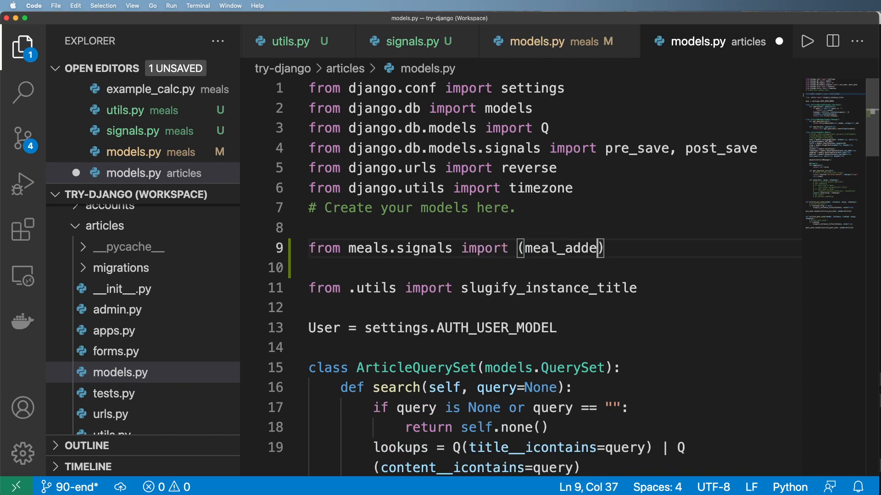
text(d, meal_removed)
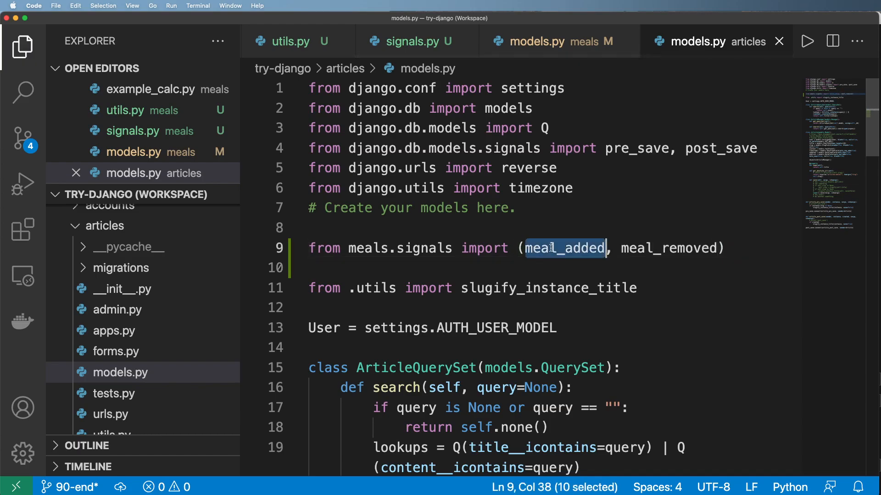
Define meal_added_rec(*args, **kwargs) printing Added with args, and connect it to meal_added.
scroll(down, 3)
text(def)
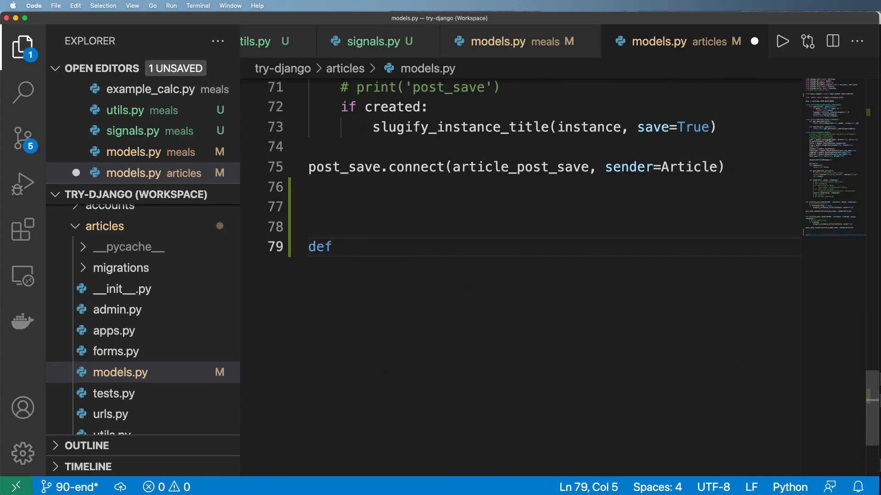
text(meal)
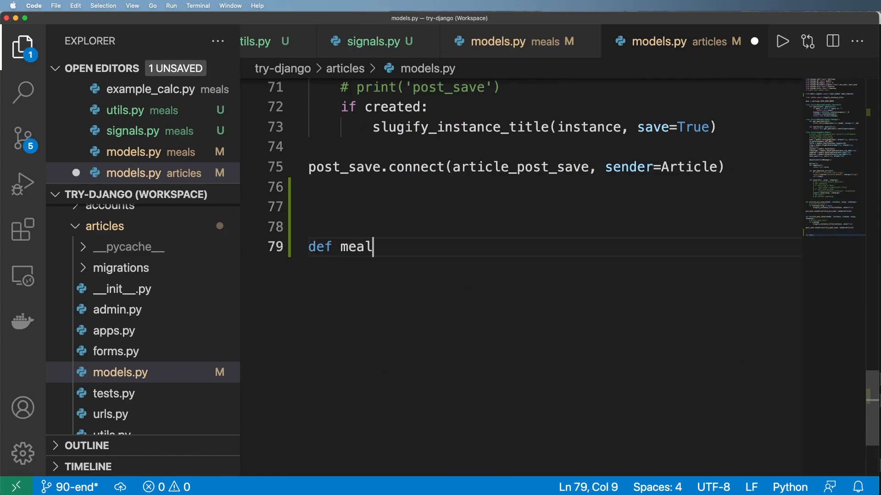
text(_added_recipe)
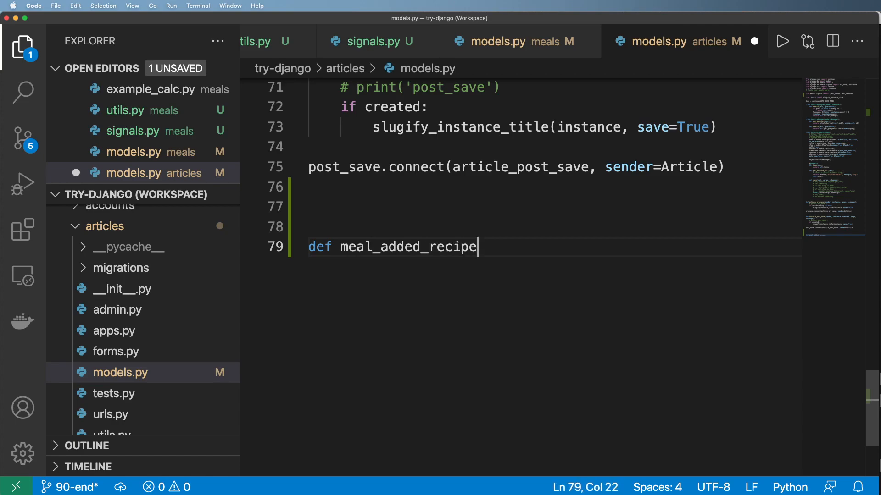
key(backspace)
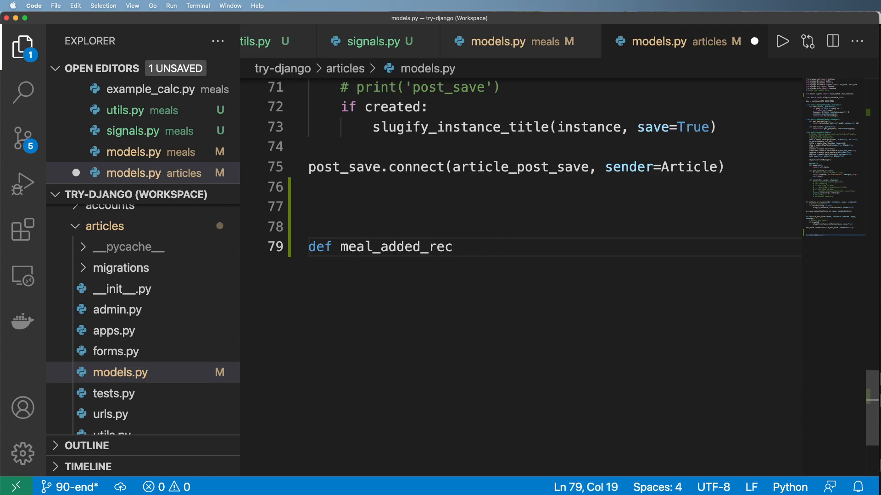
text((*args,)
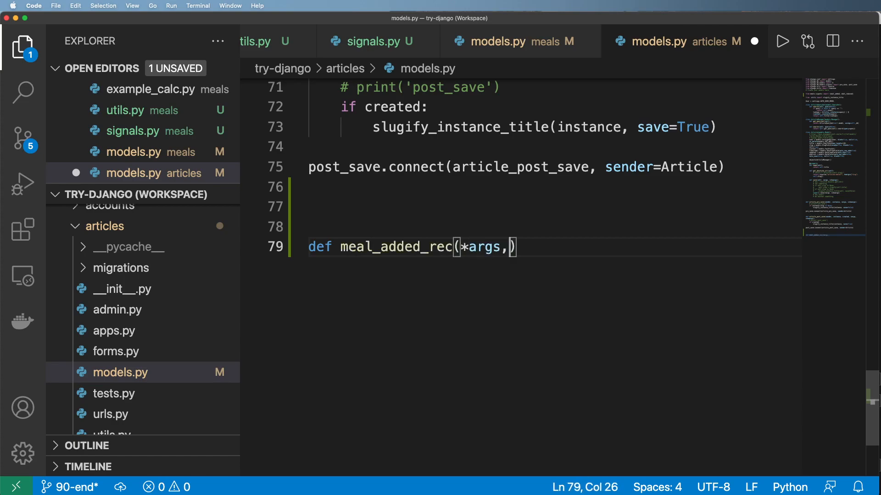
text(**kwargs)
text(print("Adde)
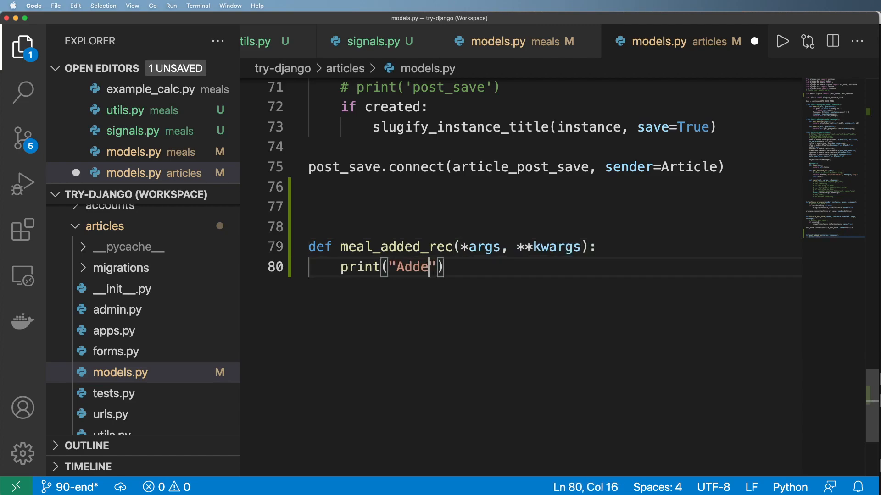
text(d", args, k)
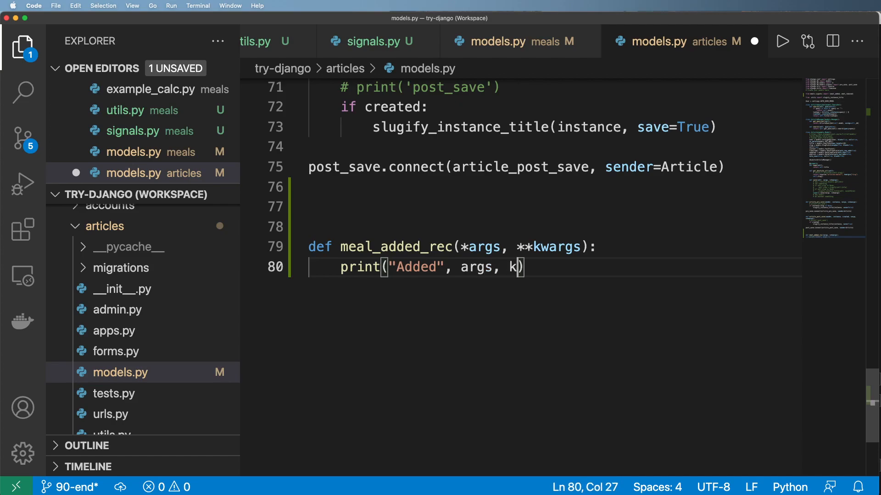
text(wargs))
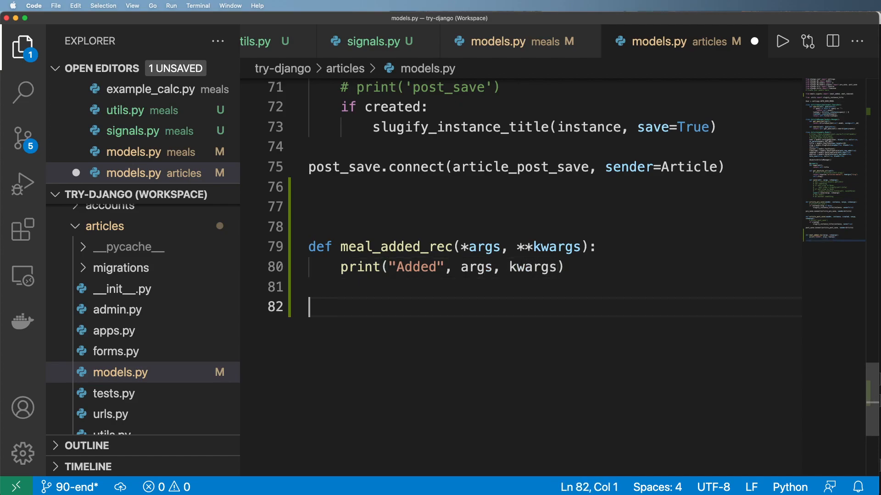
text(meal_added.connect()
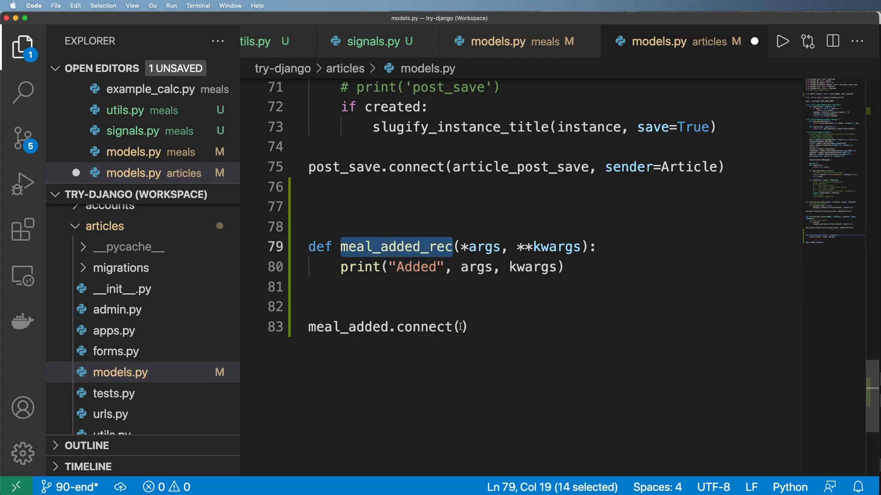
text(meal_added_rec)
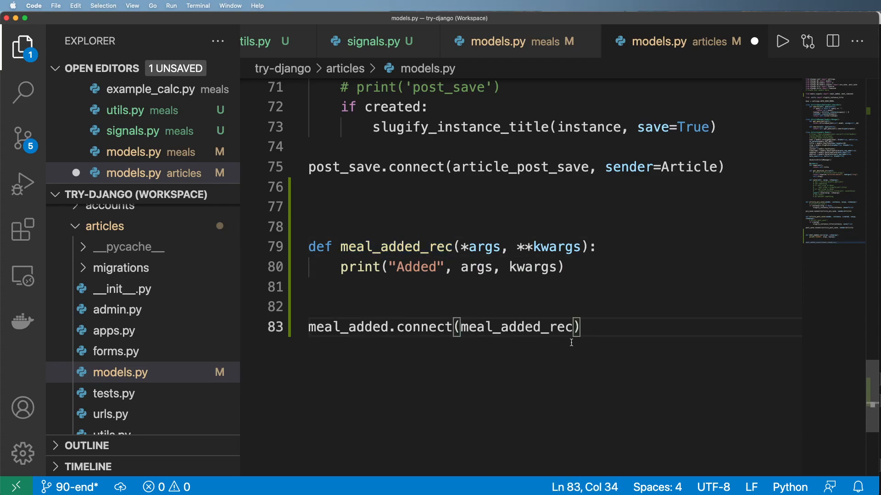
Duplicate the receiver and connect line, renaming them for meal_removed.
drag(578, 328, 308, 248)
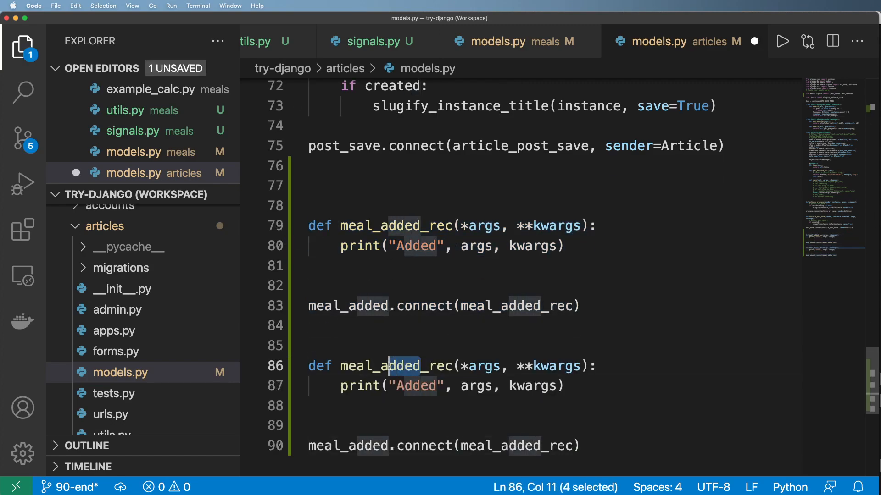
text(removed)
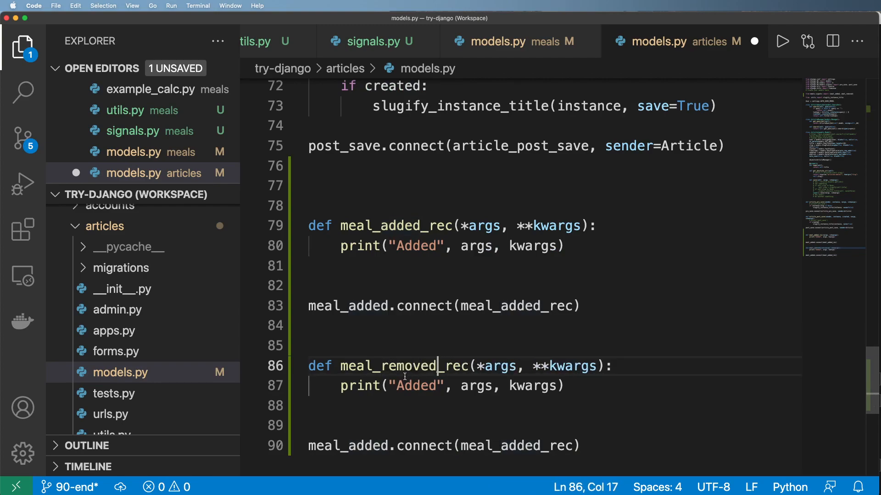
text(removed)
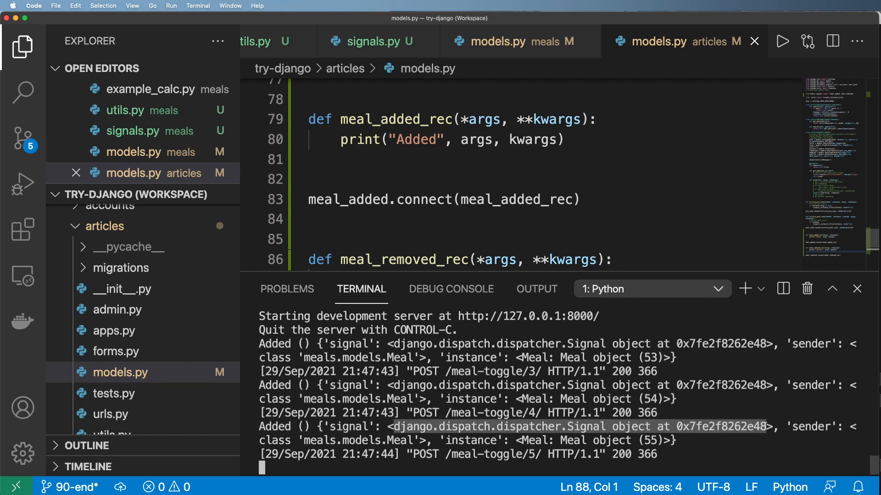
double_click(808, 426)
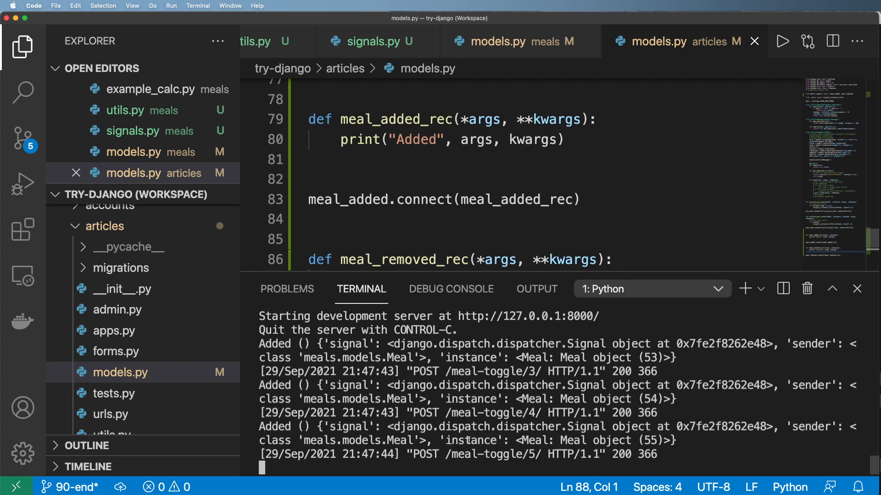
double_click(473, 440)
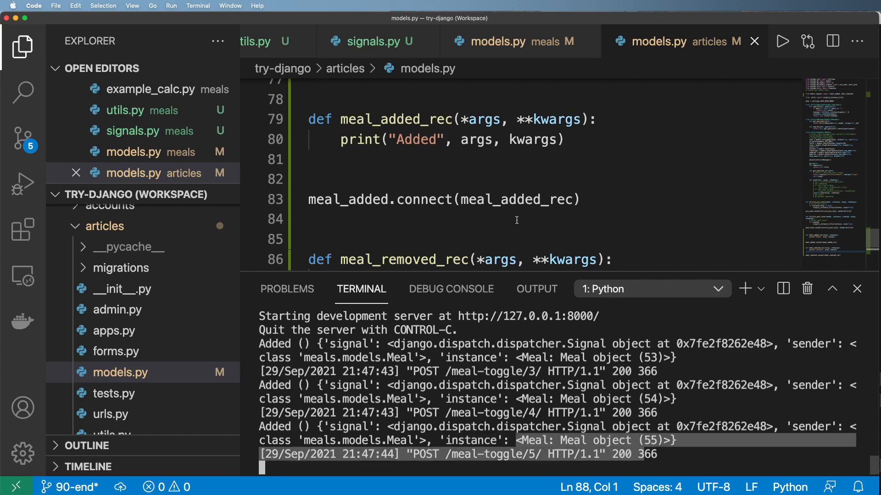
scroll(down, 3)
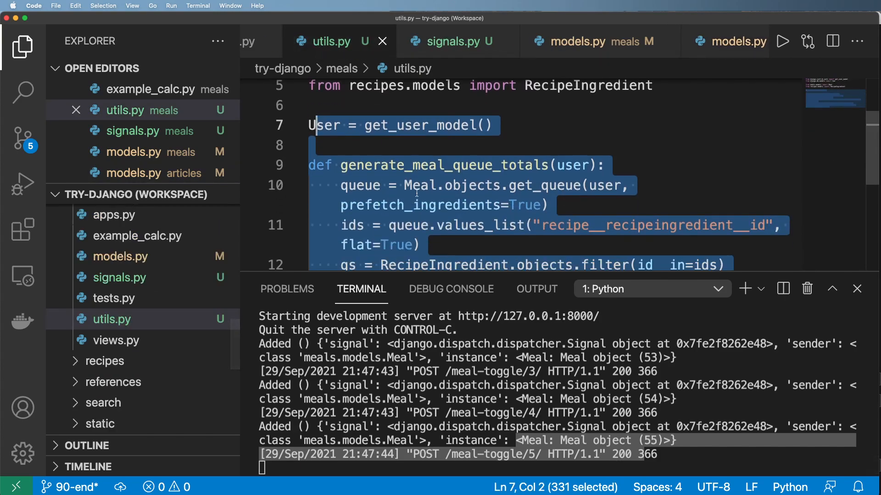
scroll(down, 3)
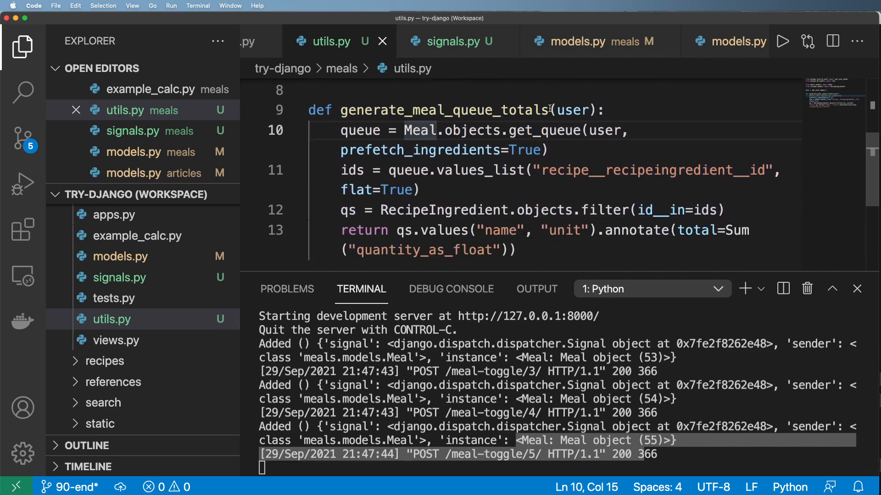
double_click(570, 110)
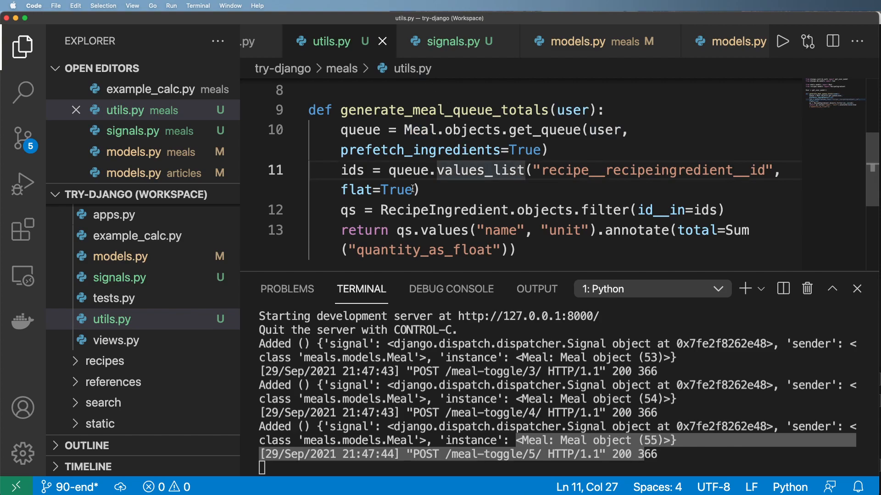
mouse_move(528, 122)
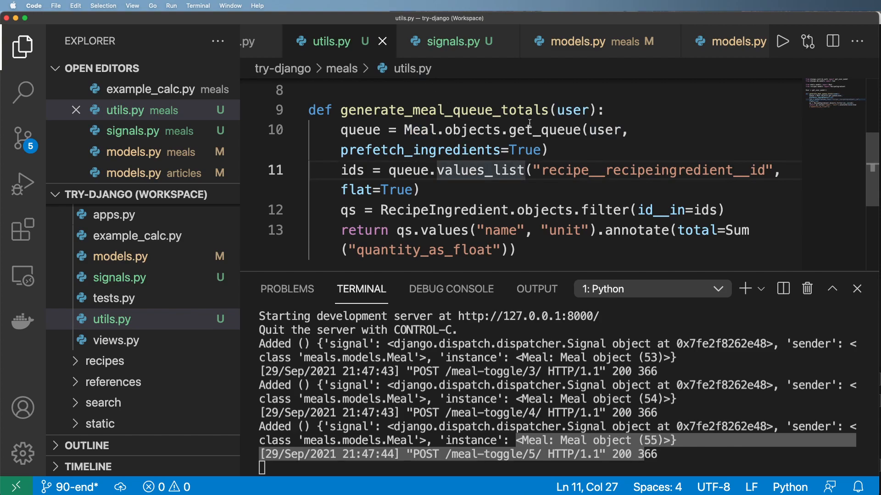
double_click(444, 110)
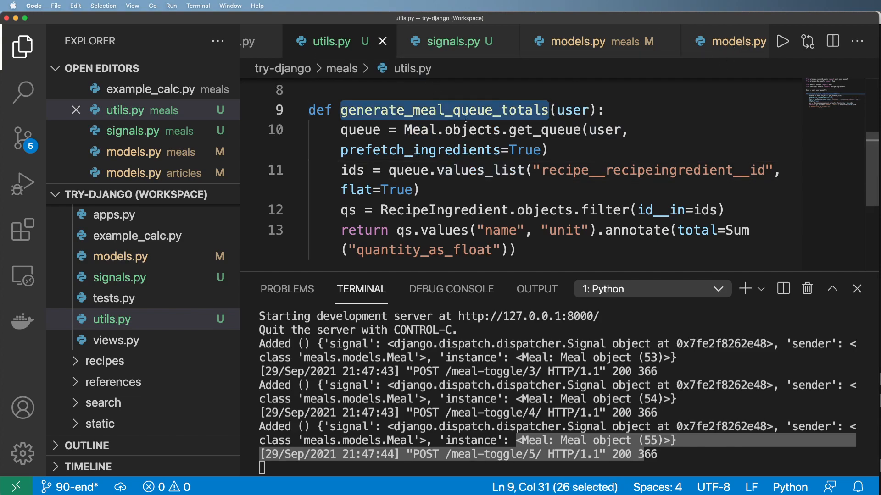
mouse_move(569, 98)
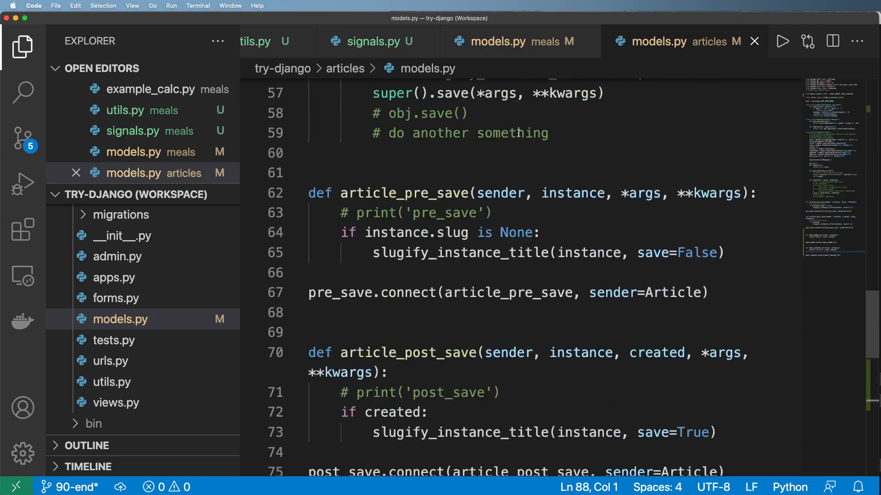
Import generate_meal_queue_totals; meal_added_rec(sender, instance) prints the user's totals, Added print commented out.
scroll(up, 3)
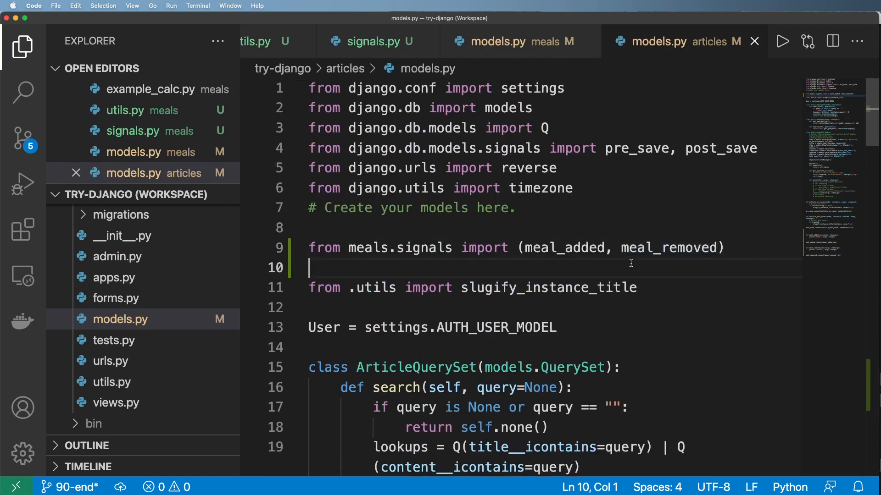
text(fr)
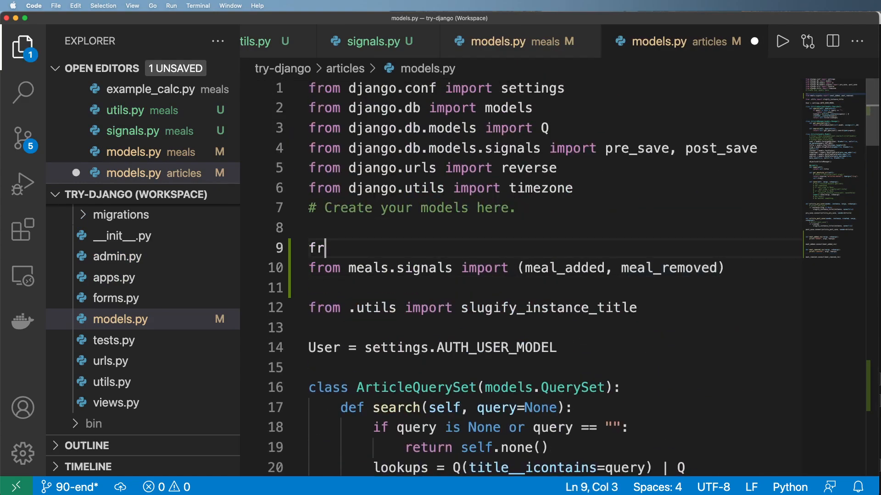
text(om meals.util)
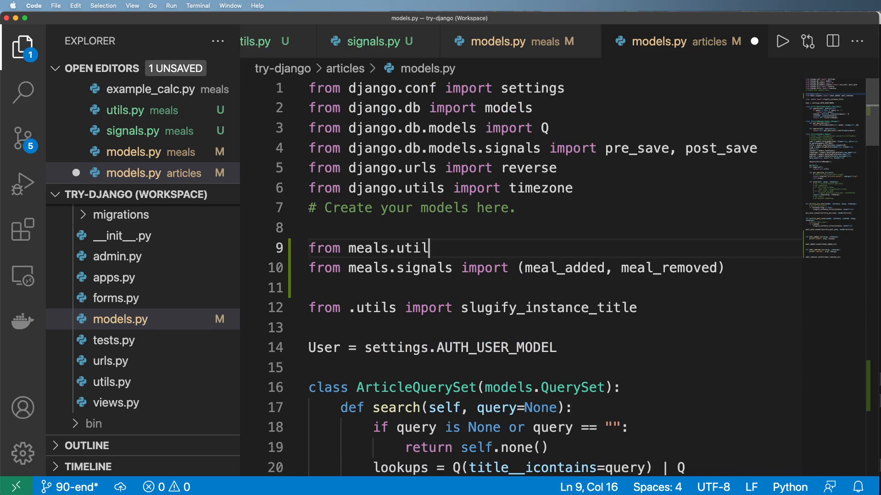
text(s import generate_meal_queue_totals)
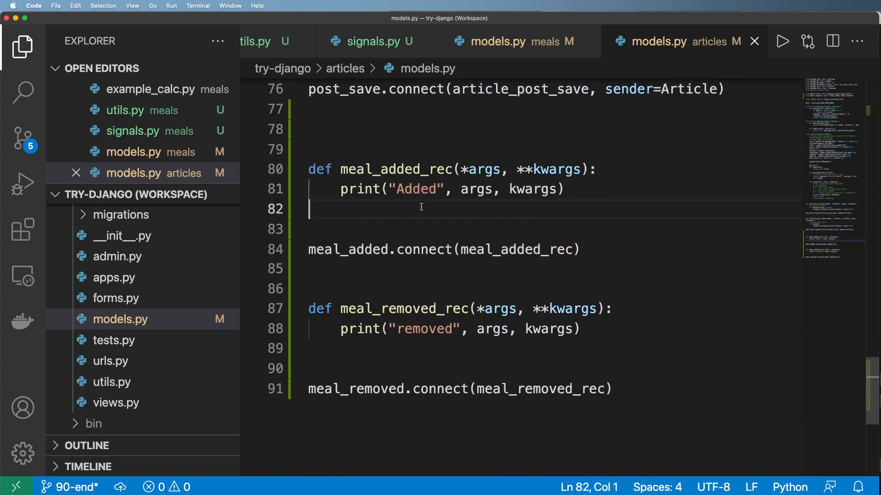
text(data =)
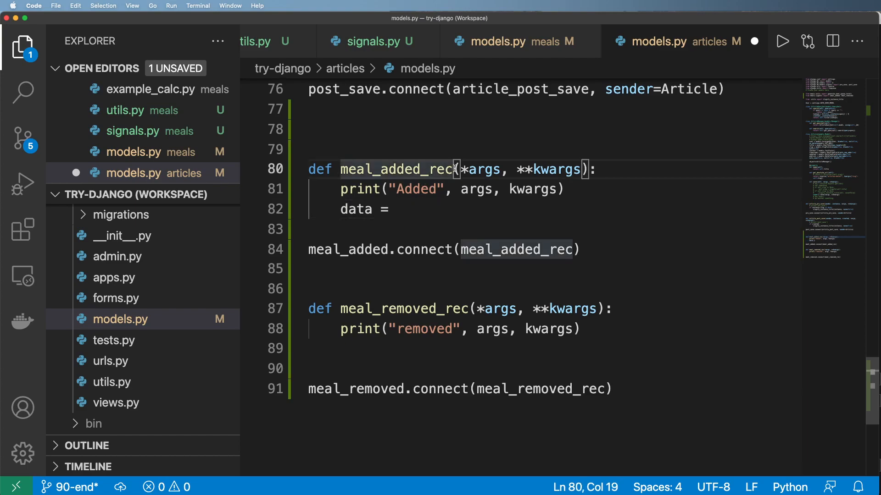
text(sender, instance,)
text(print(d)
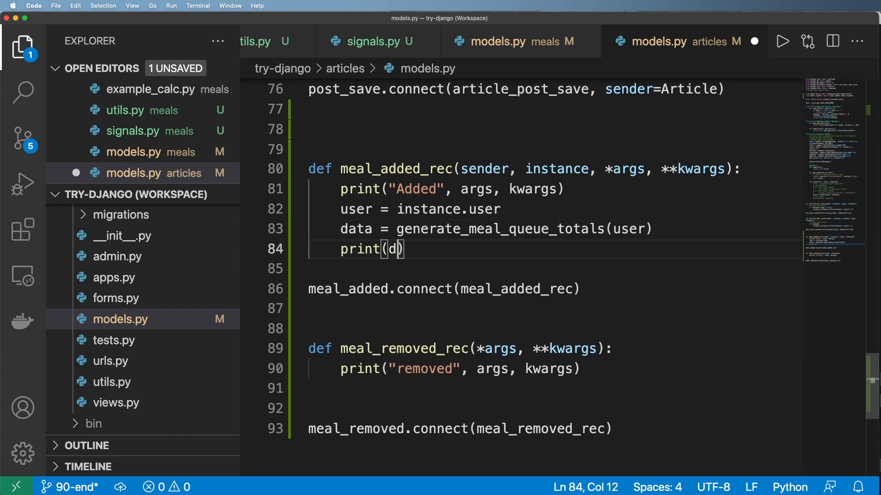
text(ata)
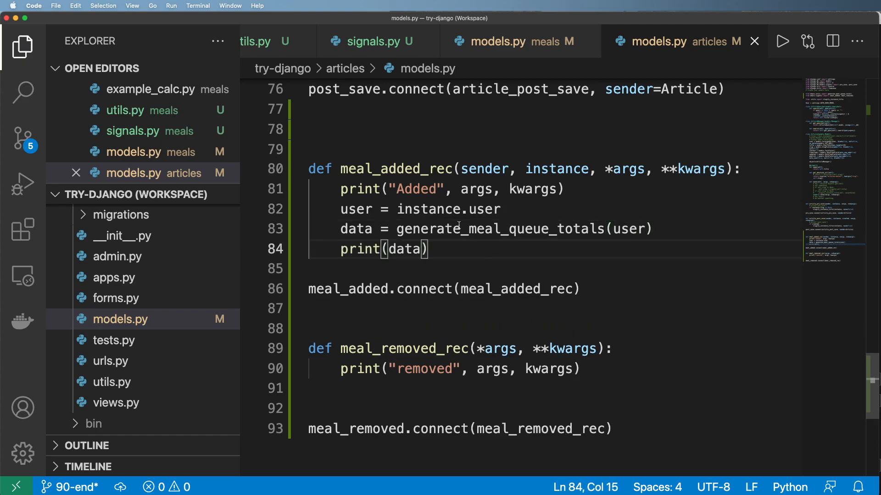
key(cmd+/)
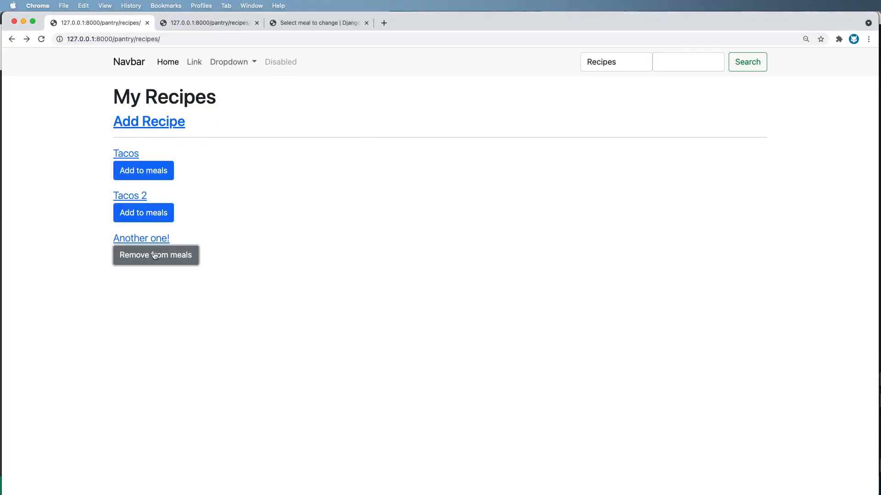
Use Remove from meals under Another one! on the My Recipes page.
click(155, 255)
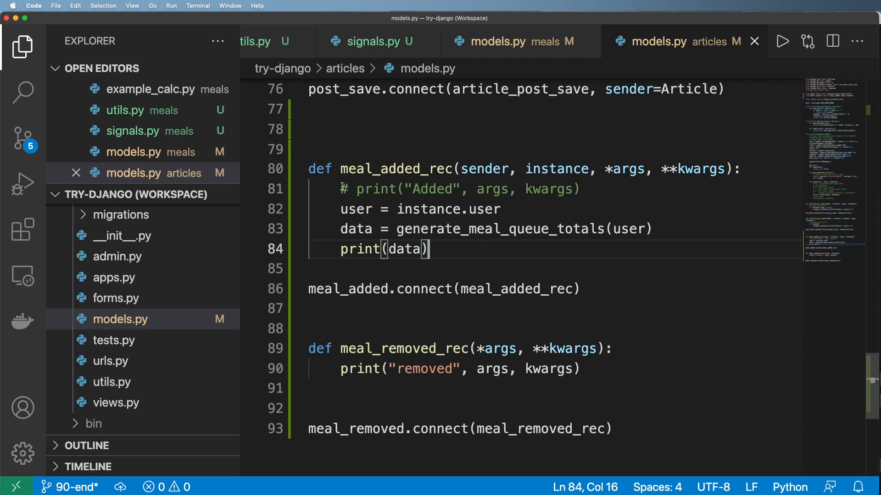
mouse_move(489, 278)
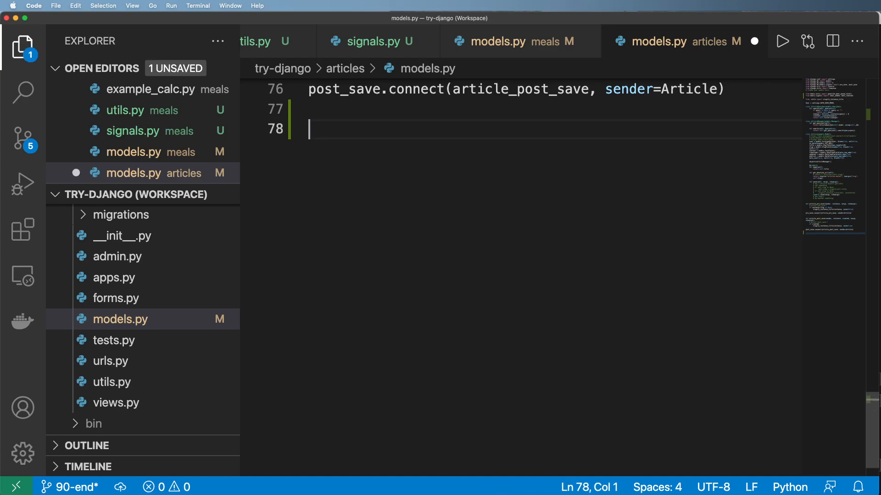
Delete the meal receivers and the meals utils and signals imports from articles models.py.
scroll(up, 3)
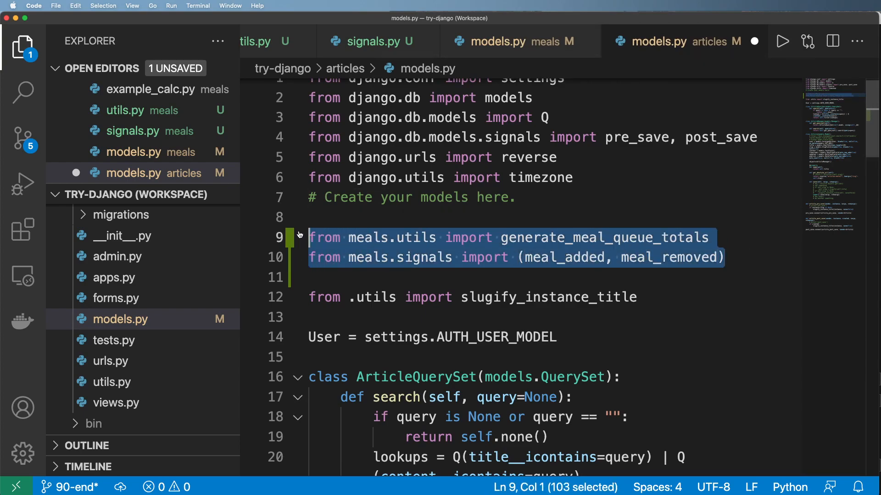
key(Delete)
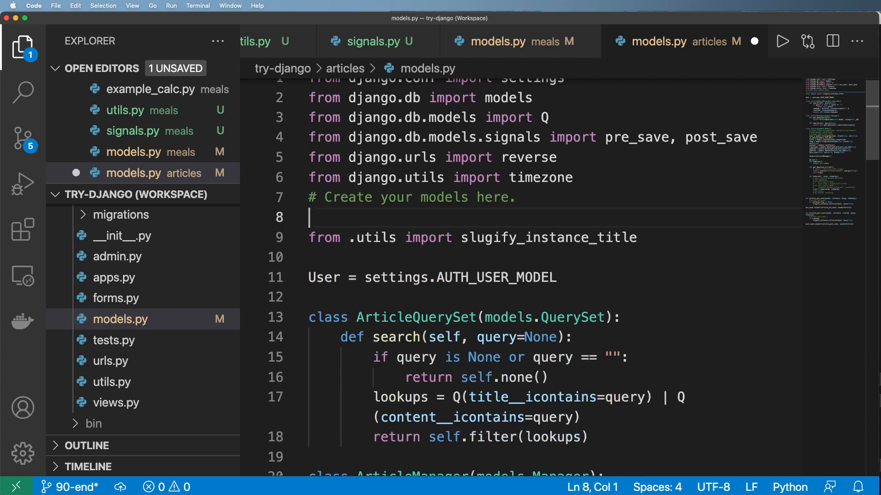
click(505, 41)
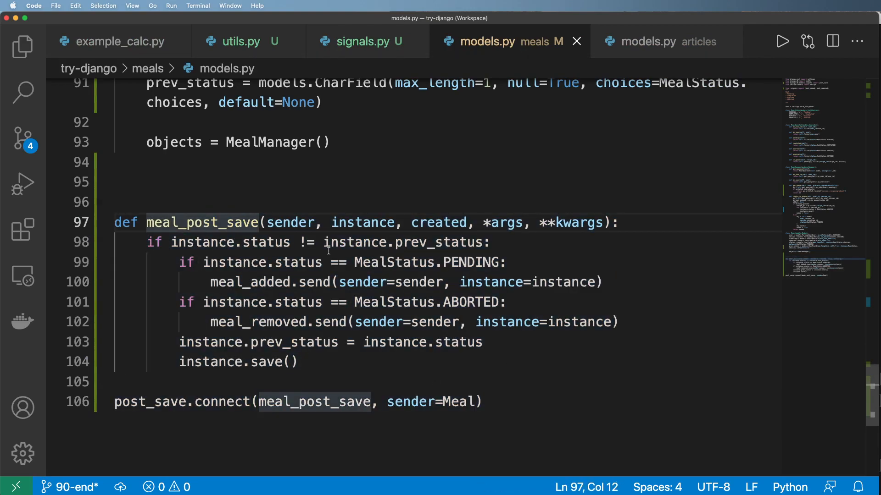
Scroll to meal_post_save and highlight the prev_status uses and the meal_added send.
scroll(up, 3)
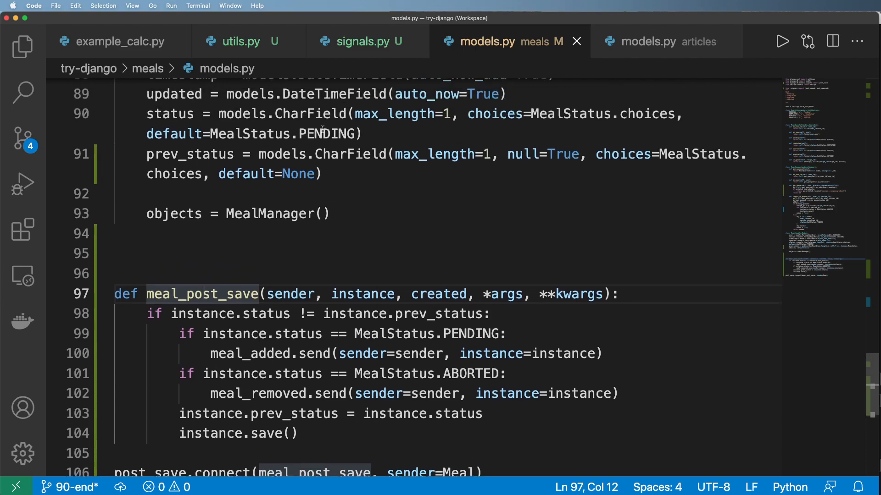
scroll(down, 3)
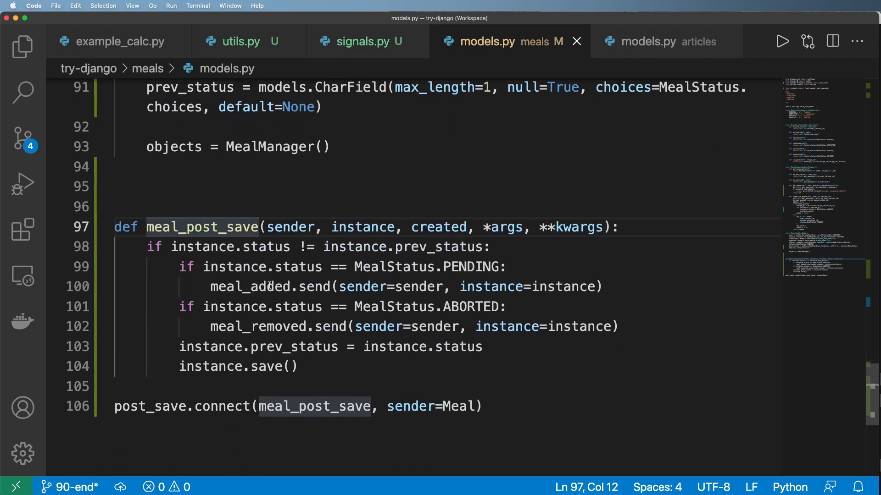
double_click(440, 247)
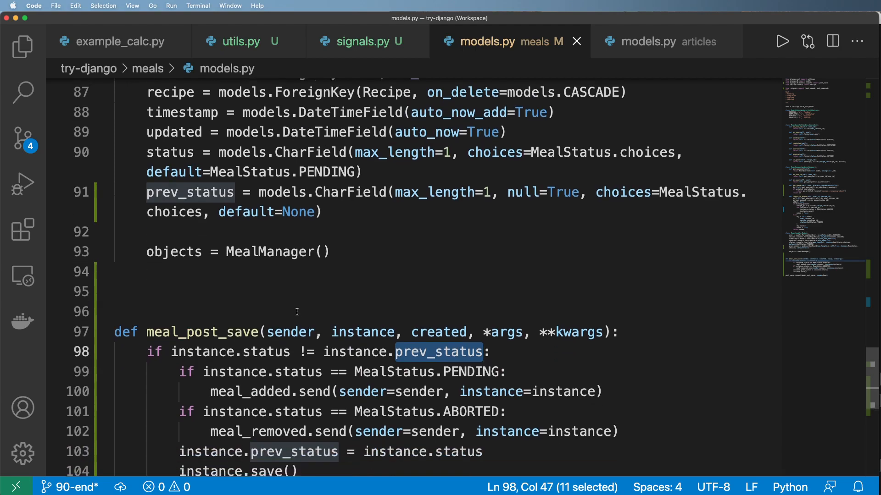
scroll(down, 3)
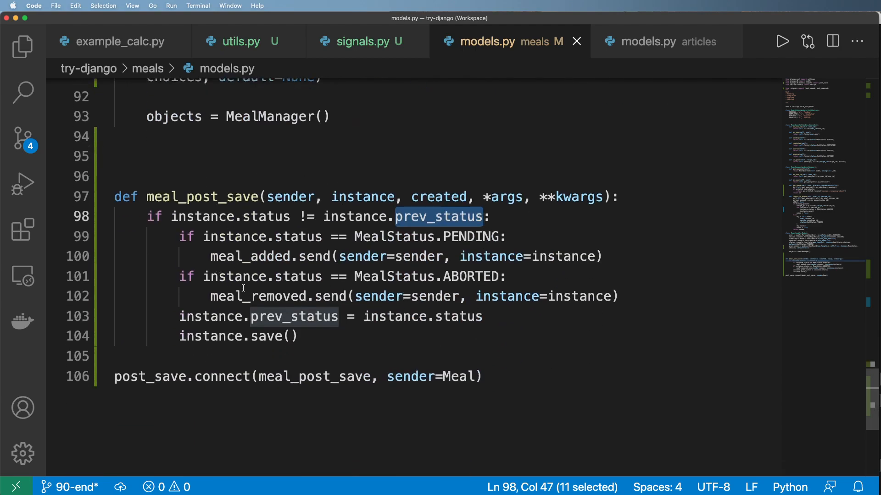
double_click(248, 256)
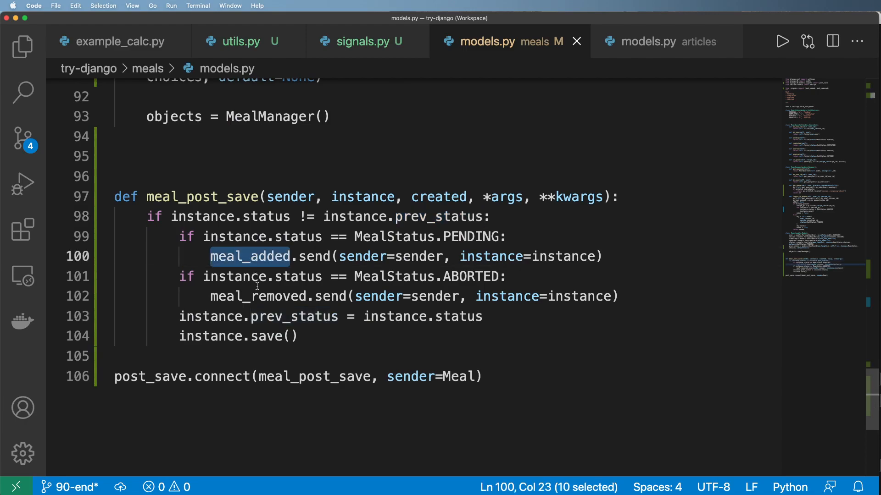